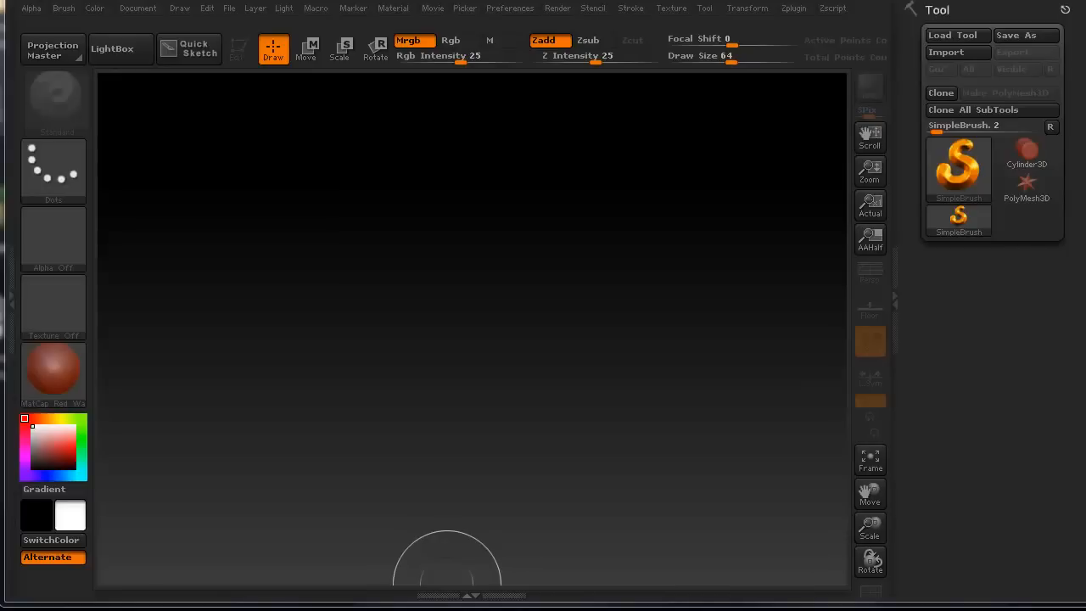
mouse_move(411, 271)
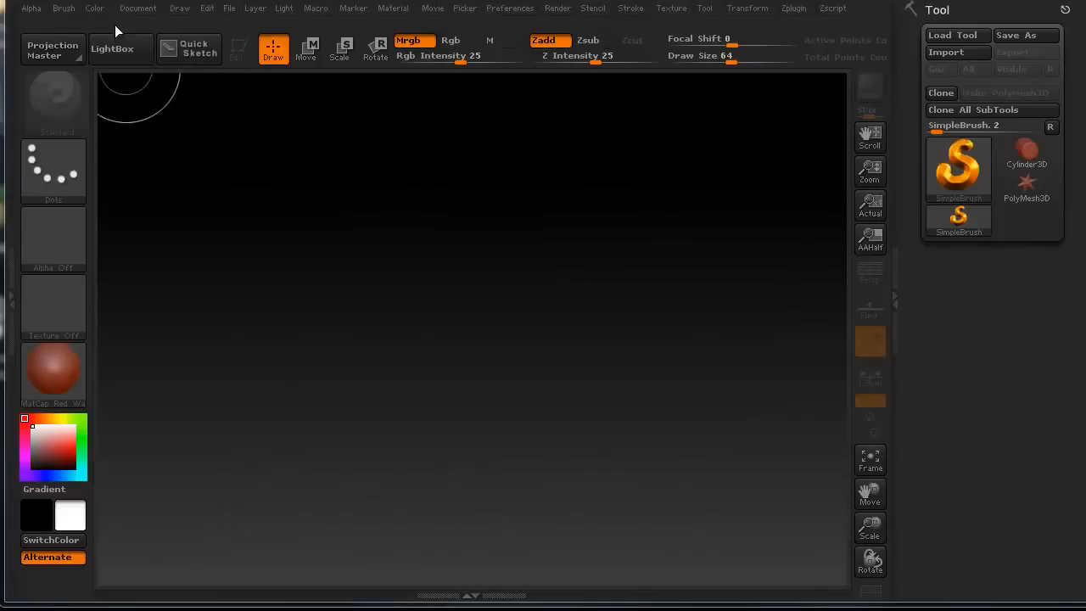
mouse_move(191, 154)
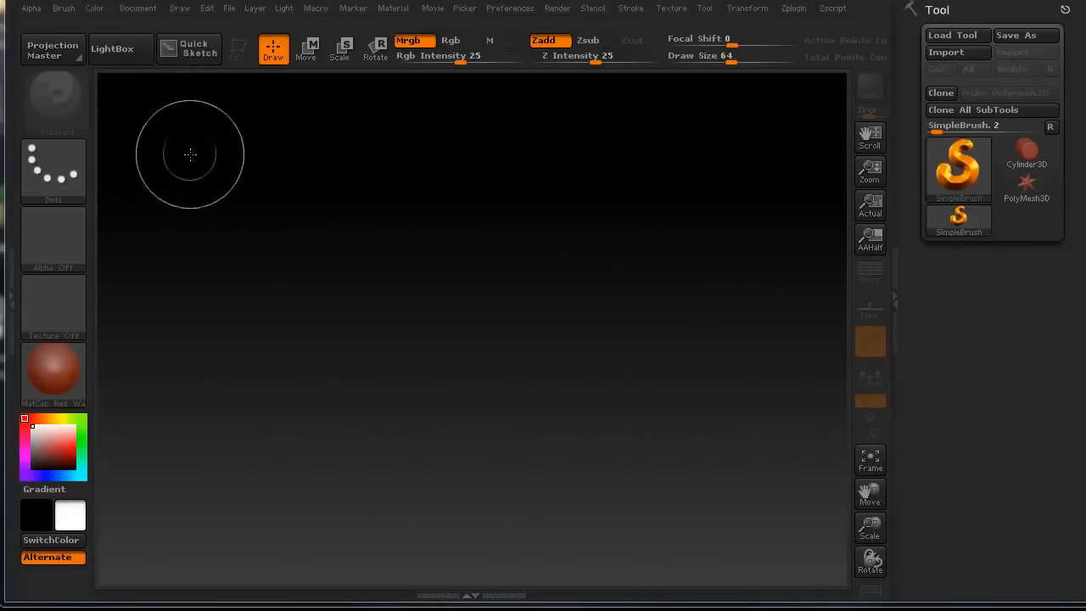
Step: Replace the black gradient canvas background with a uniform flat grey
click(137, 8)
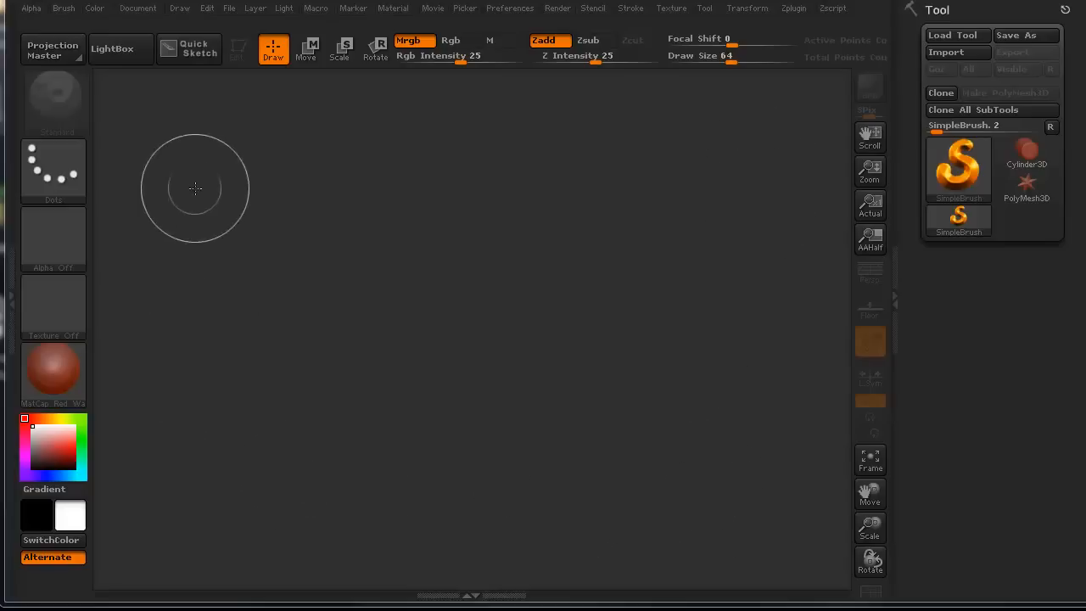
mouse_move(941, 469)
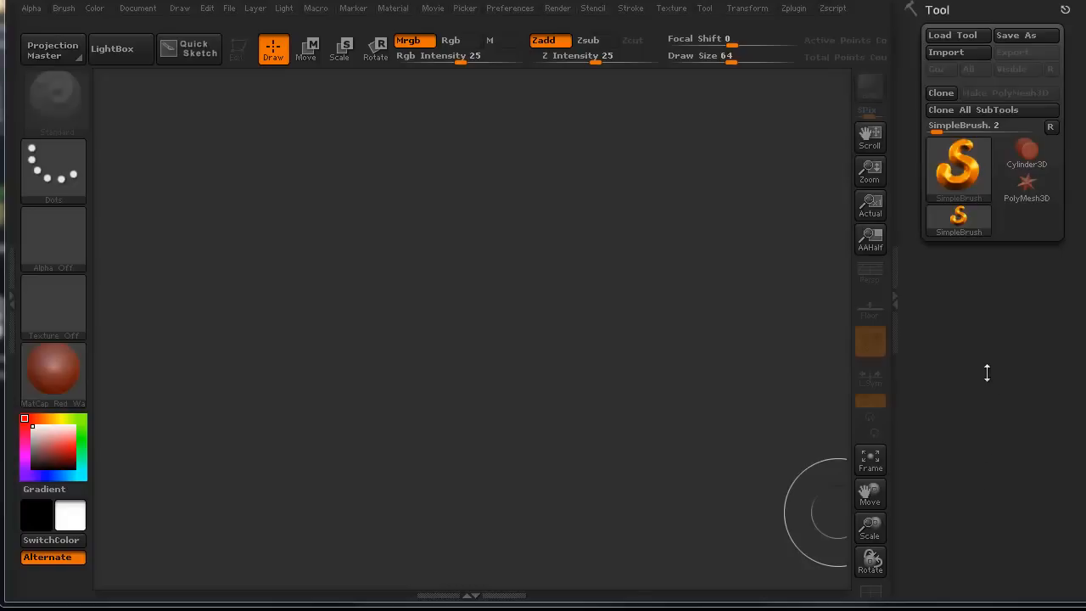
mouse_move(1005, 308)
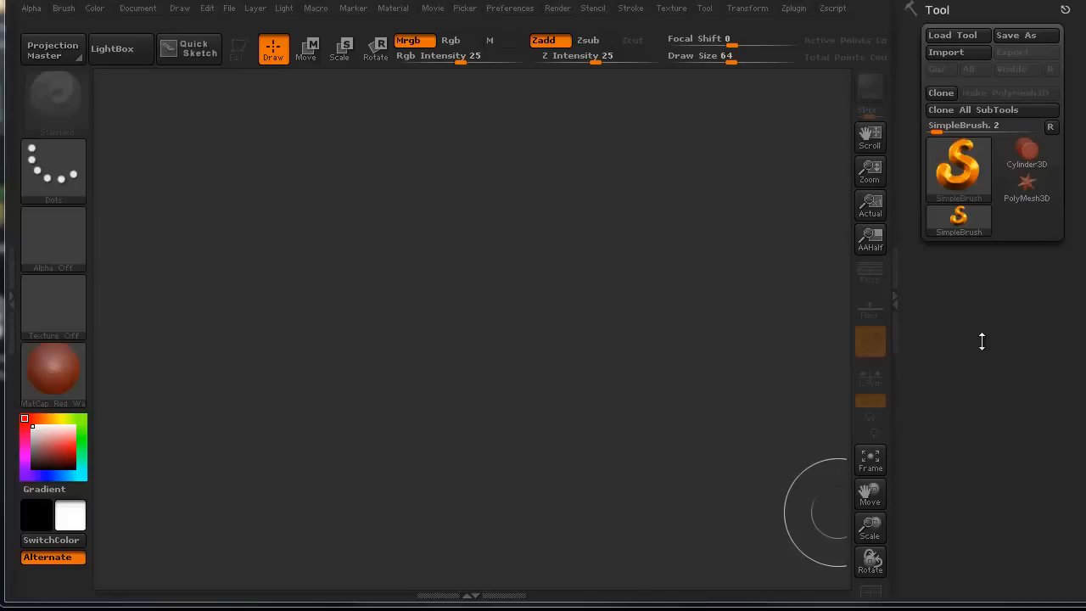
mouse_move(828, 265)
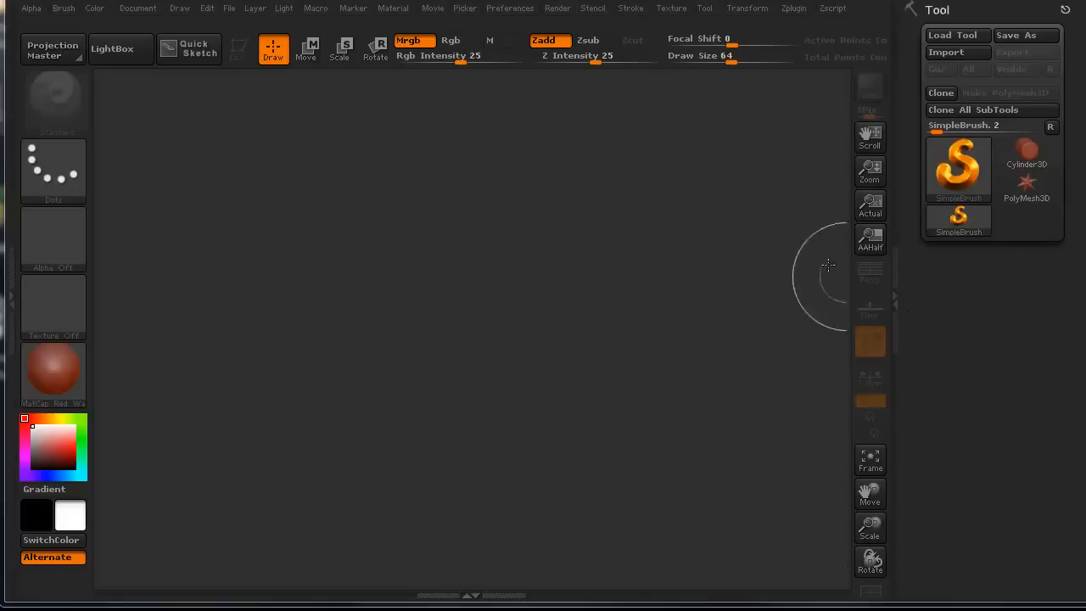
mouse_move(505, 19)
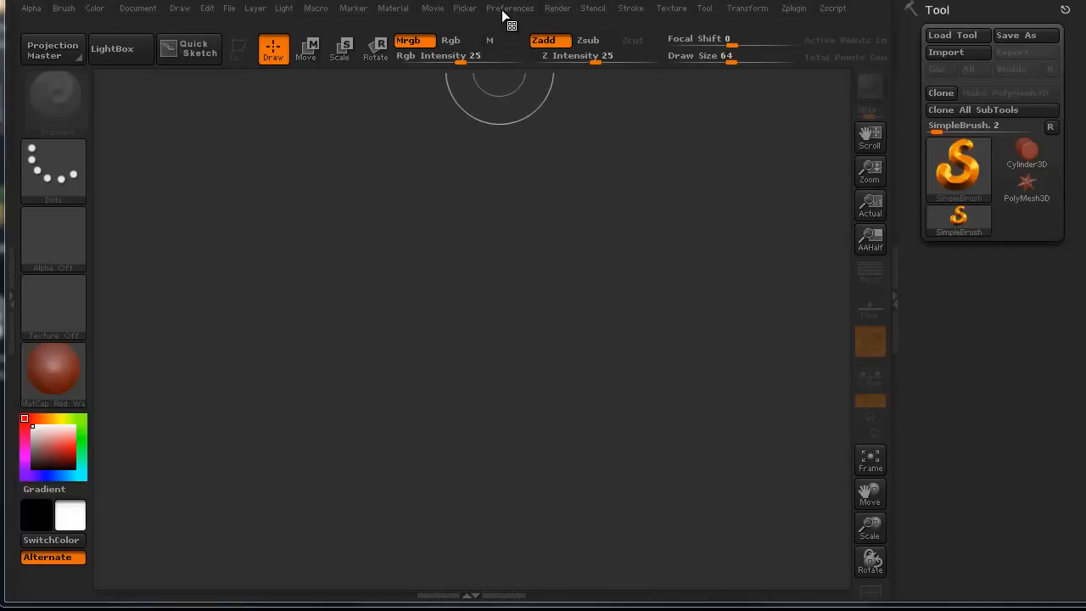
mouse_move(514, 19)
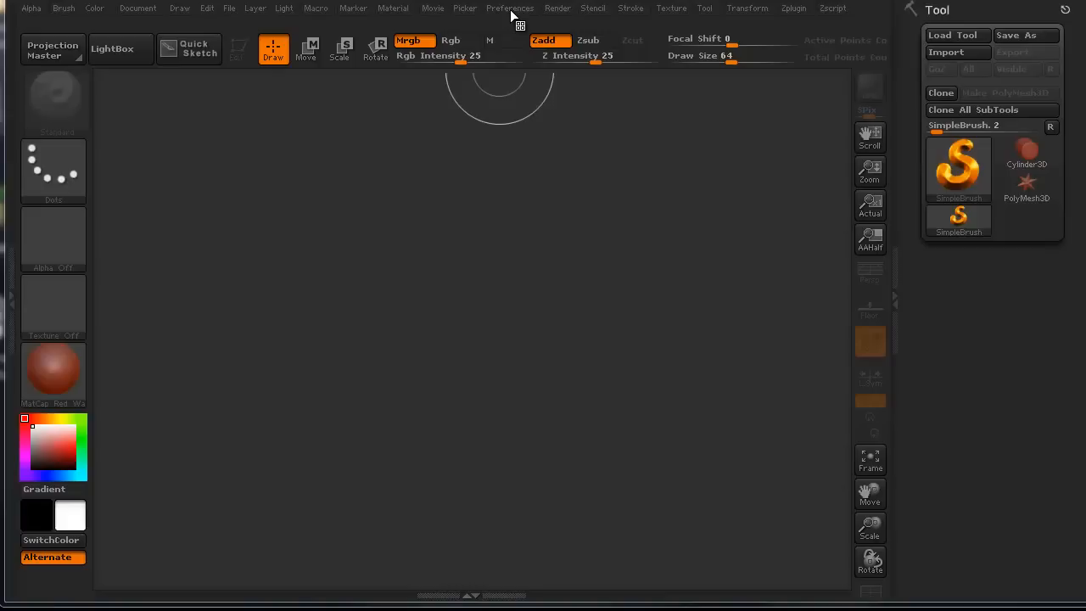
Step: Open Preferences with the Icolors swatches for buttons, sliders and palettes expanded
click(510, 8)
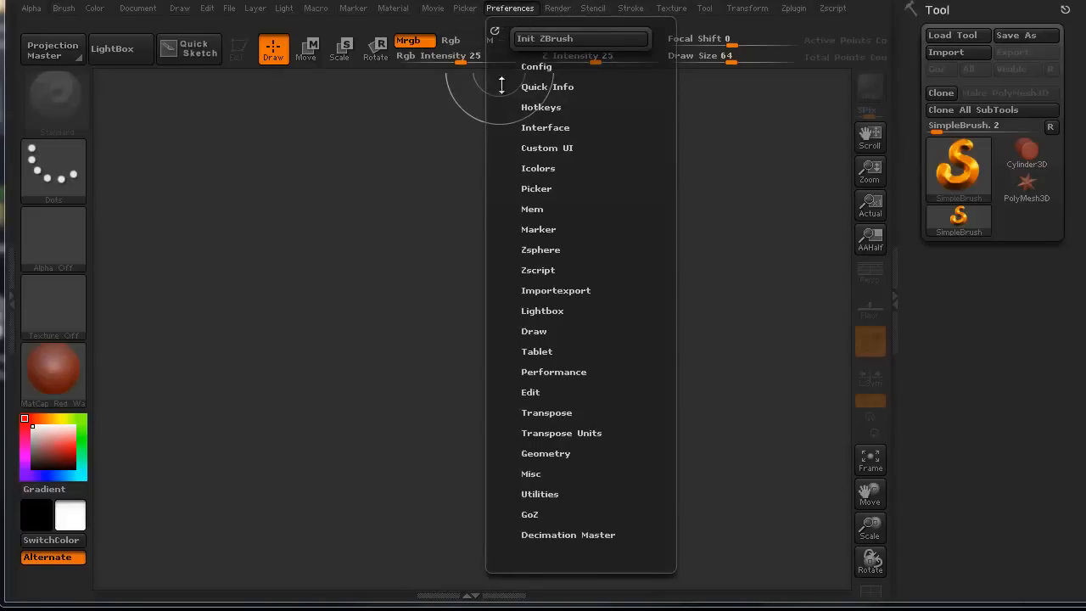
mouse_move(539, 168)
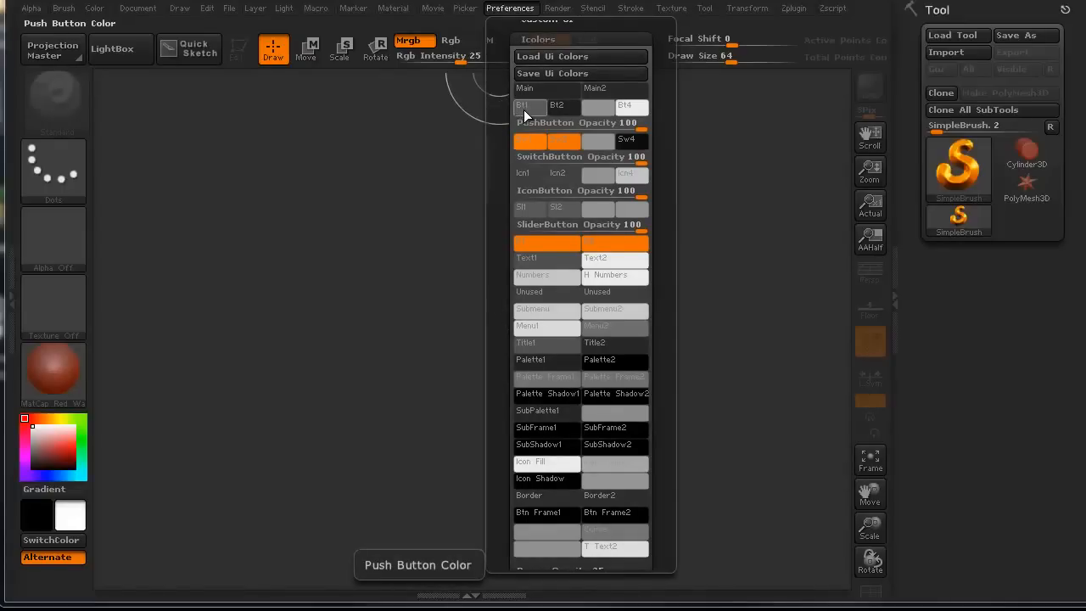
mouse_move(540, 113)
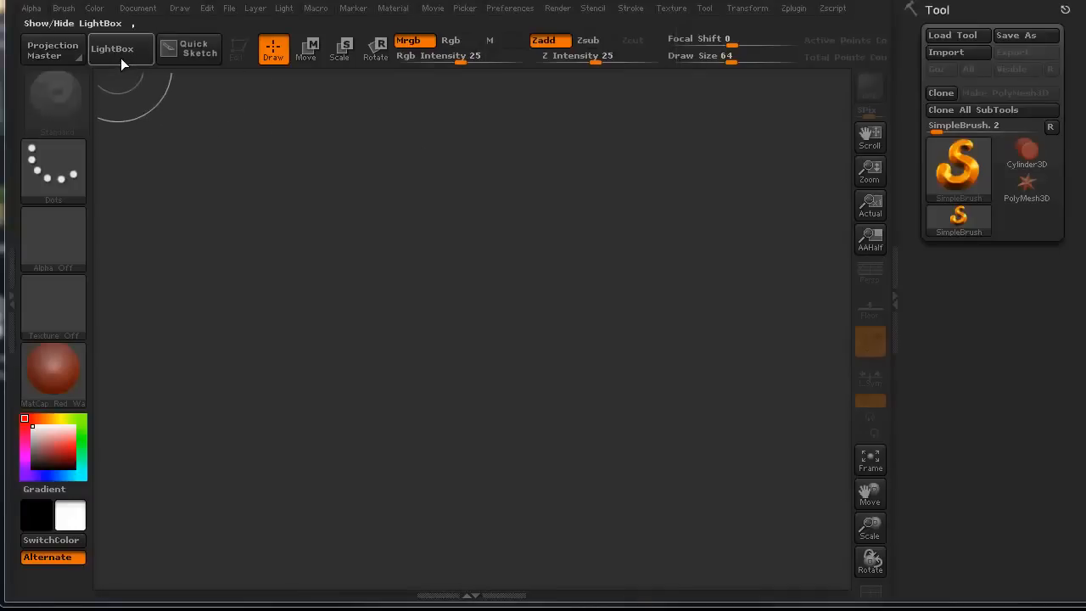
click(121, 49)
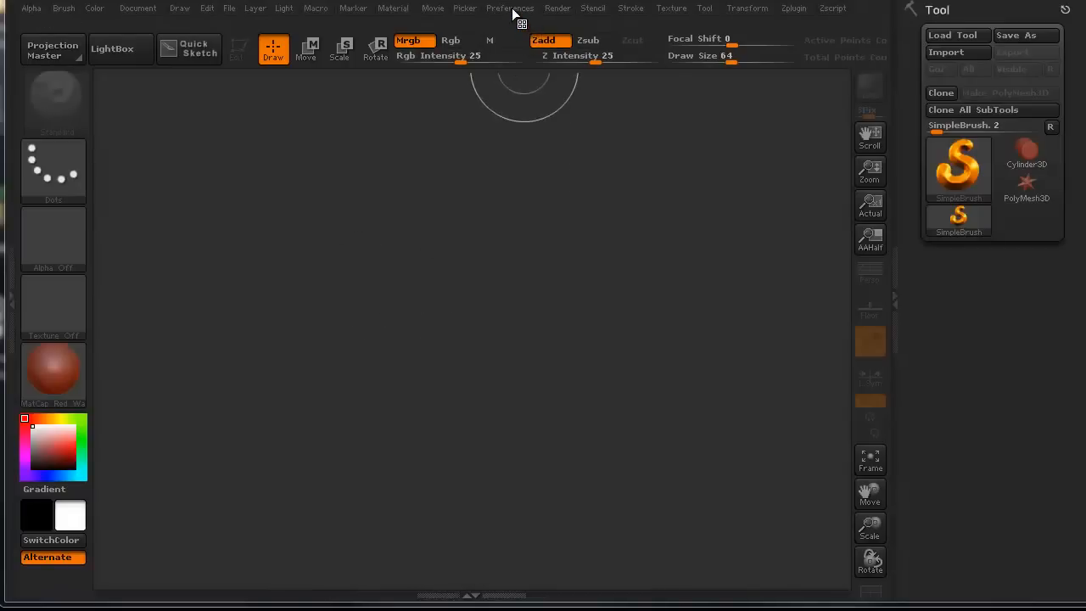
click(510, 7)
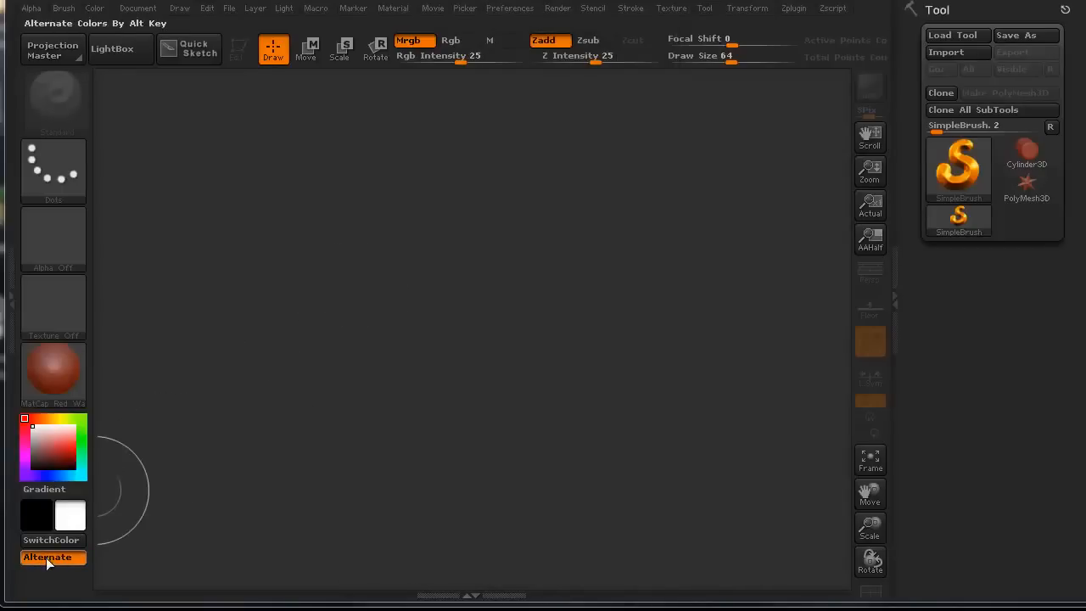
mouse_move(546, 47)
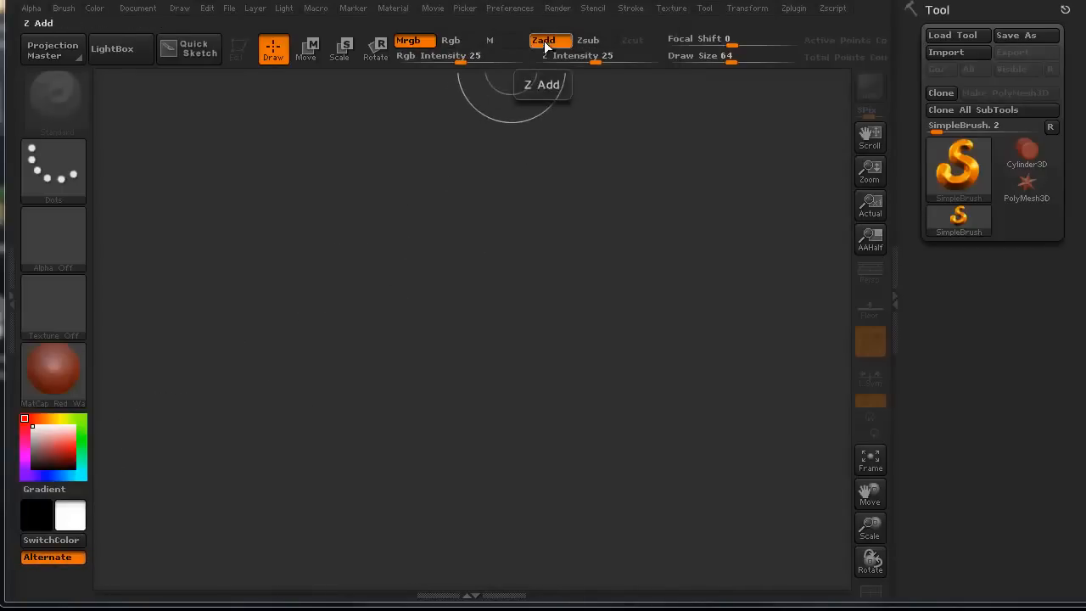
mouse_move(560, 13)
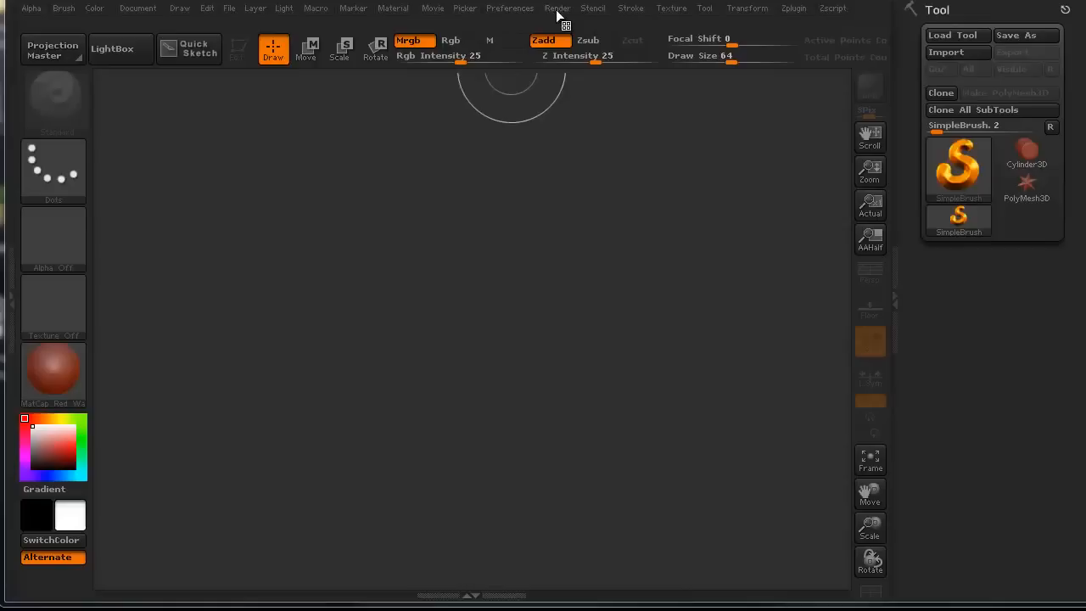
click(510, 8)
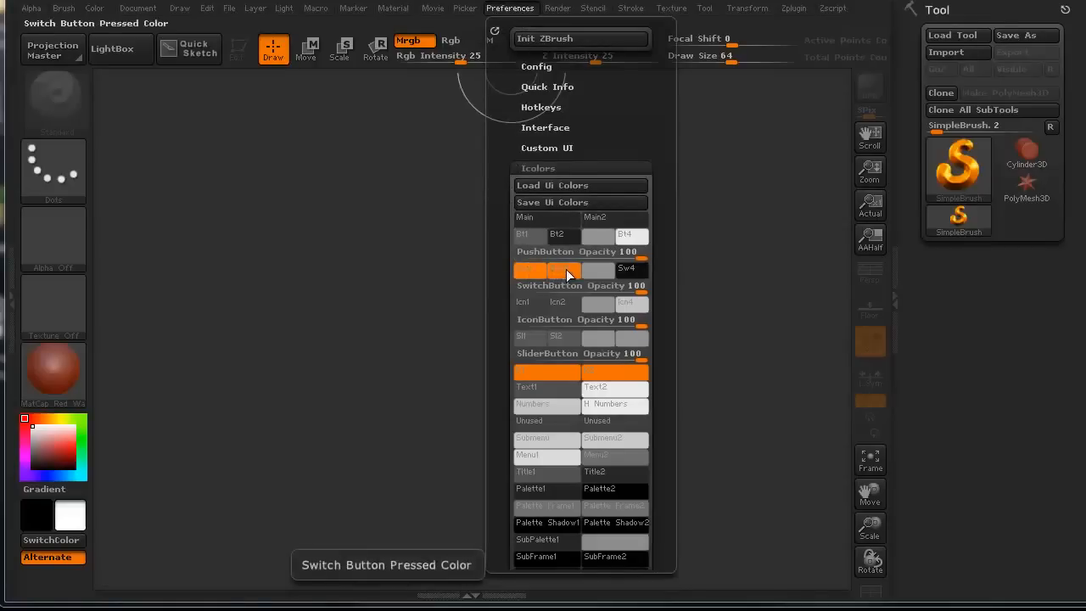
mouse_move(615, 268)
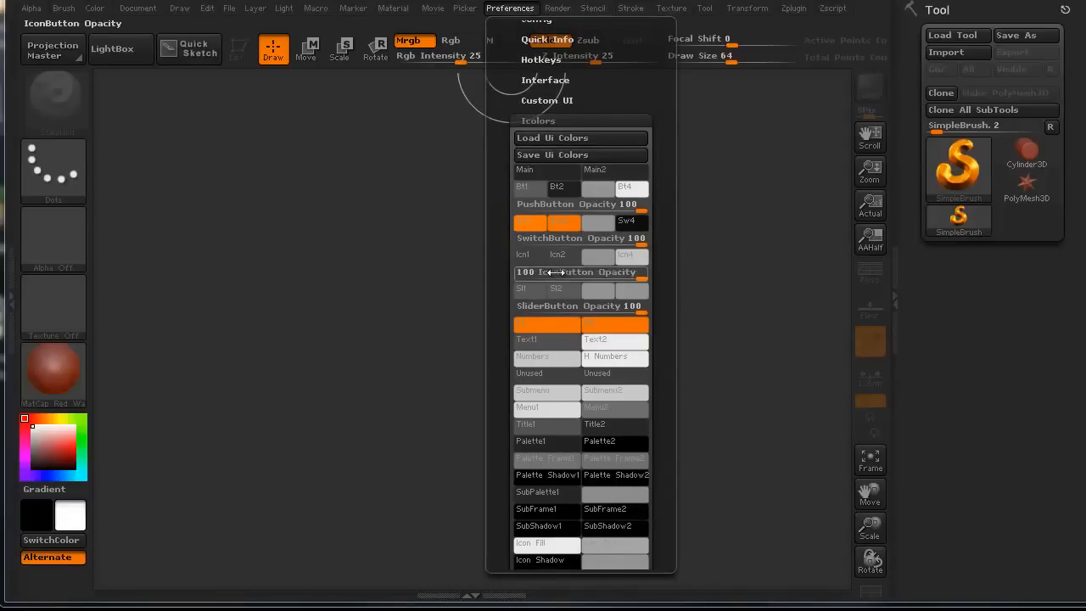
mouse_move(530, 292)
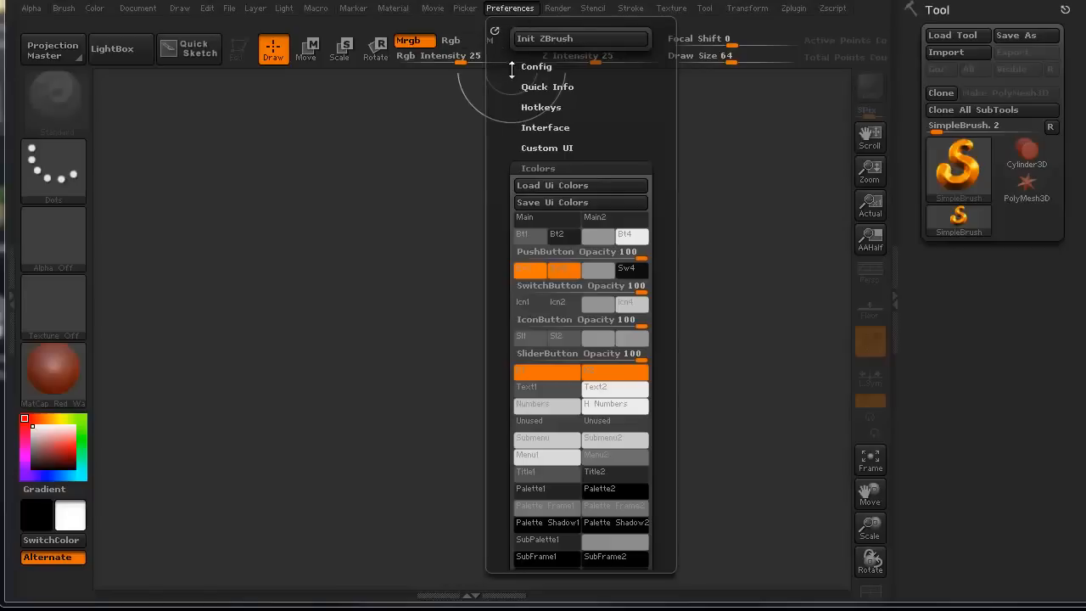
Step: Expand Config to show Restore Standard UI, Store Config and Save Ui
click(538, 66)
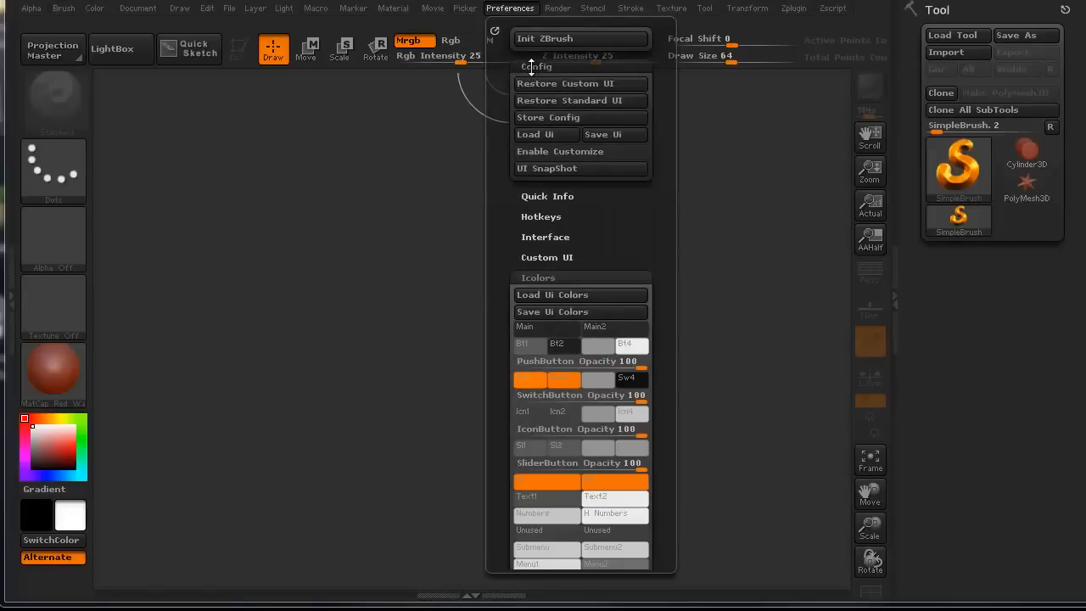
mouse_move(594, 84)
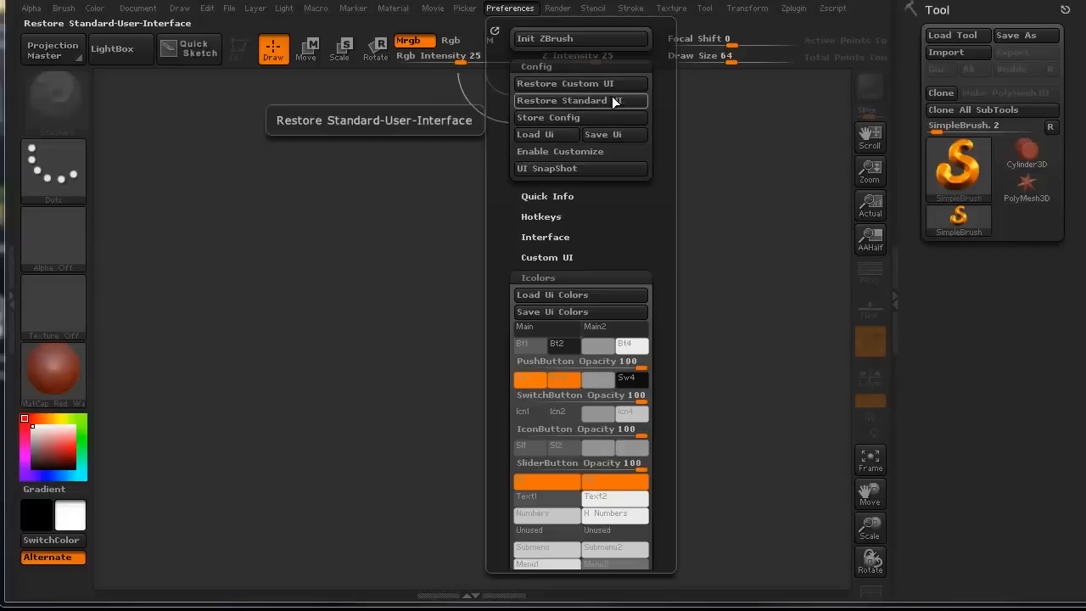
mouse_move(570, 117)
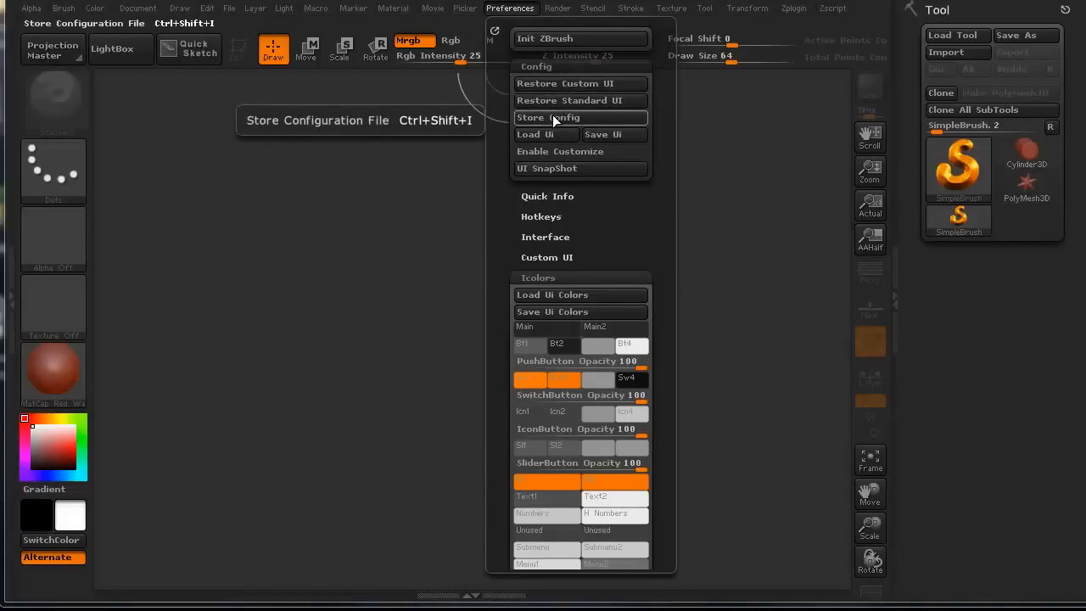
mouse_move(584, 119)
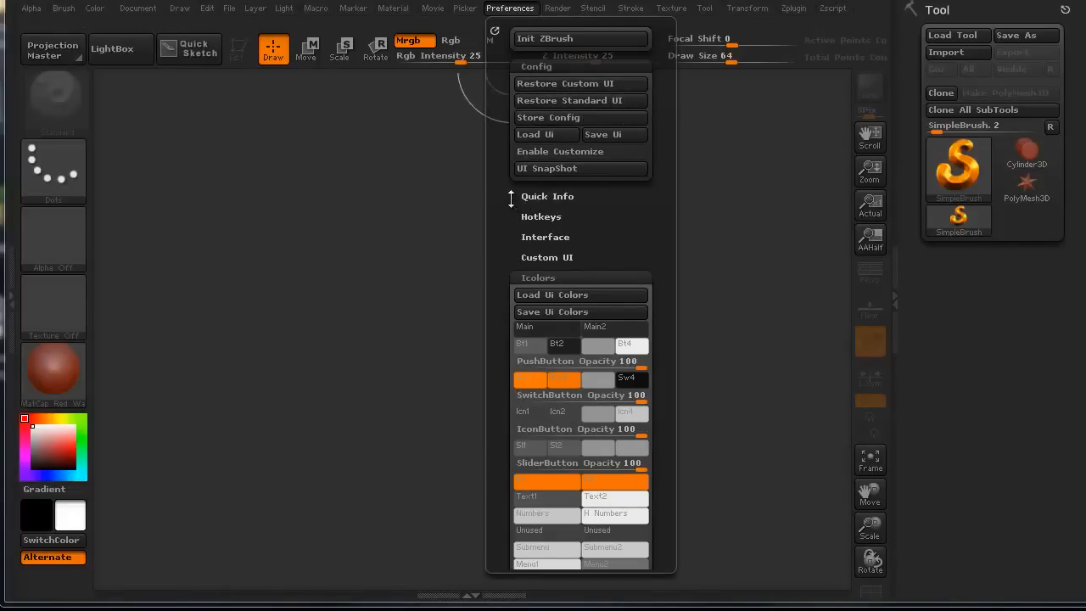
mouse_move(602, 134)
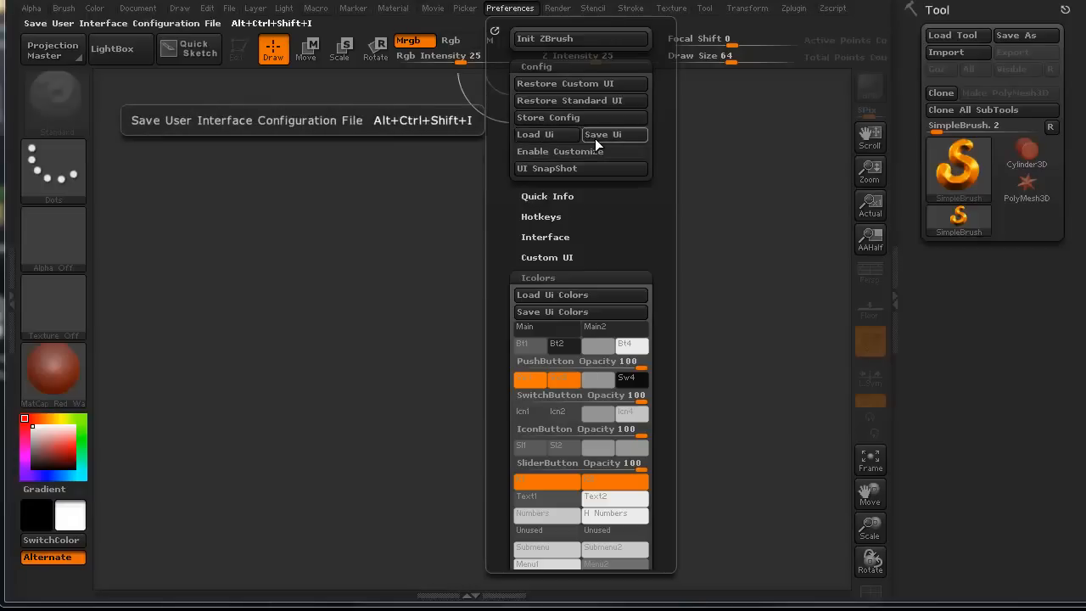
mouse_move(547, 178)
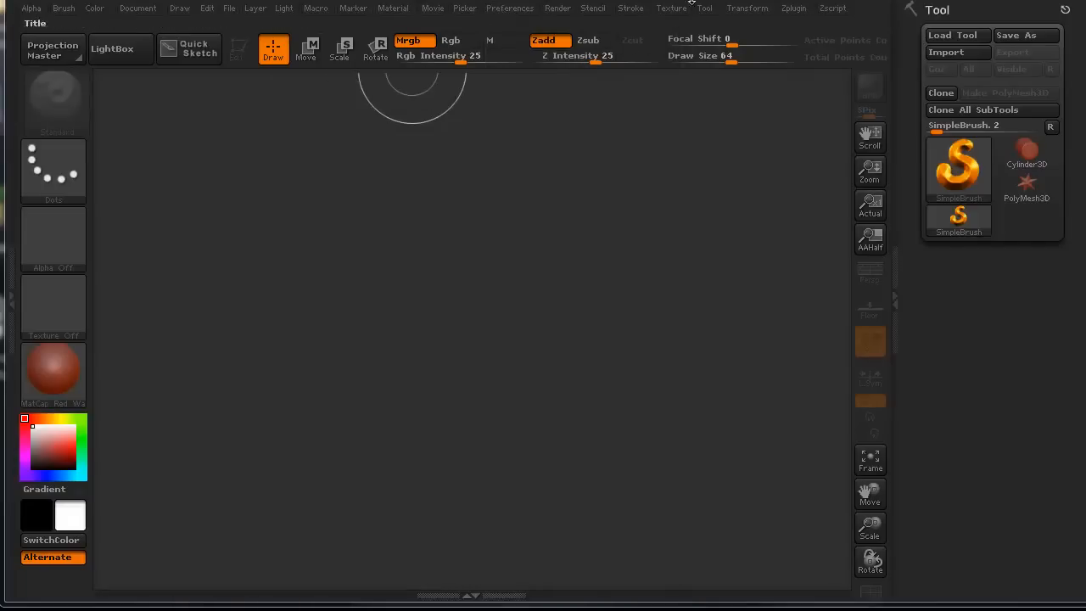
click(508, 8)
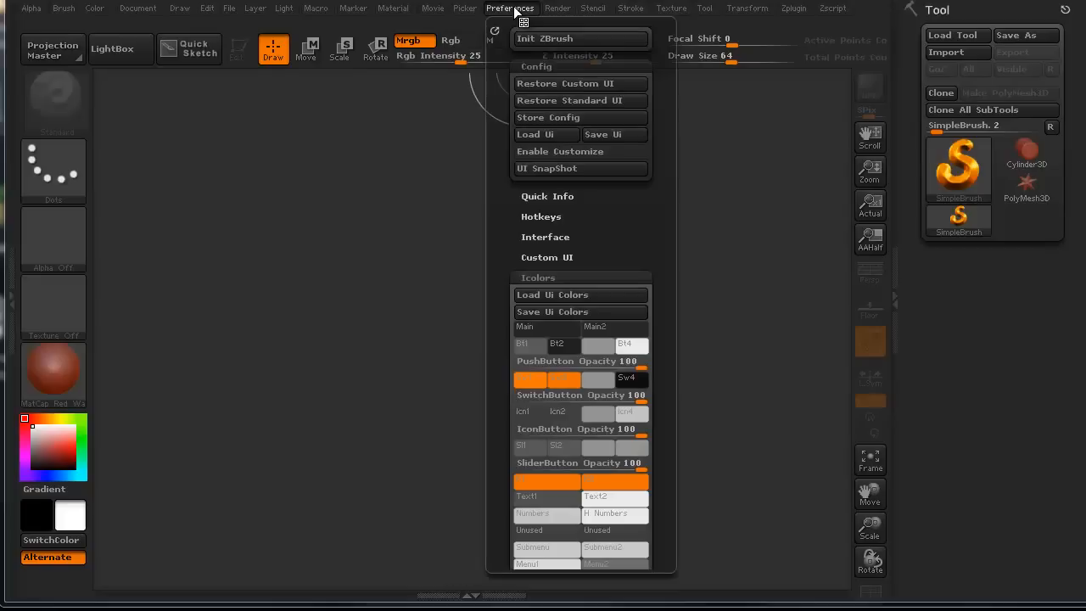
click(547, 196)
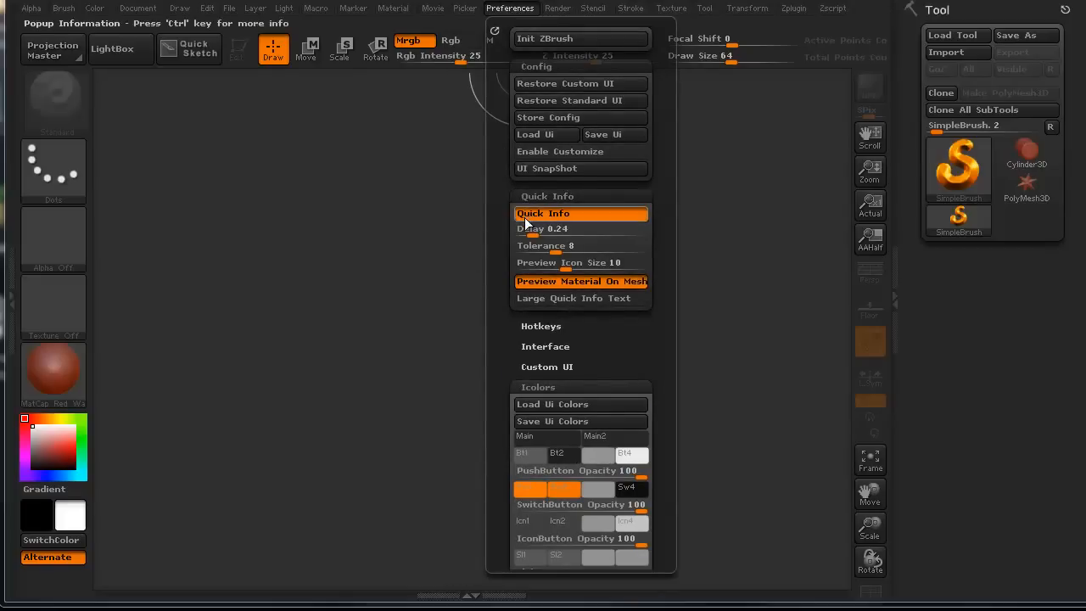
mouse_move(545, 245)
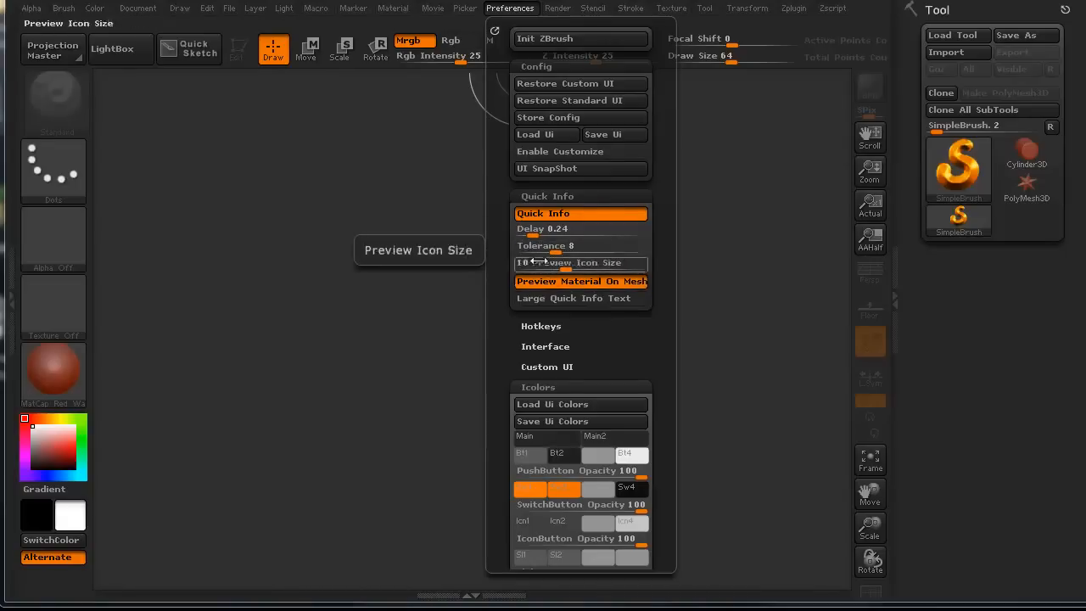
click(548, 196)
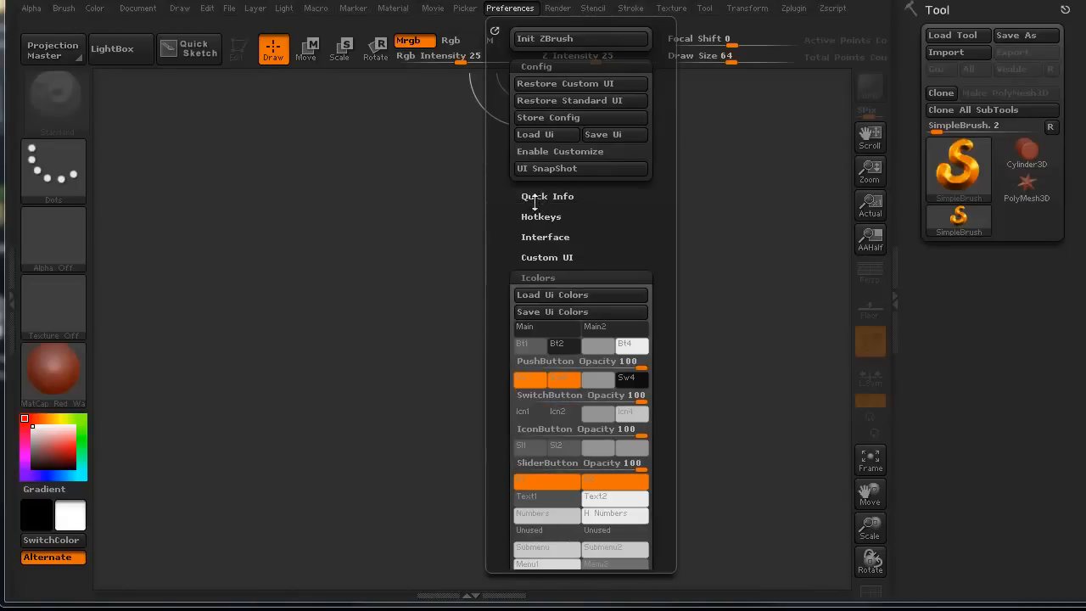
Step: Expand Hotkeys to reveal the Restore, Store, Load and Save hotkey options
click(541, 217)
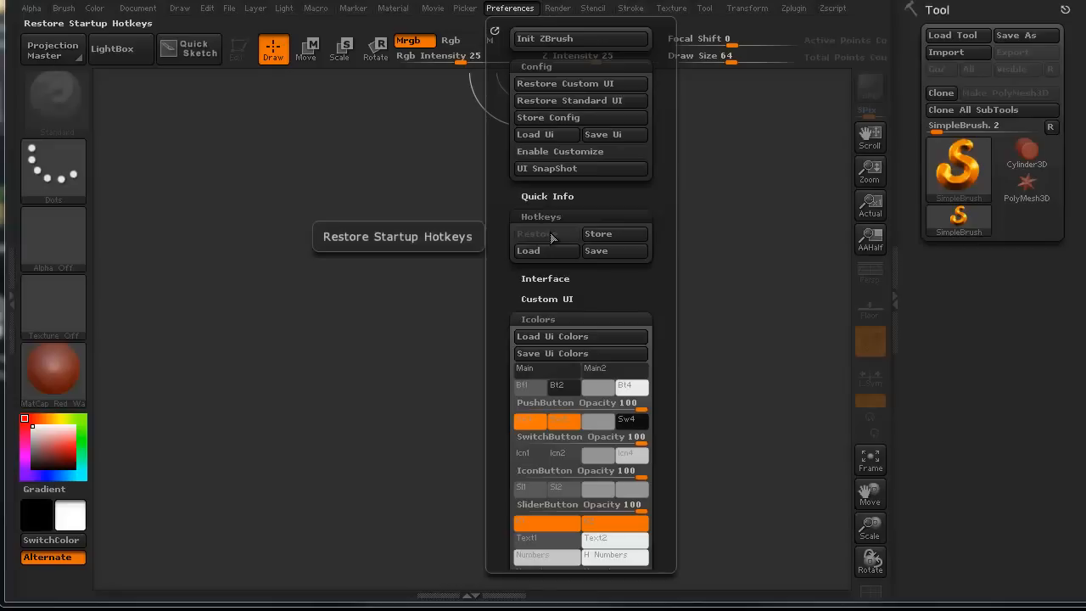
click(615, 234)
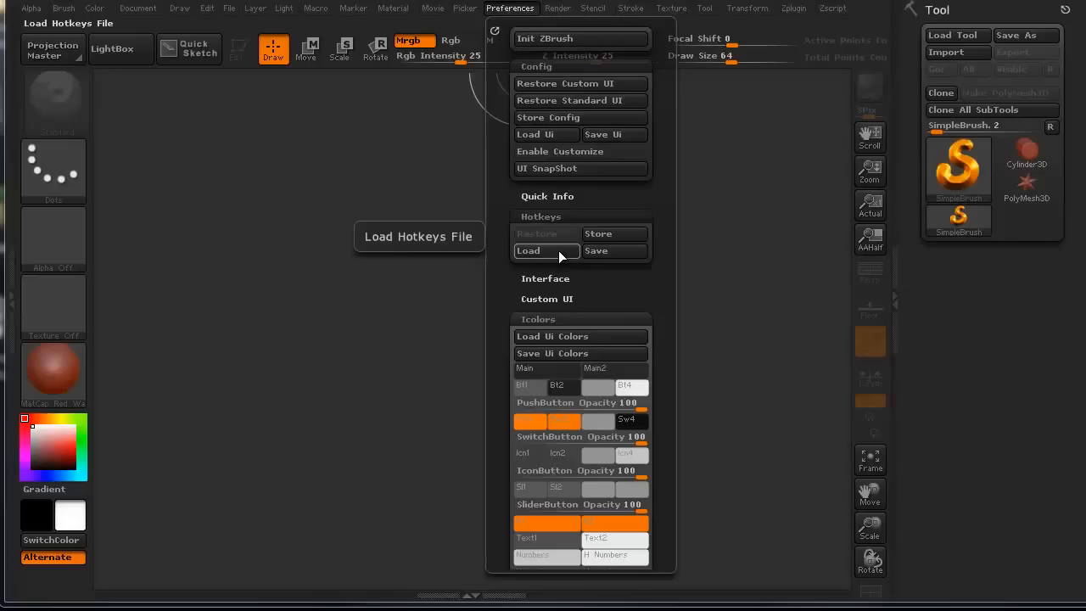
mouse_move(530, 233)
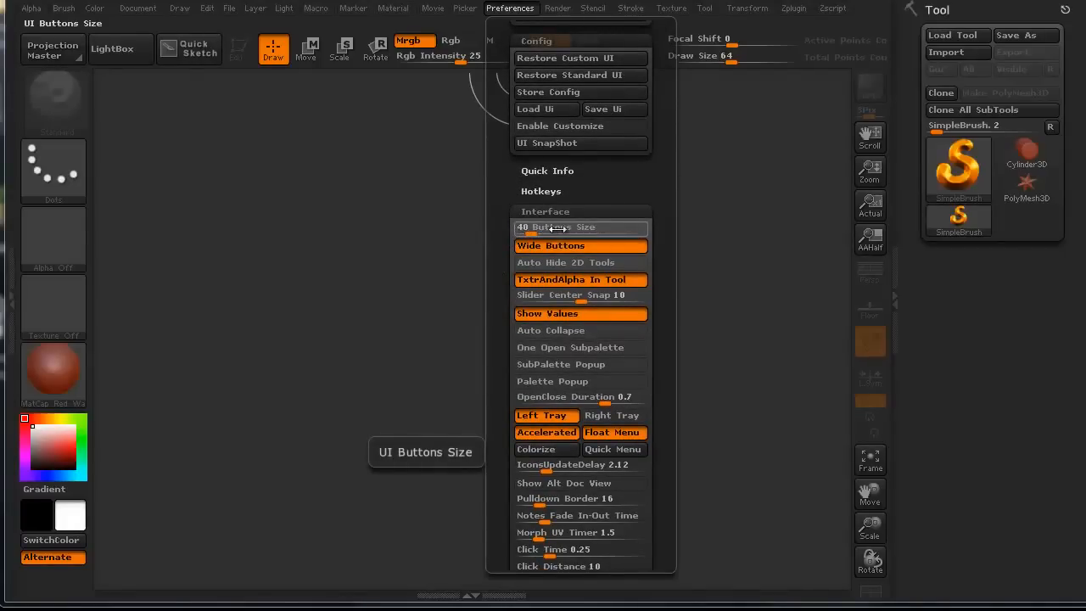
Step: Set Interface Buttons Size to 40 and dismiss the restart notice
drag(543, 227, 548, 226)
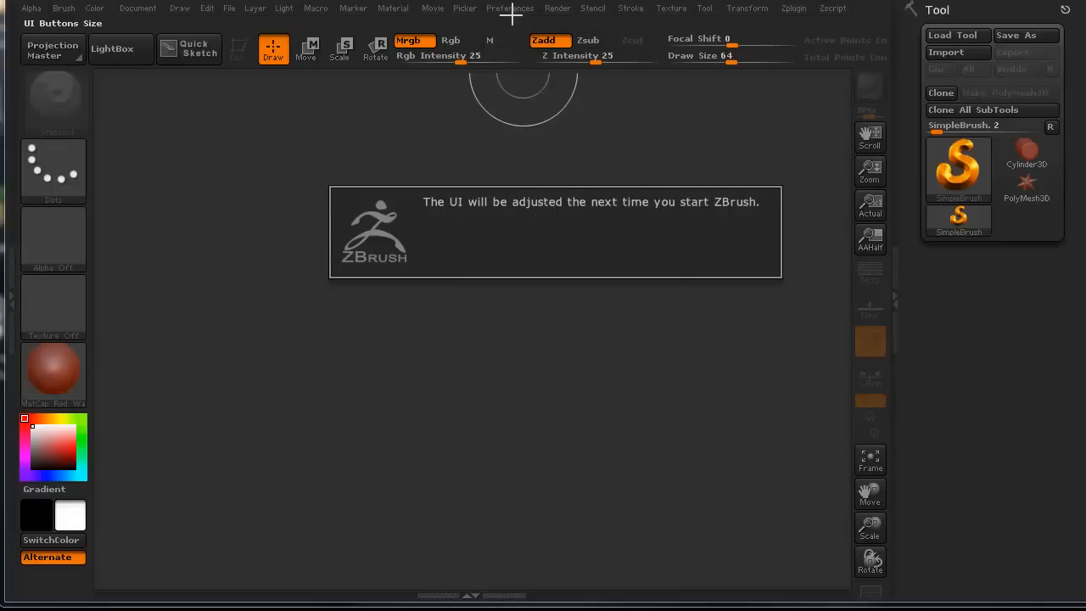
click(511, 9)
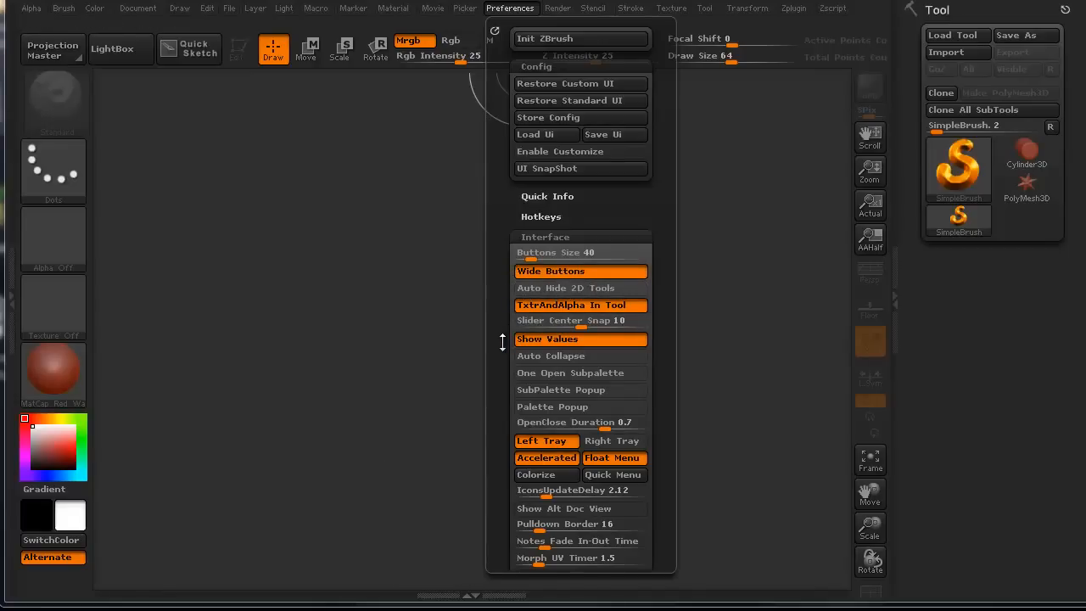
scroll(down, 3)
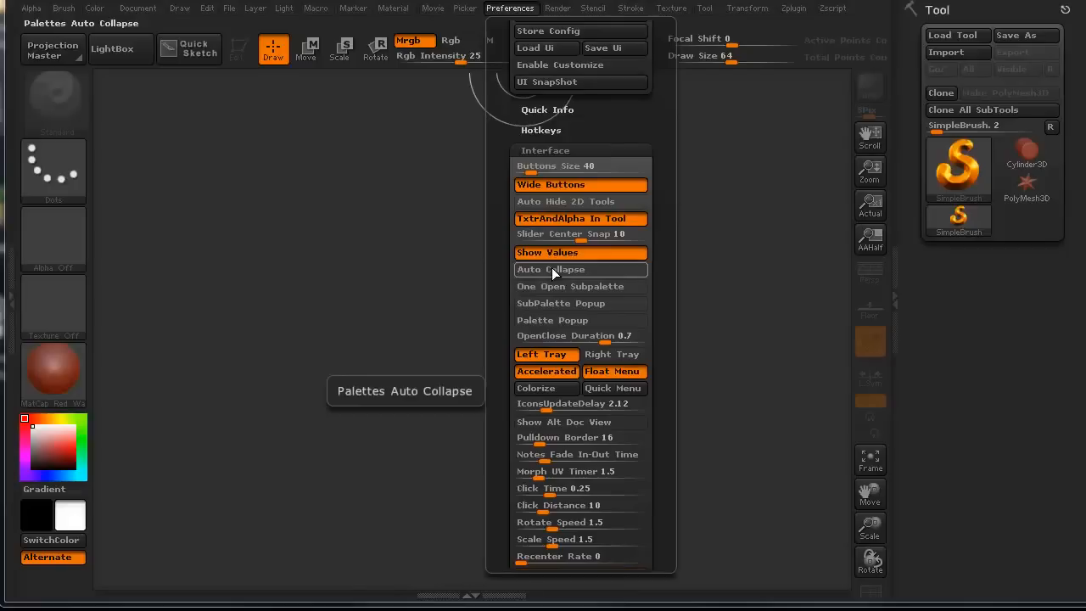
click(580, 269)
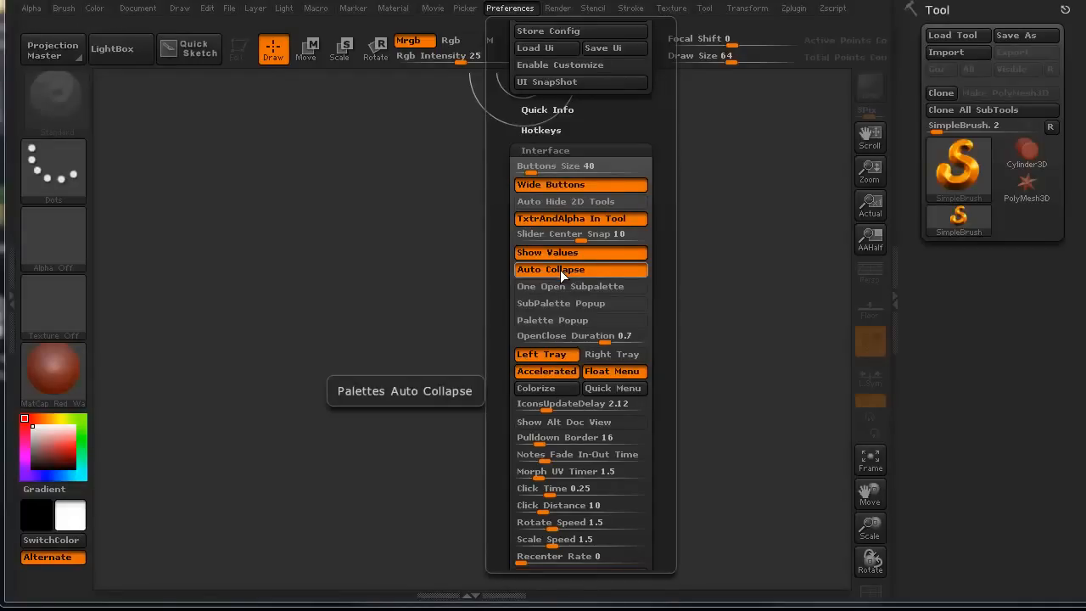
click(550, 269)
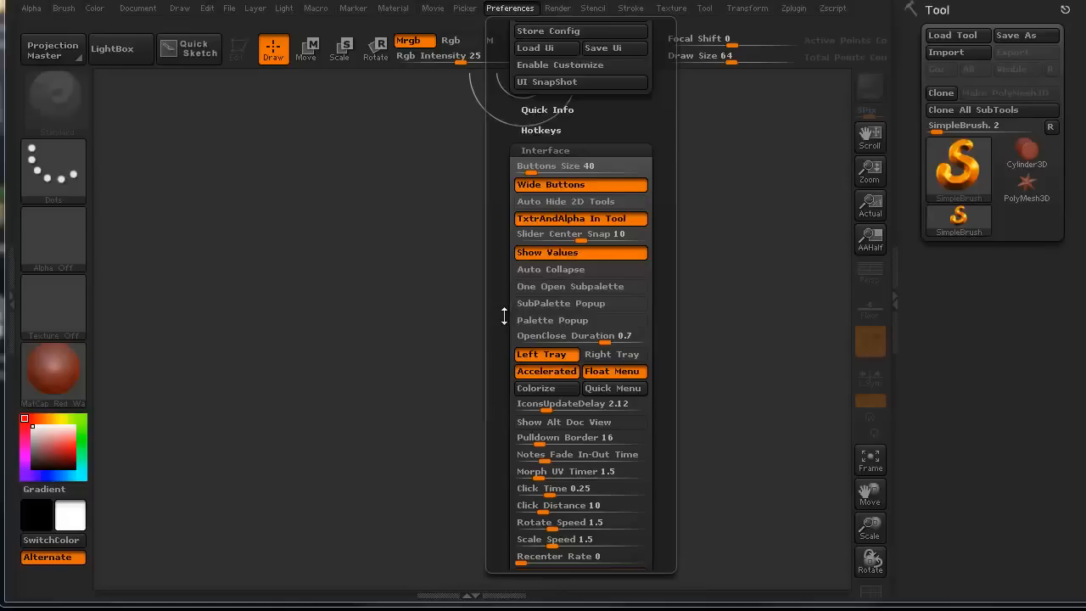
scroll(down, 3)
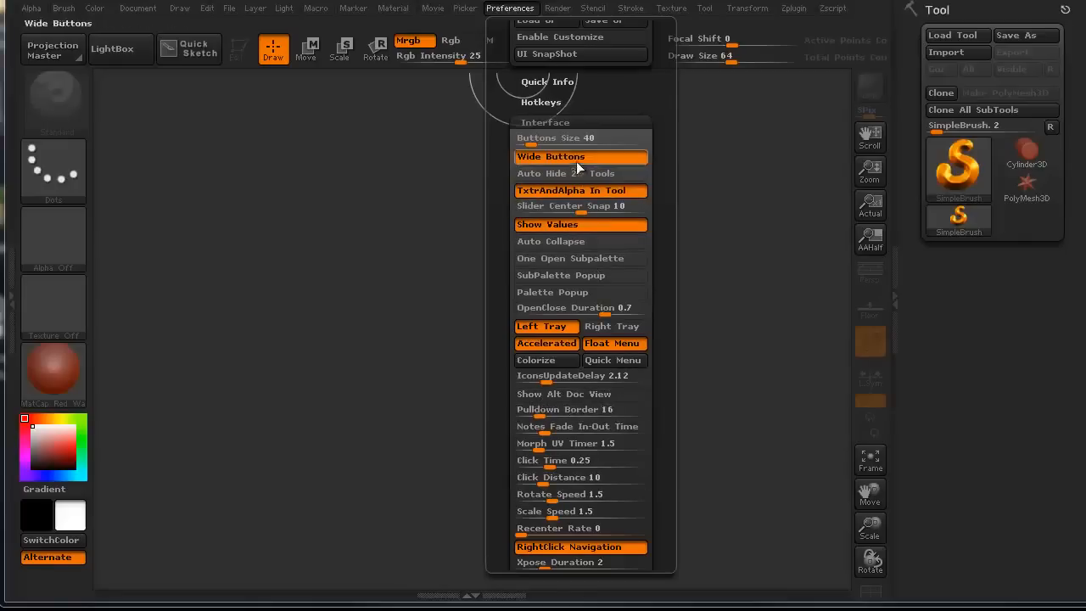
Step: Browse Mem, Lightbox and SpotLight Intensity, expand Icolors, then close Preferences
click(546, 122)
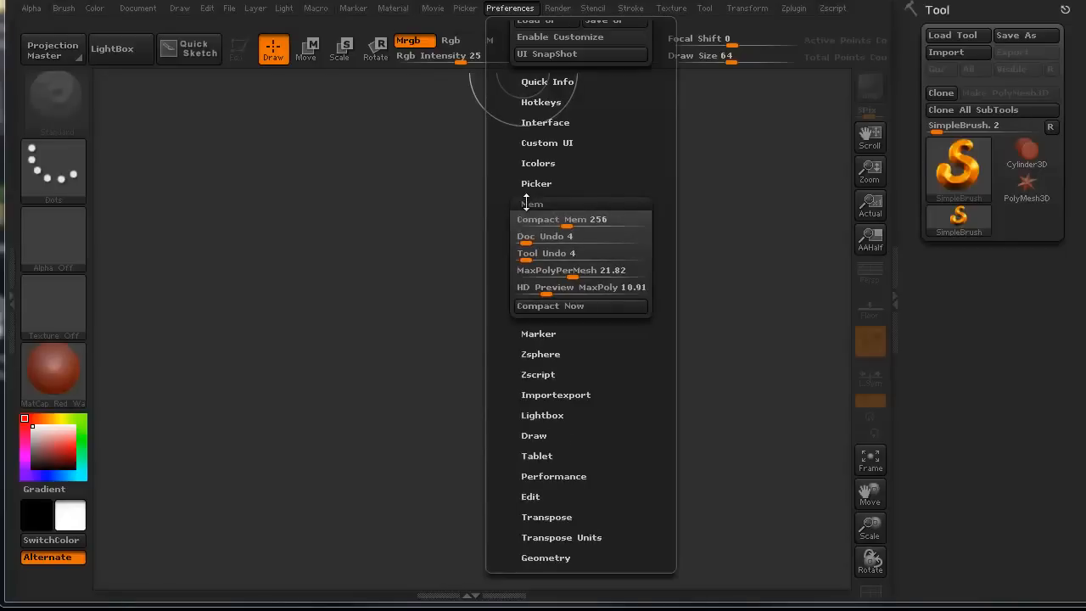
click(531, 204)
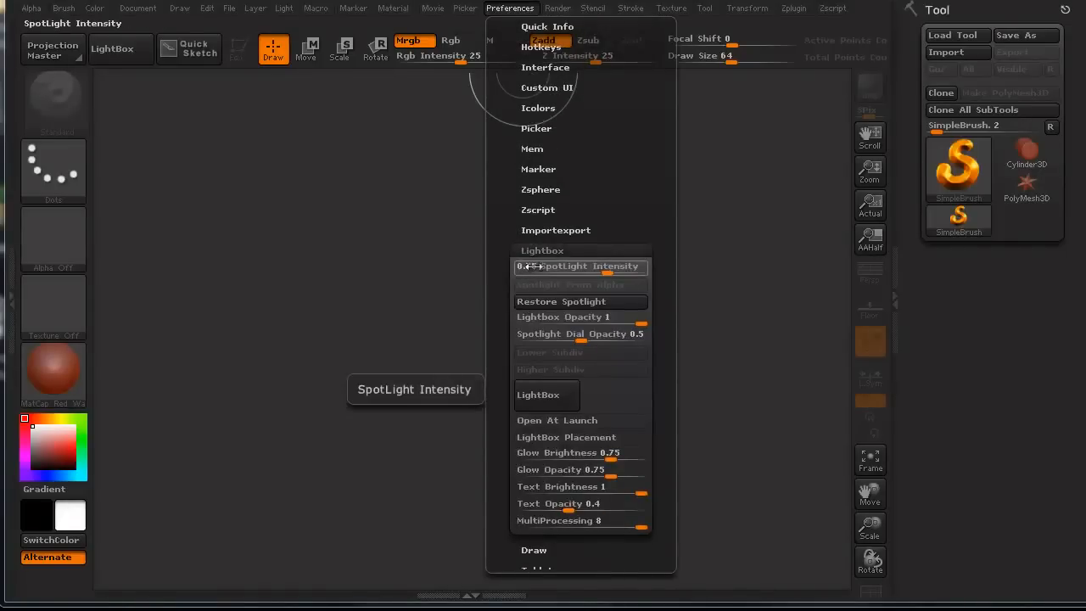
drag(531, 266, 581, 267)
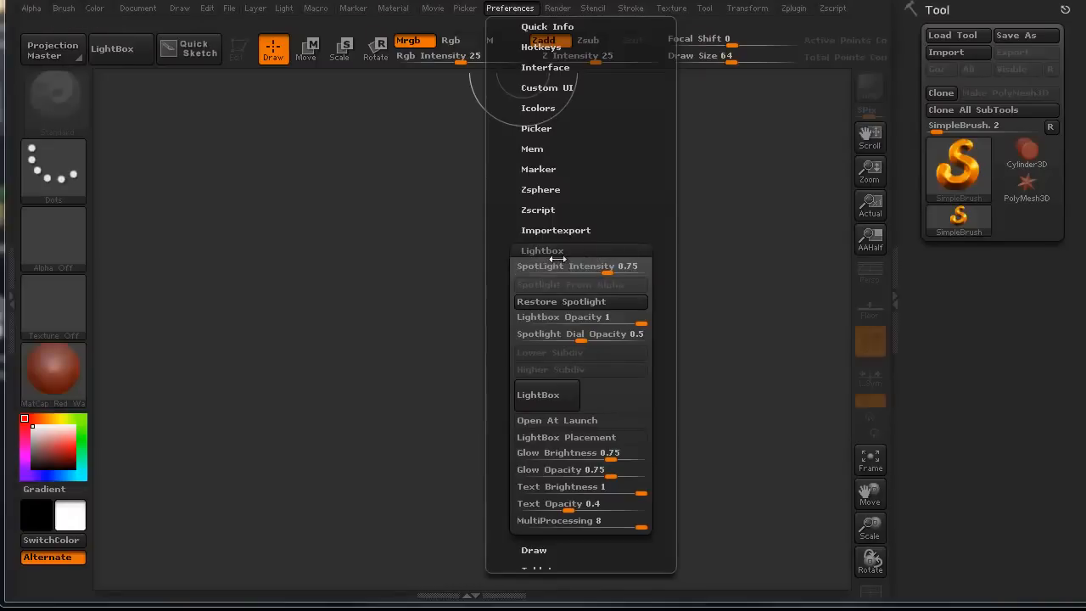
mouse_move(545, 247)
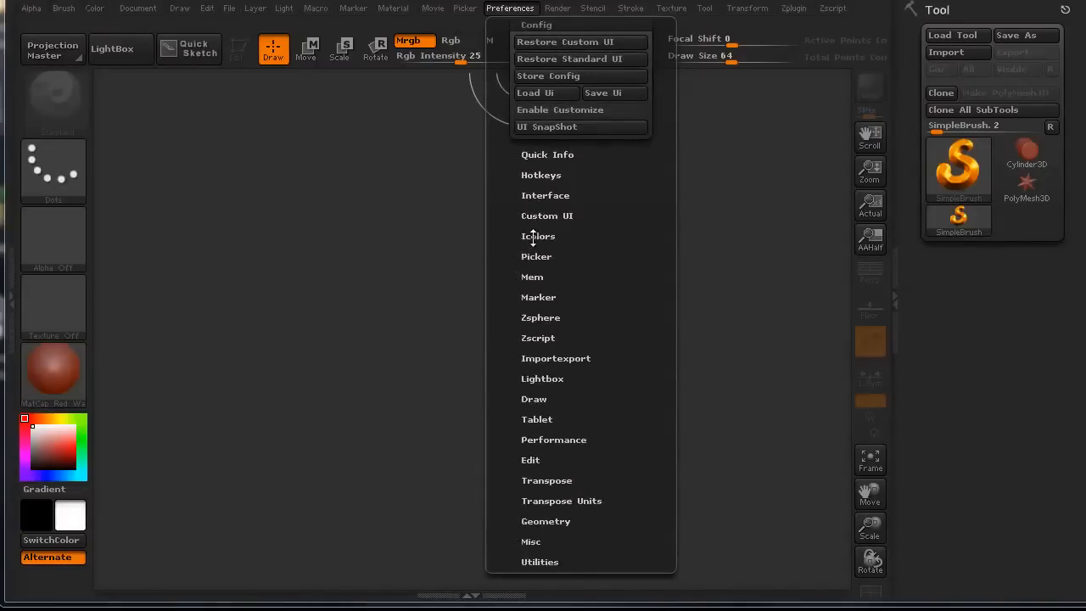
click(538, 236)
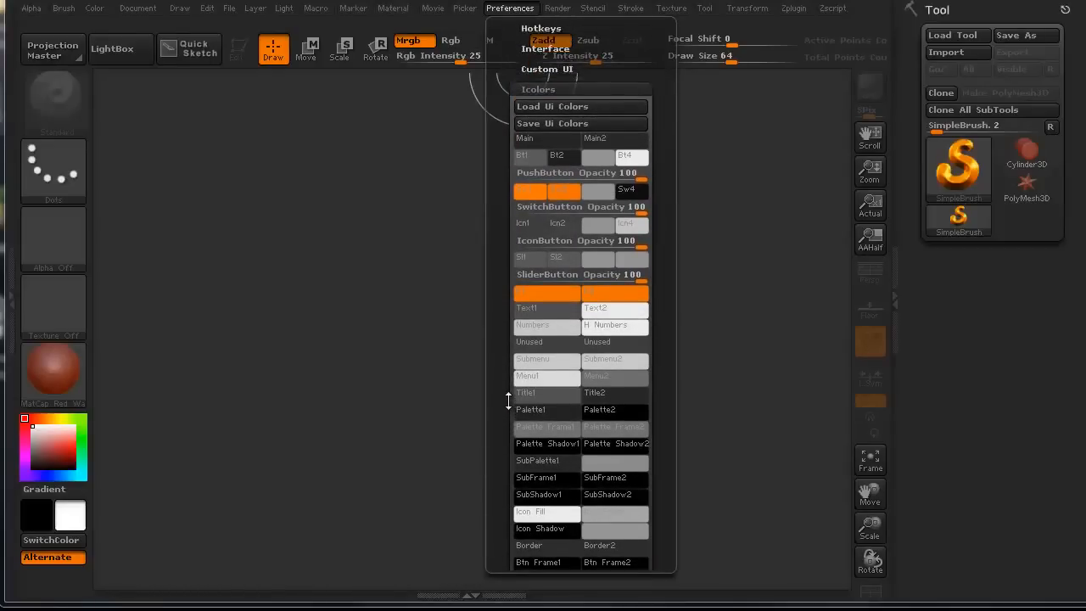
click(511, 8)
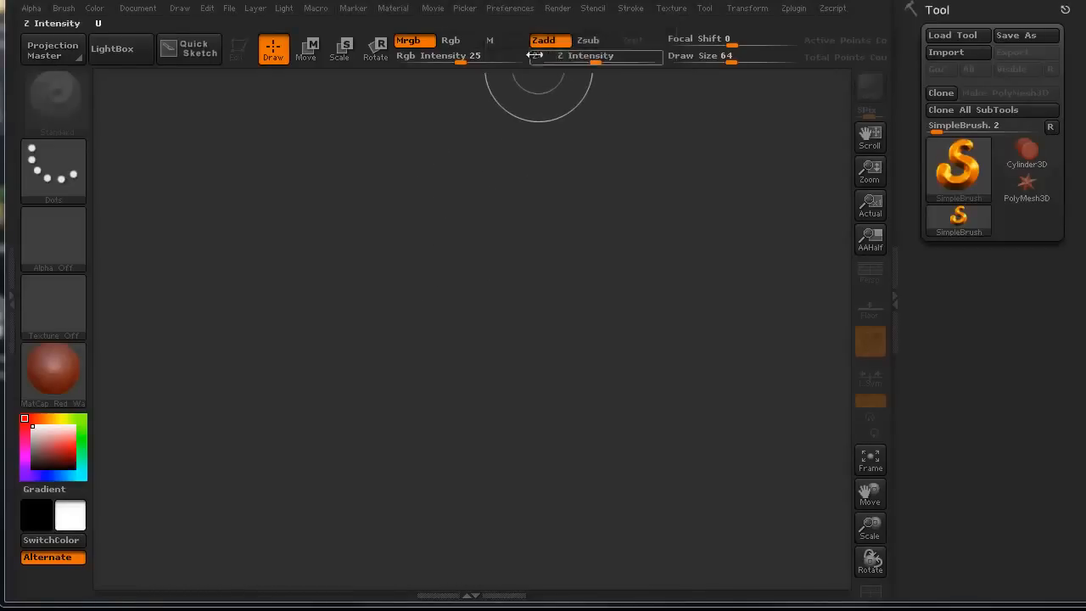
Step: Set the Main interface colour to pale grey and toggle Gradient colouring
click(510, 7)
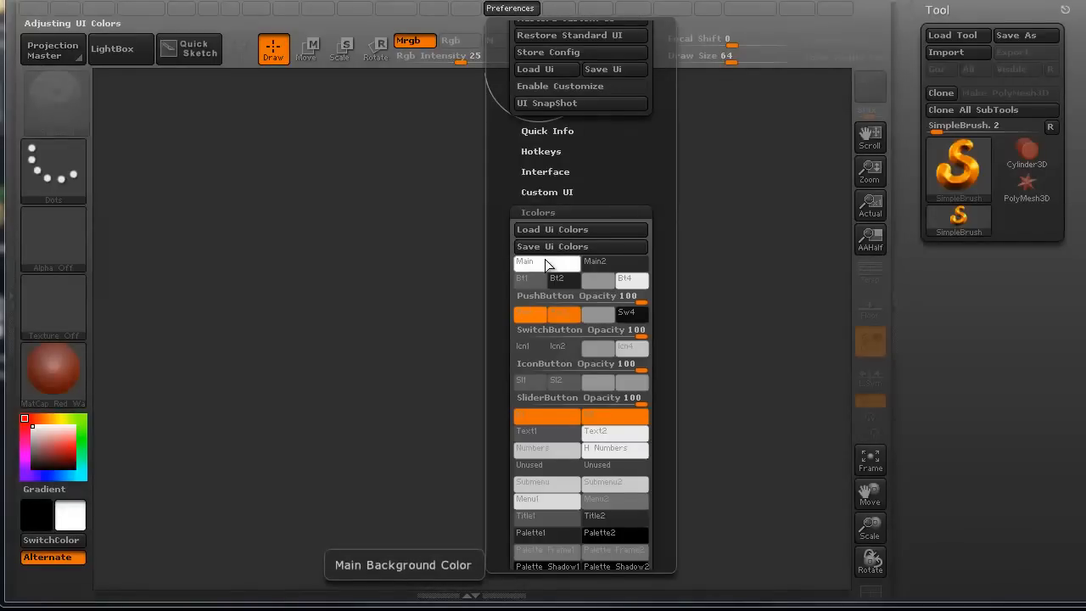
mouse_move(594, 261)
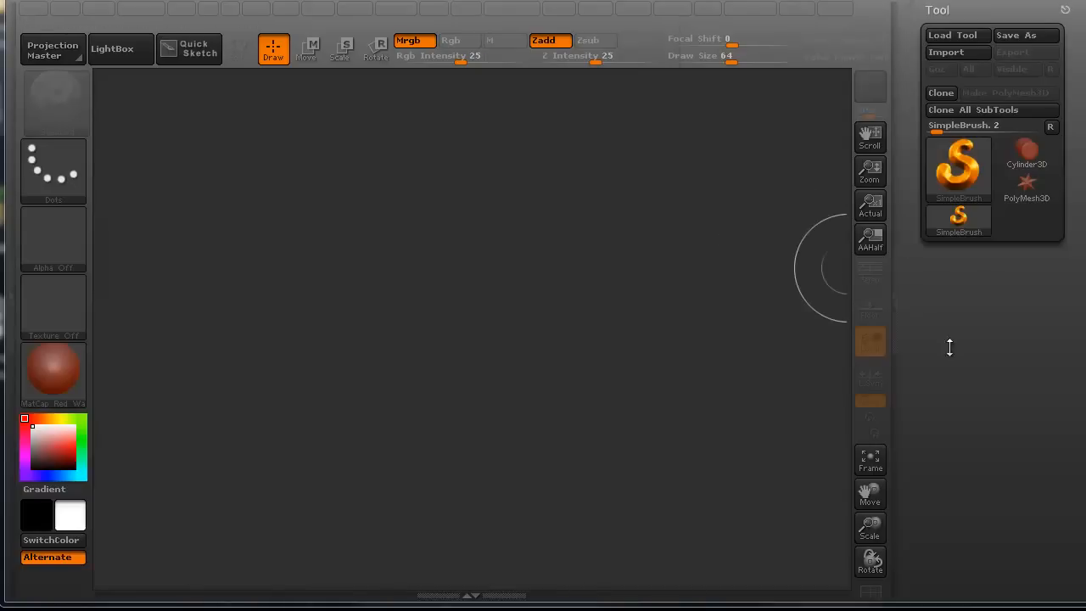
mouse_move(293, 401)
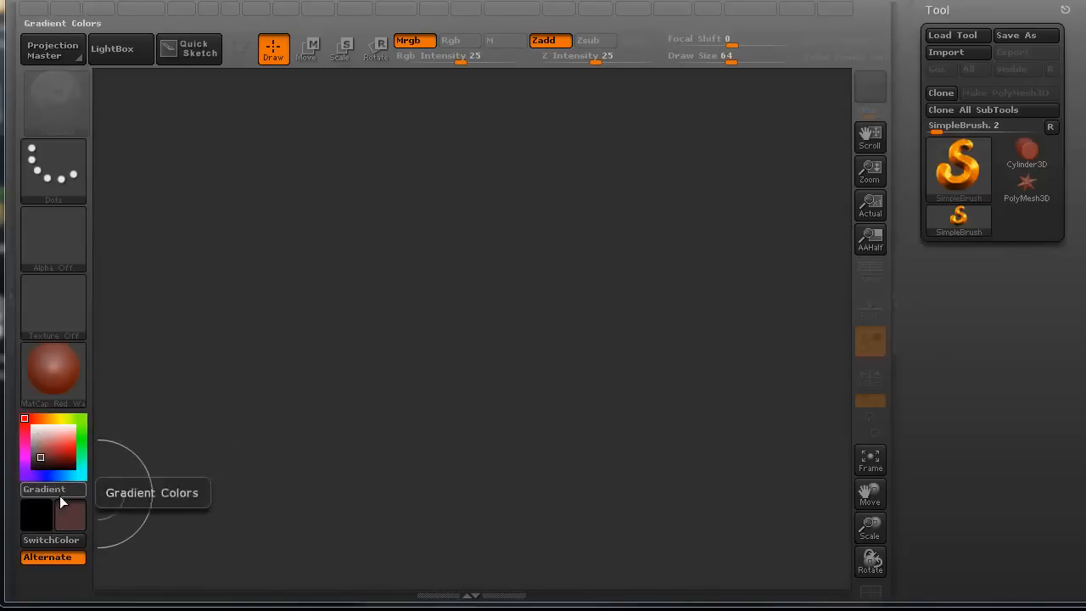
click(34, 454)
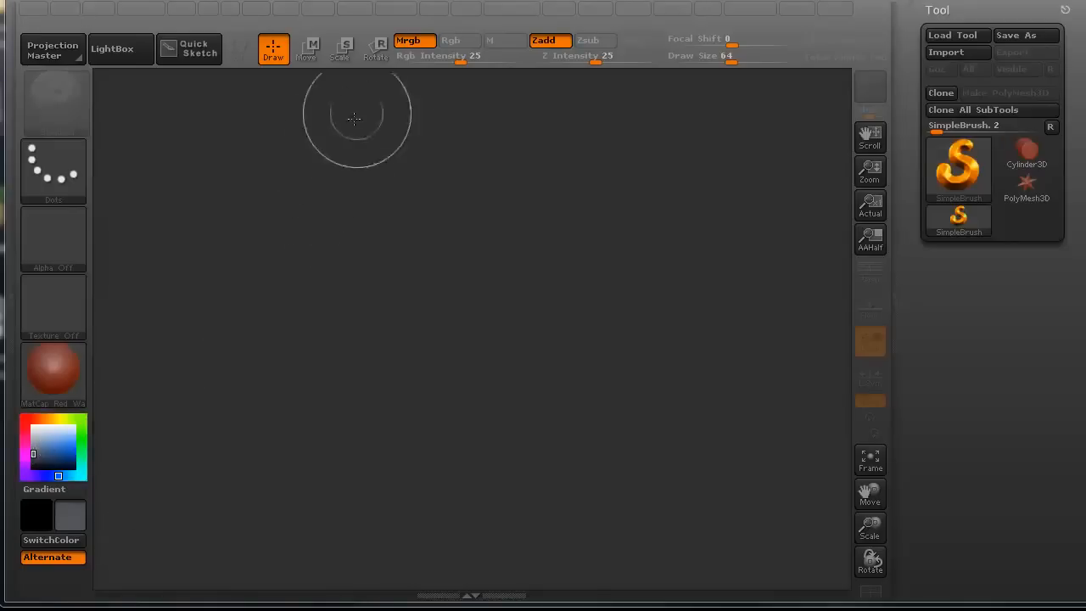
Step: Return the Main colour to dark grey and set Main2 to black
click(511, 8)
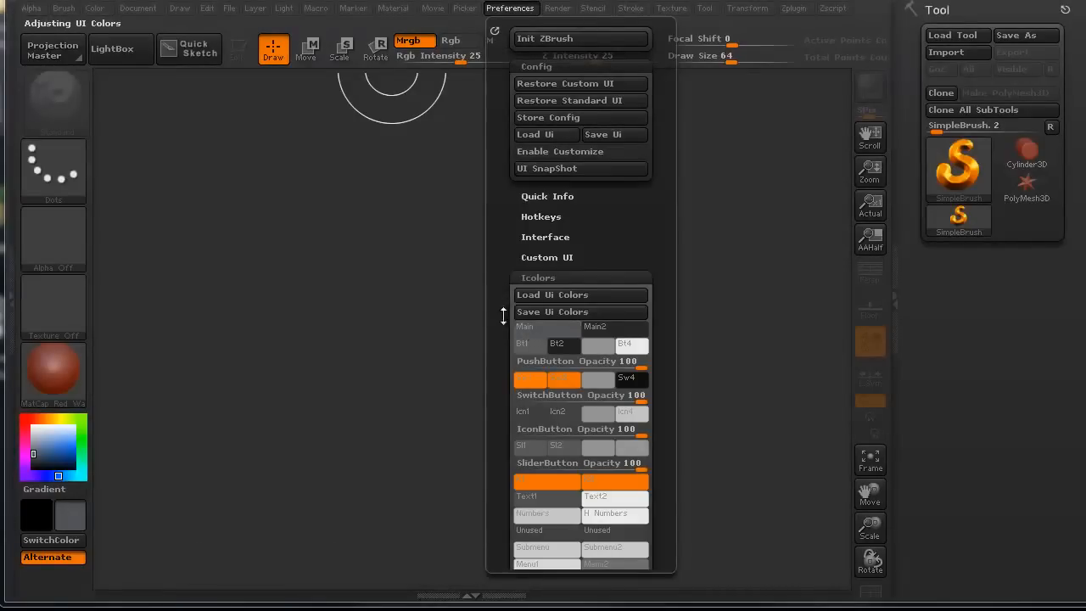
mouse_move(581, 311)
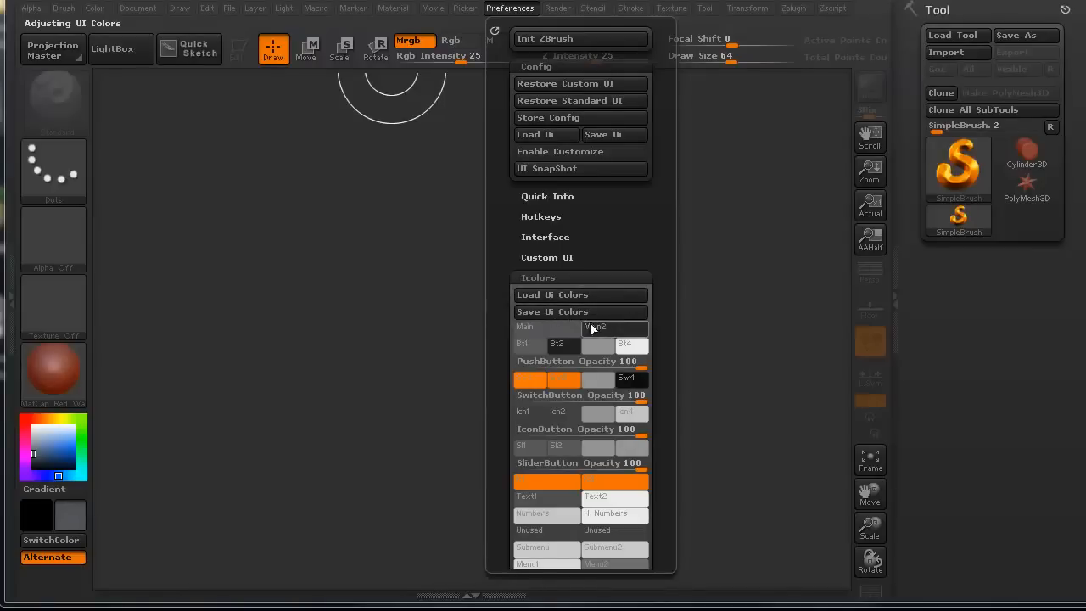
mouse_move(613, 330)
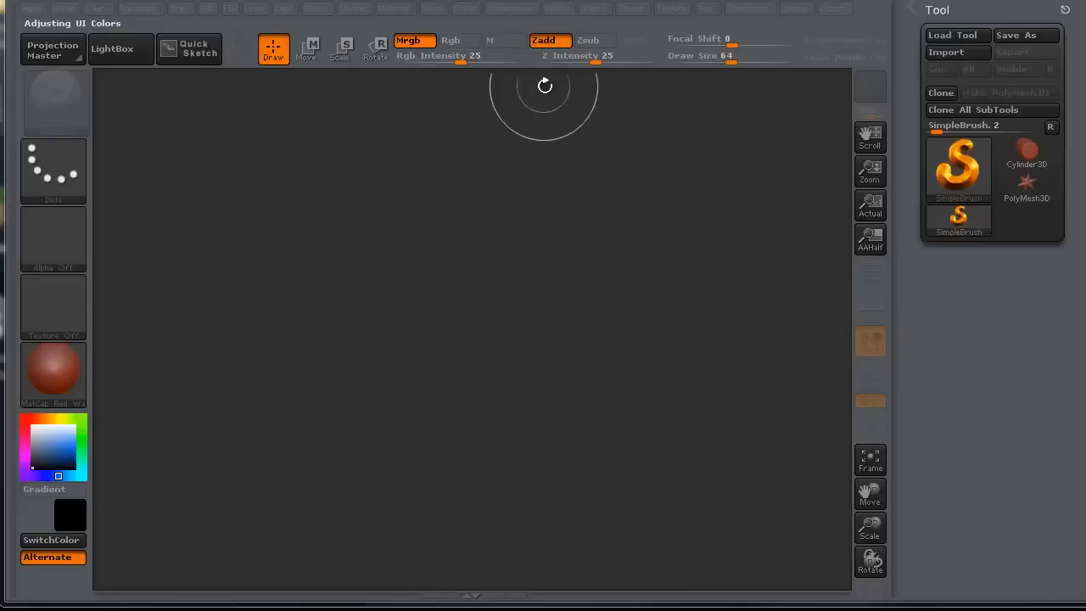
click(511, 9)
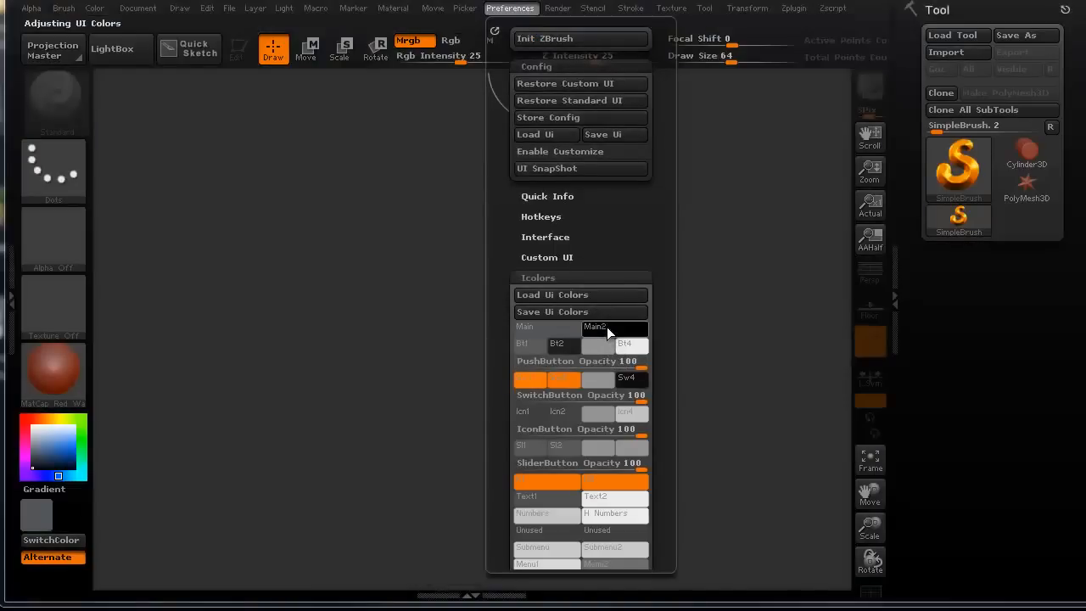
mouse_move(607, 333)
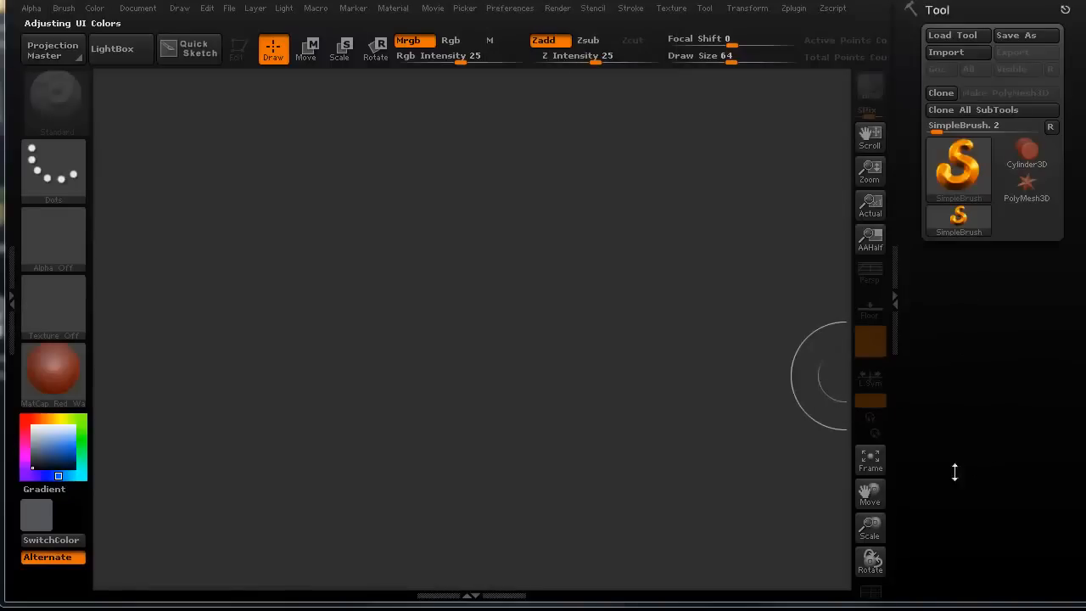
mouse_move(870, 172)
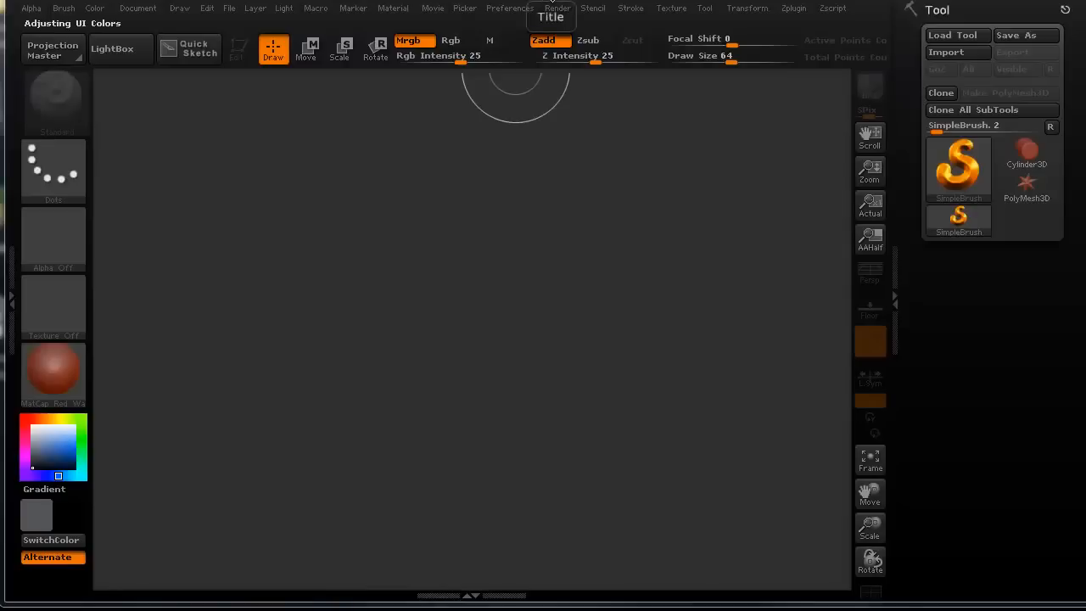
Step: Pick bright green and apply it to the Bt1 push button colour
click(510, 8)
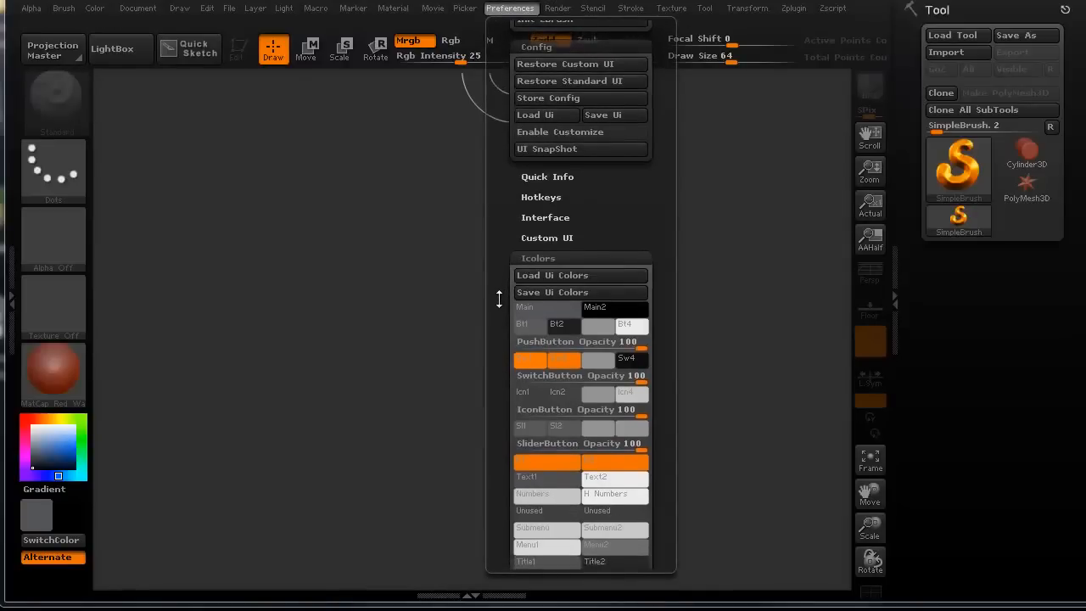
mouse_move(531, 312)
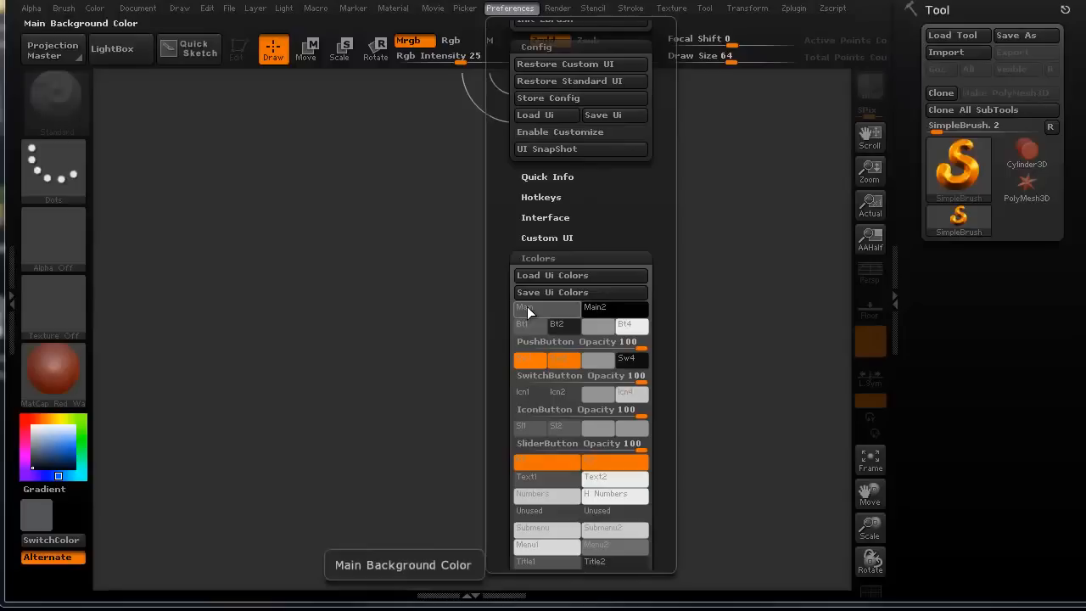
mouse_move(530, 326)
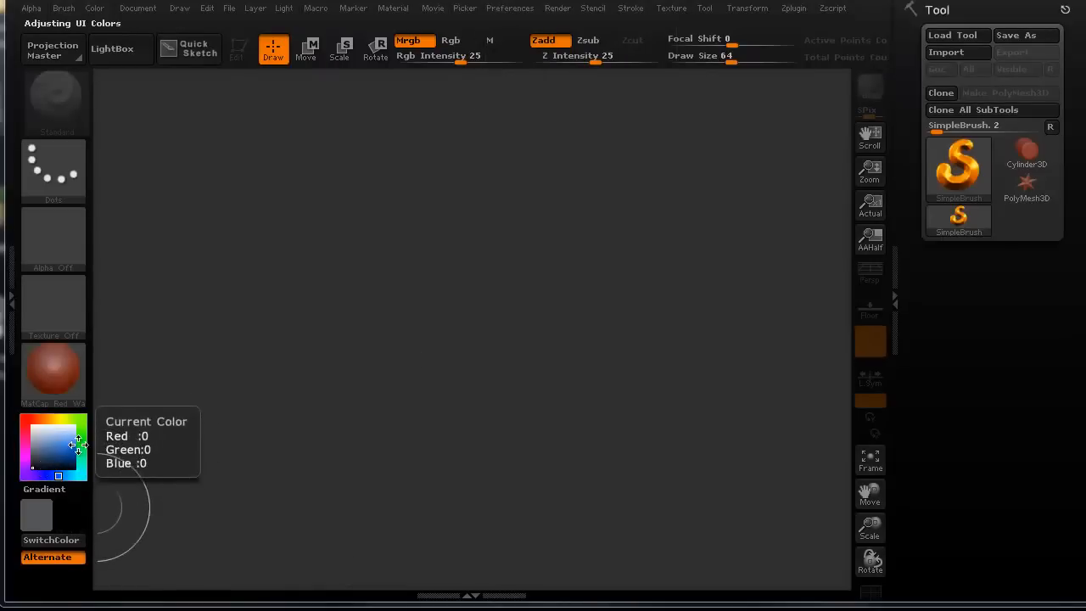
click(76, 438)
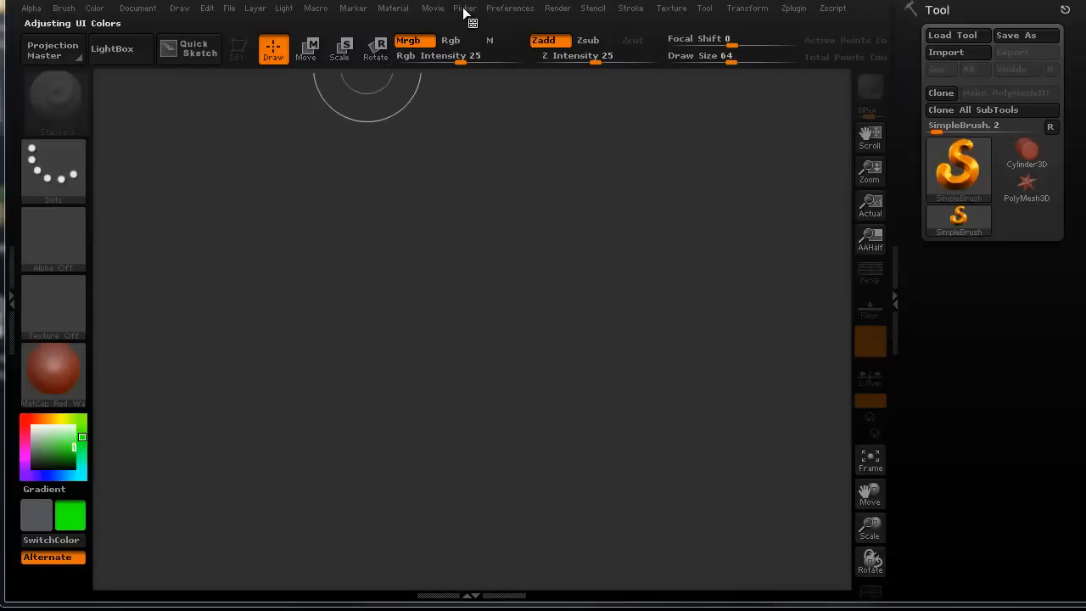
click(464, 8)
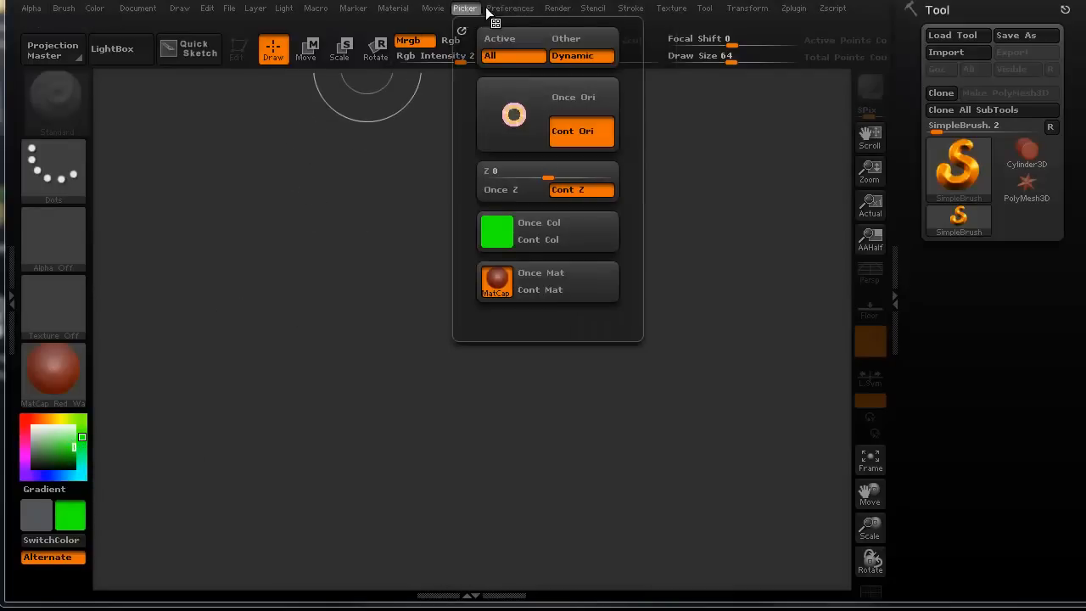
click(512, 9)
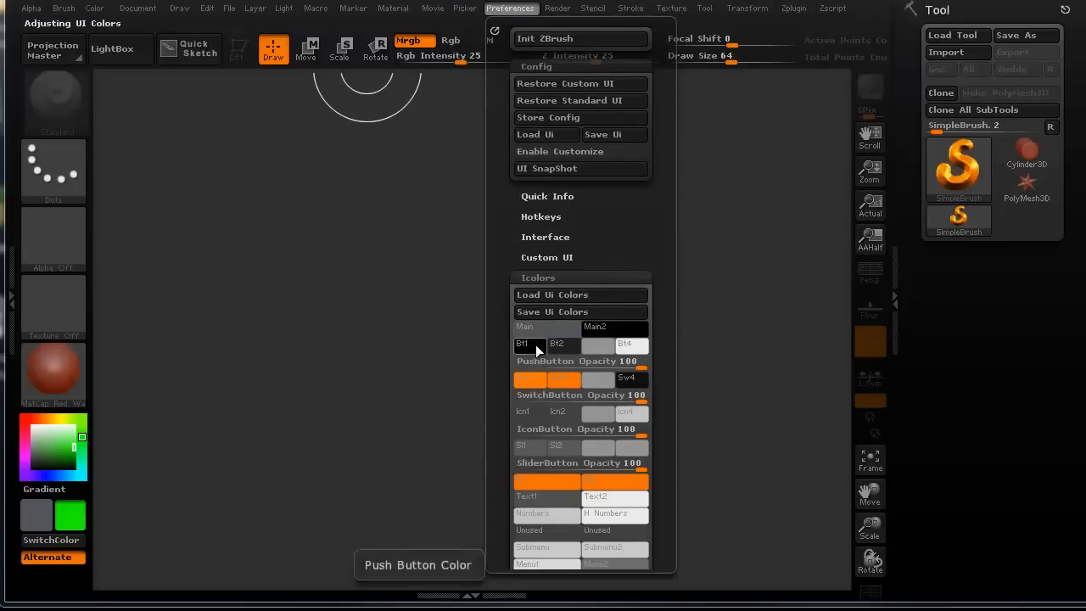
click(529, 345)
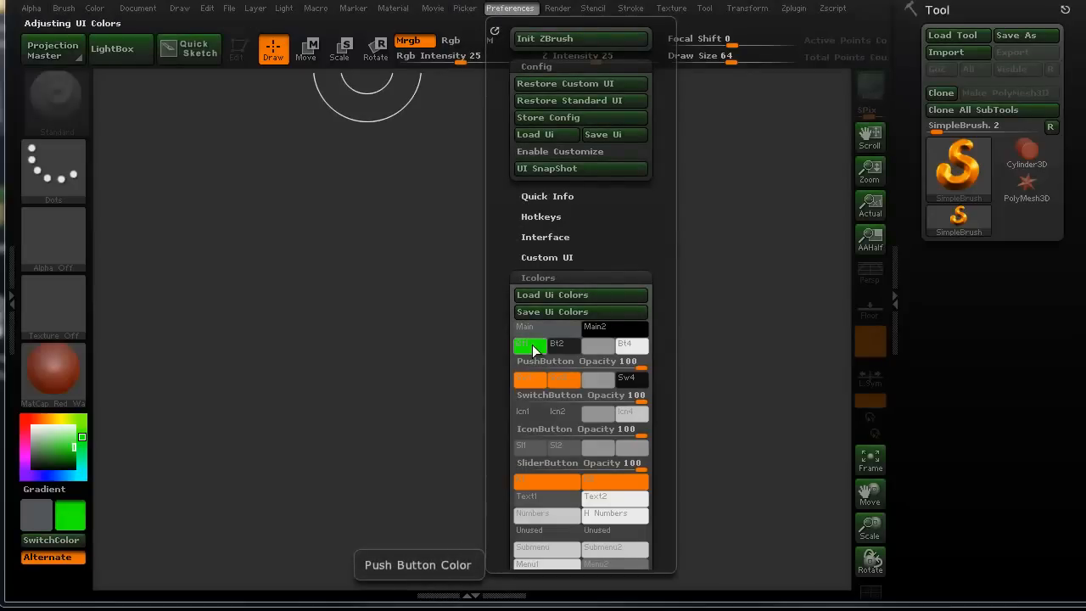
mouse_move(549, 353)
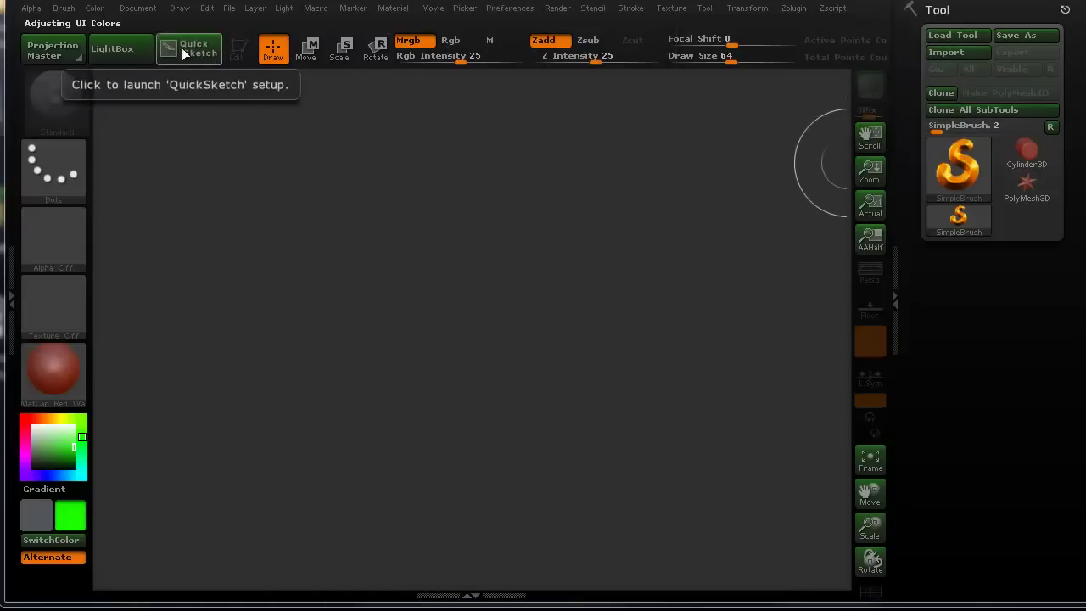
mouse_move(61, 466)
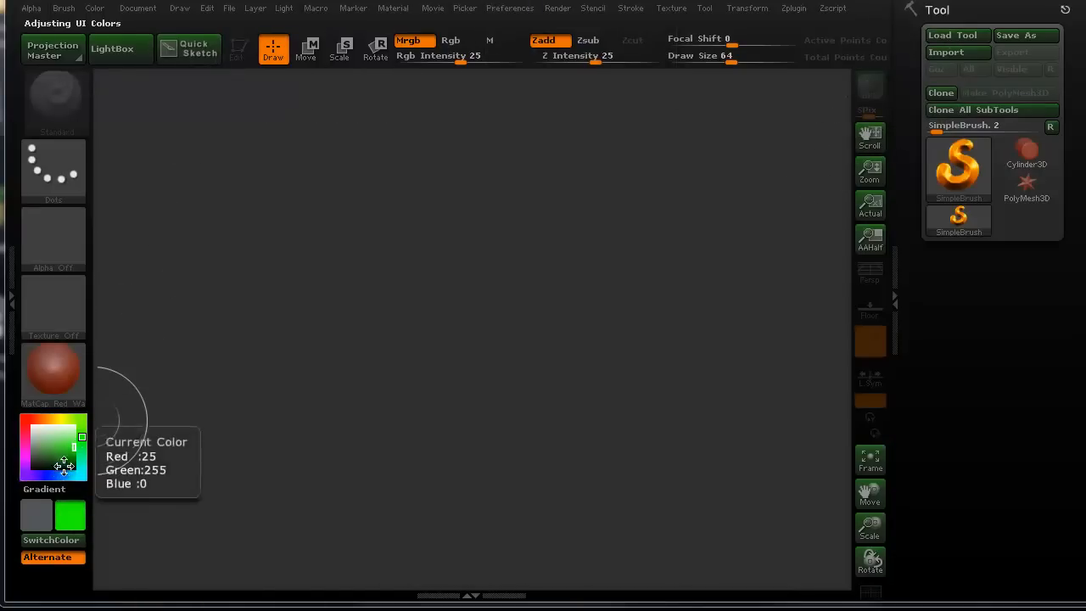
Step: Make the push buttons blue with white Bt3 labels, then pick orange
click(66, 449)
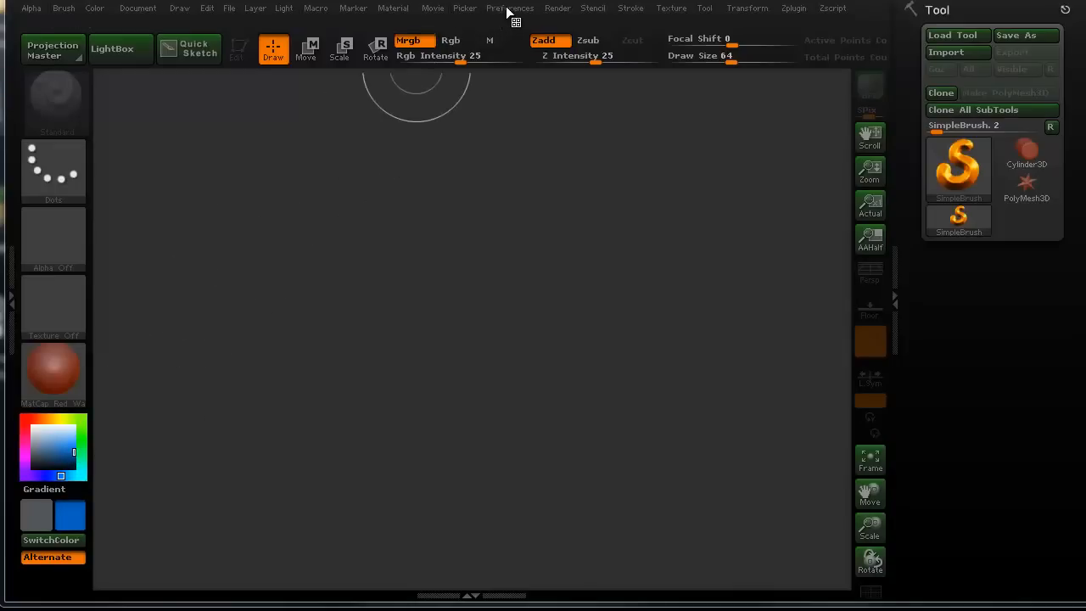
click(512, 7)
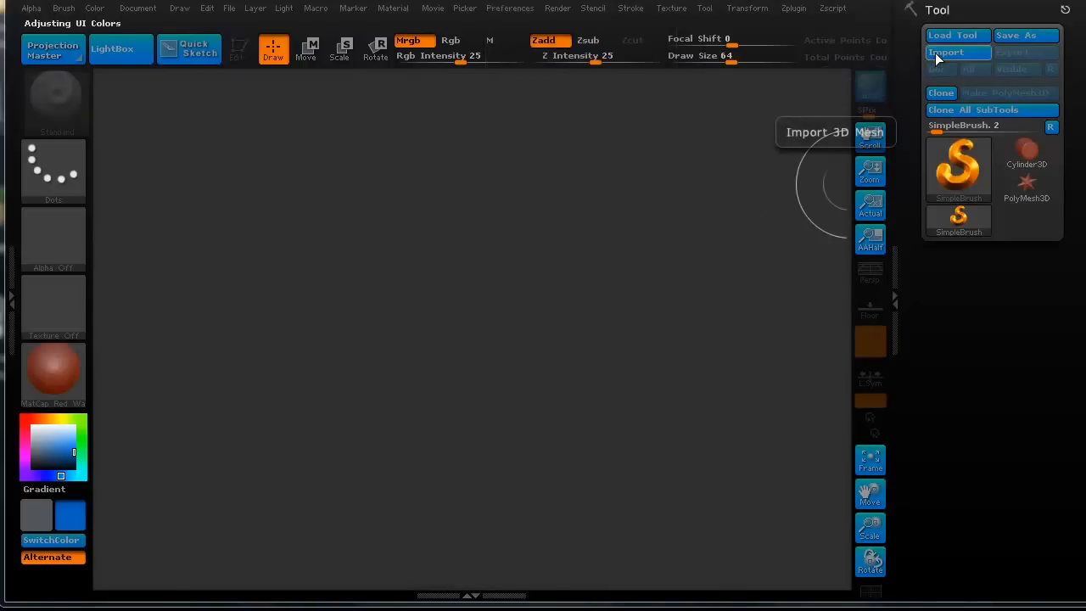
mouse_move(972, 35)
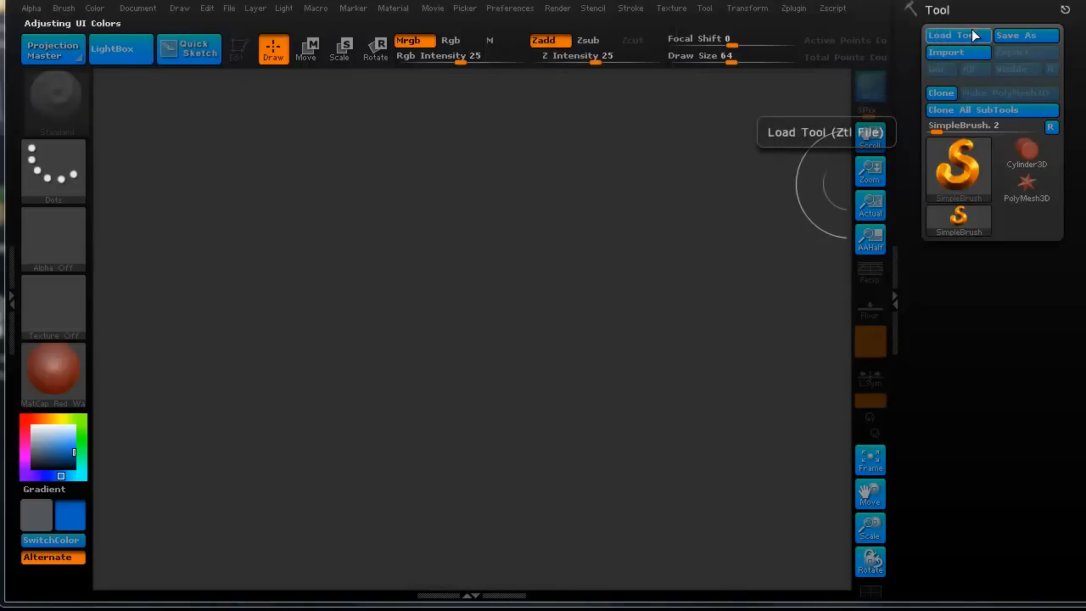
mouse_move(1017, 36)
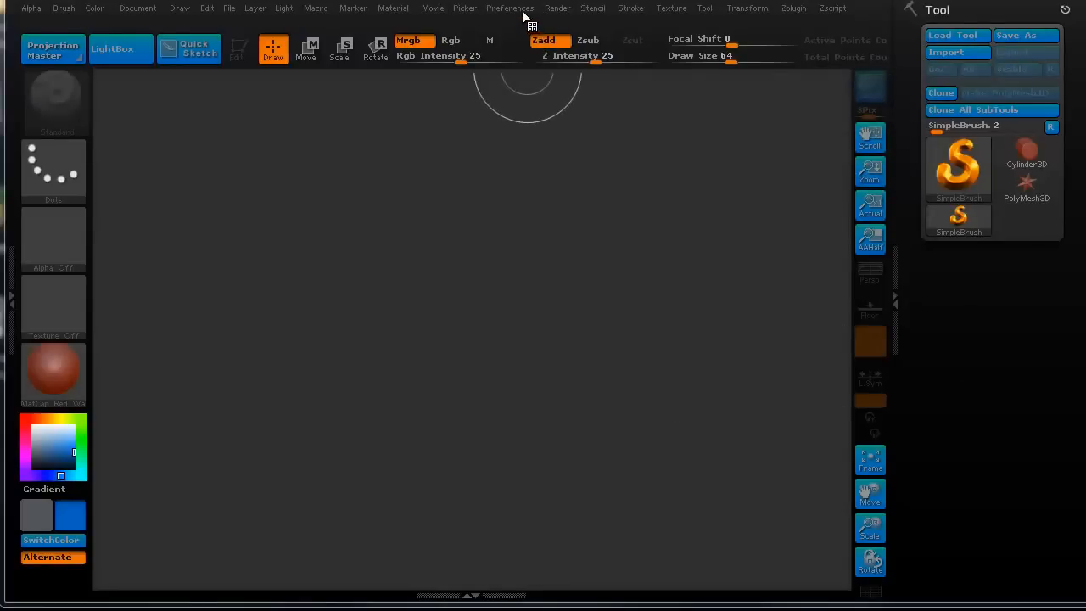
click(510, 8)
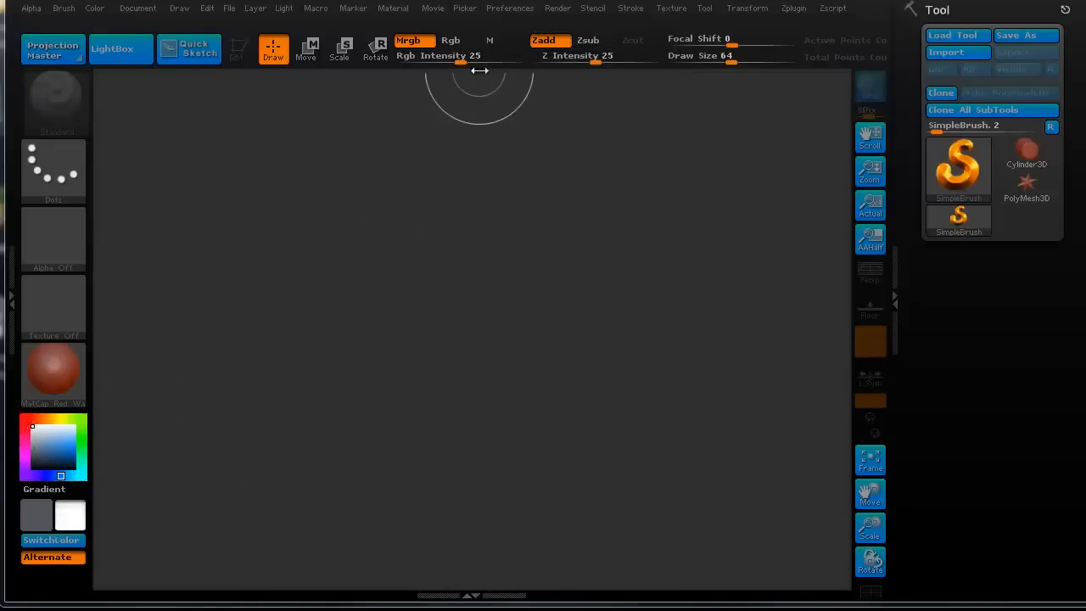
click(510, 8)
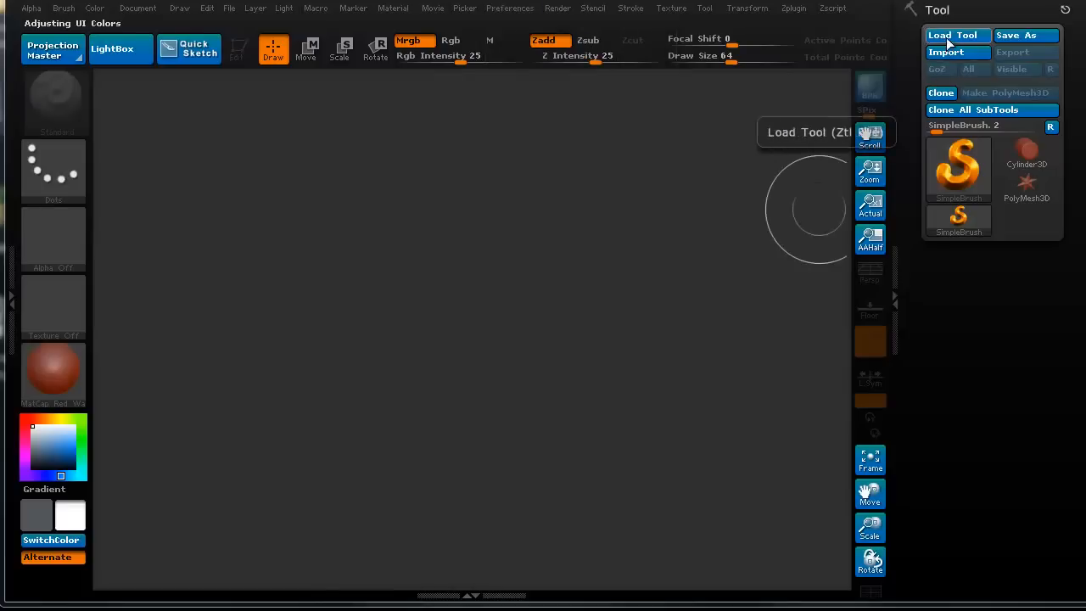
mouse_move(589, 127)
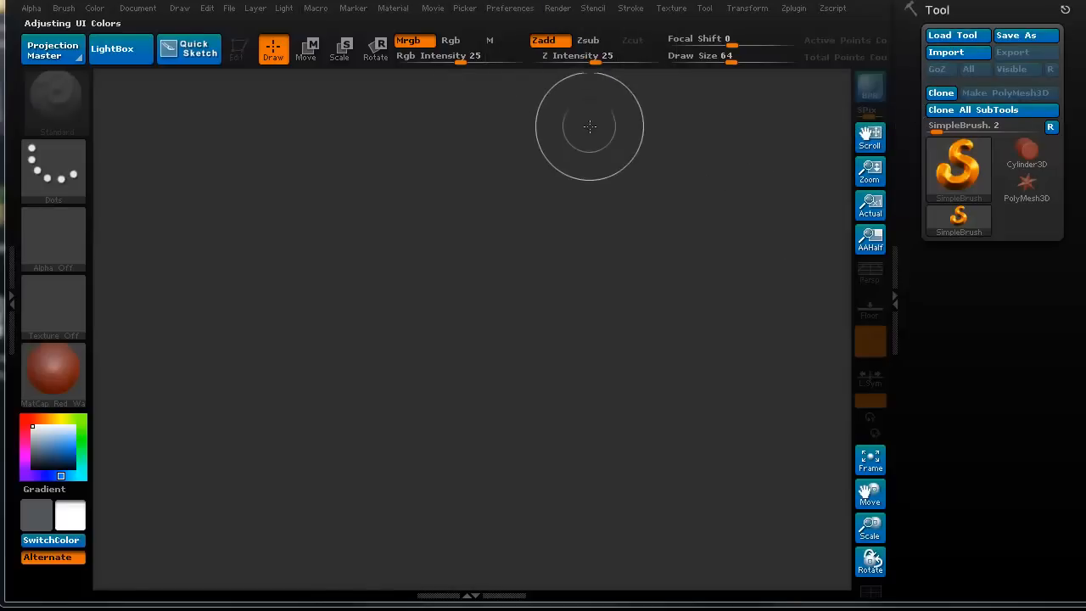
mouse_move(52, 423)
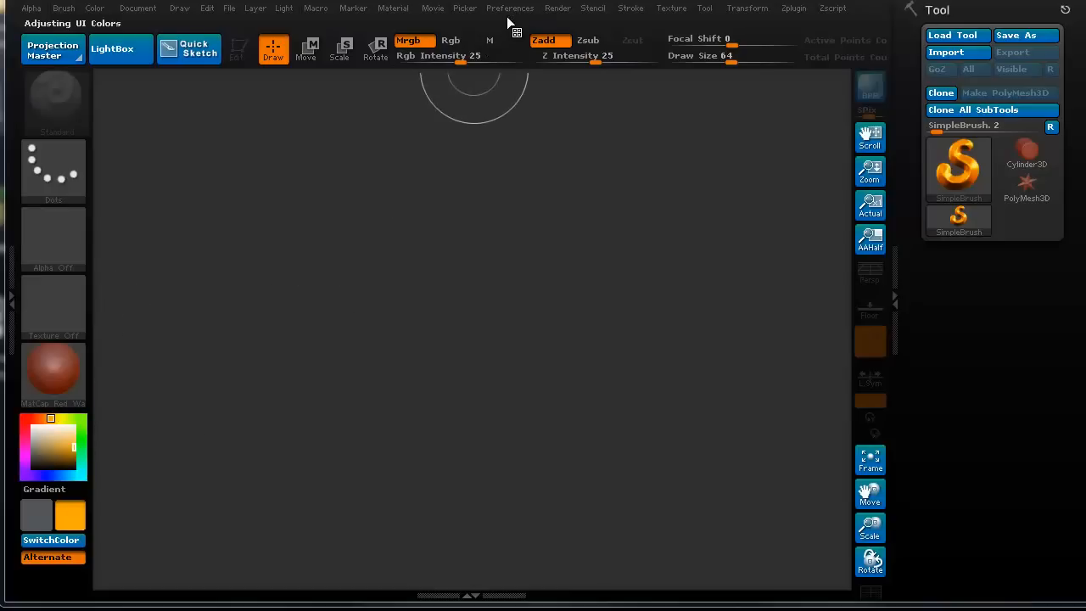
Step: Make pressed push-button text orange (Bt4), then test it with Load Tool and Cancel
click(510, 8)
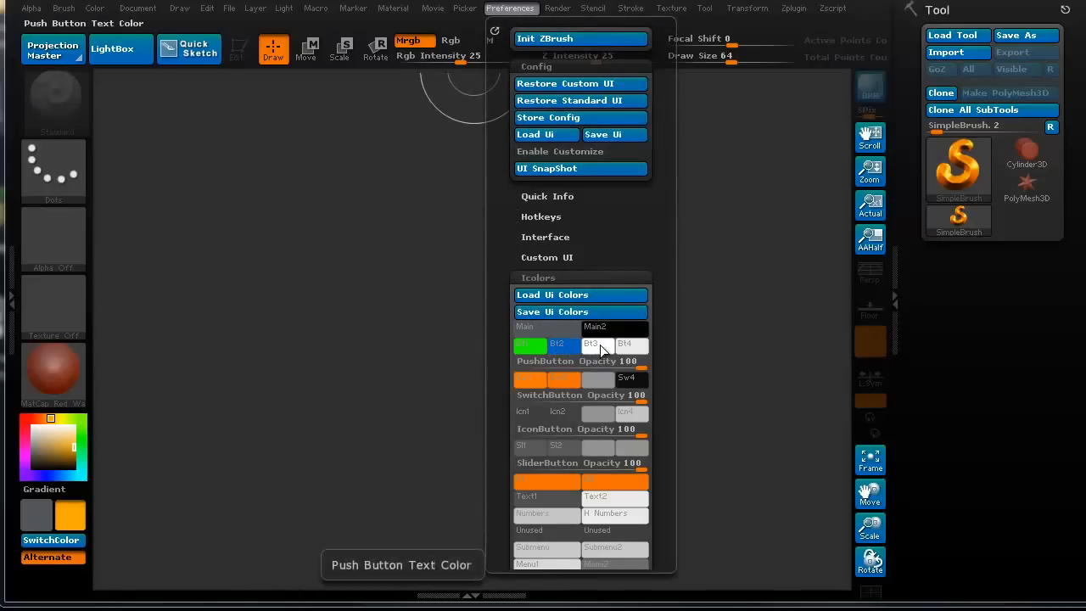
mouse_move(632, 345)
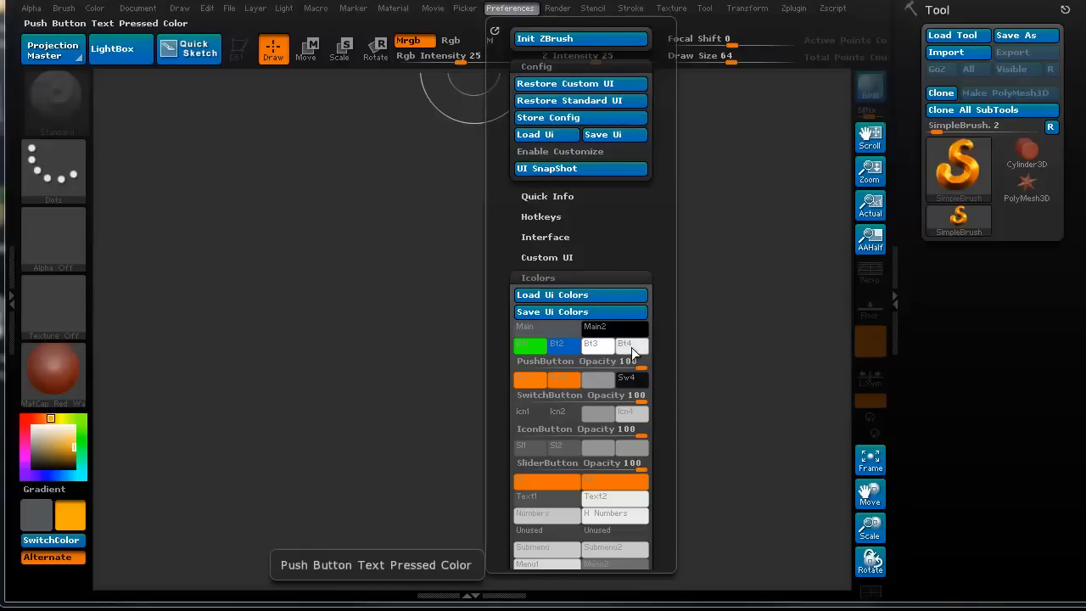
click(628, 344)
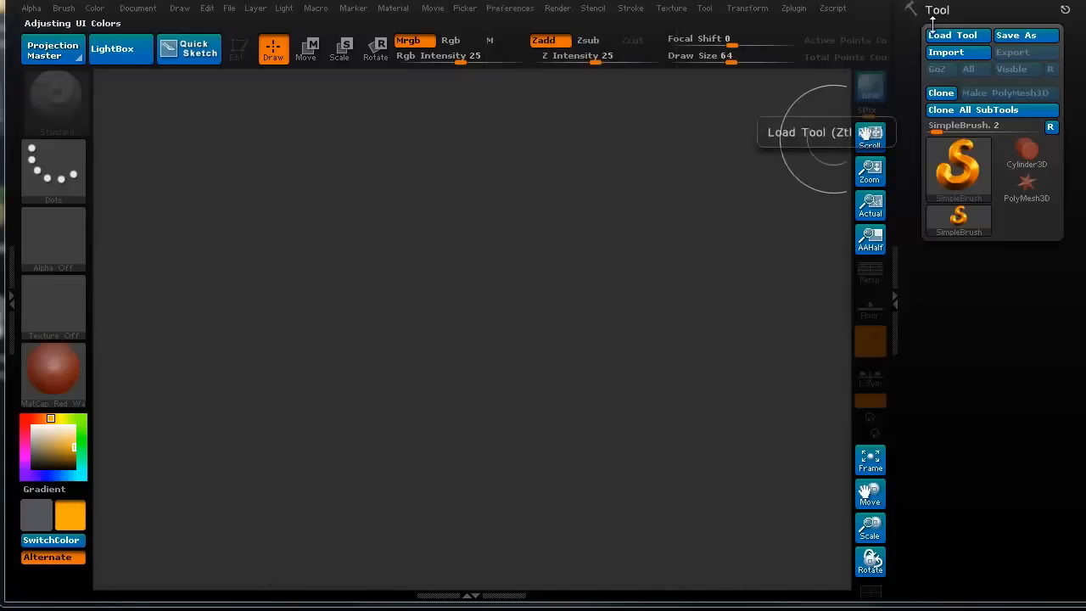
click(955, 35)
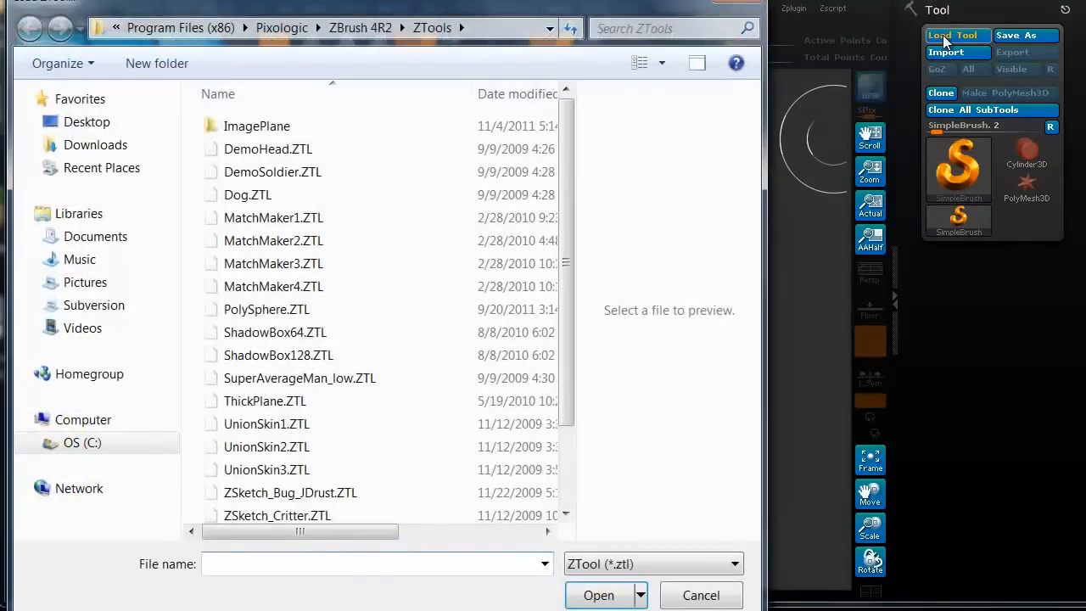
click(701, 595)
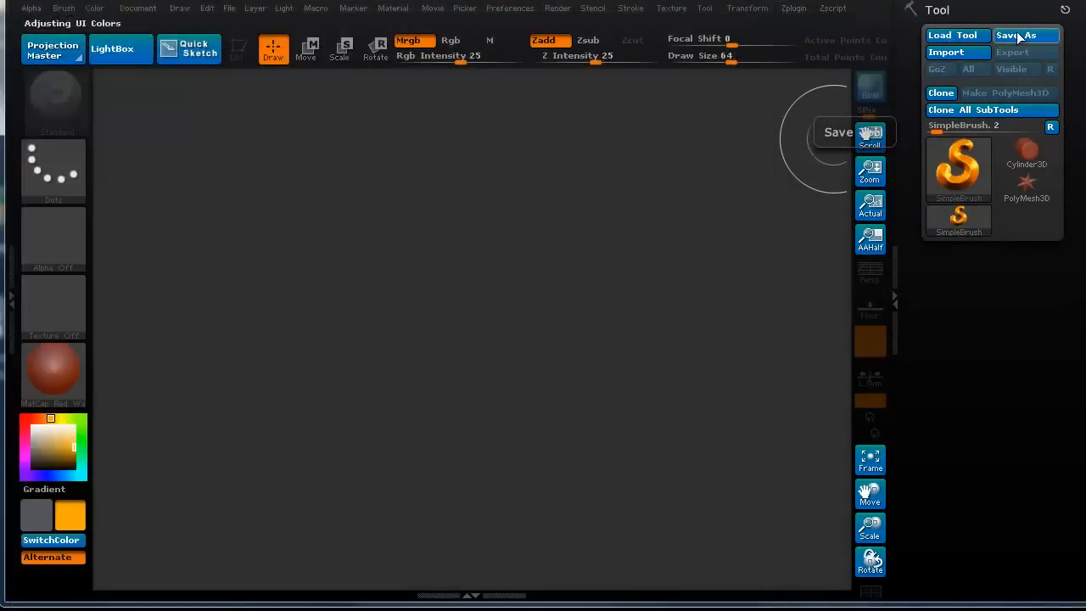
Step: Pick a deep blue as the current colour
click(1025, 34)
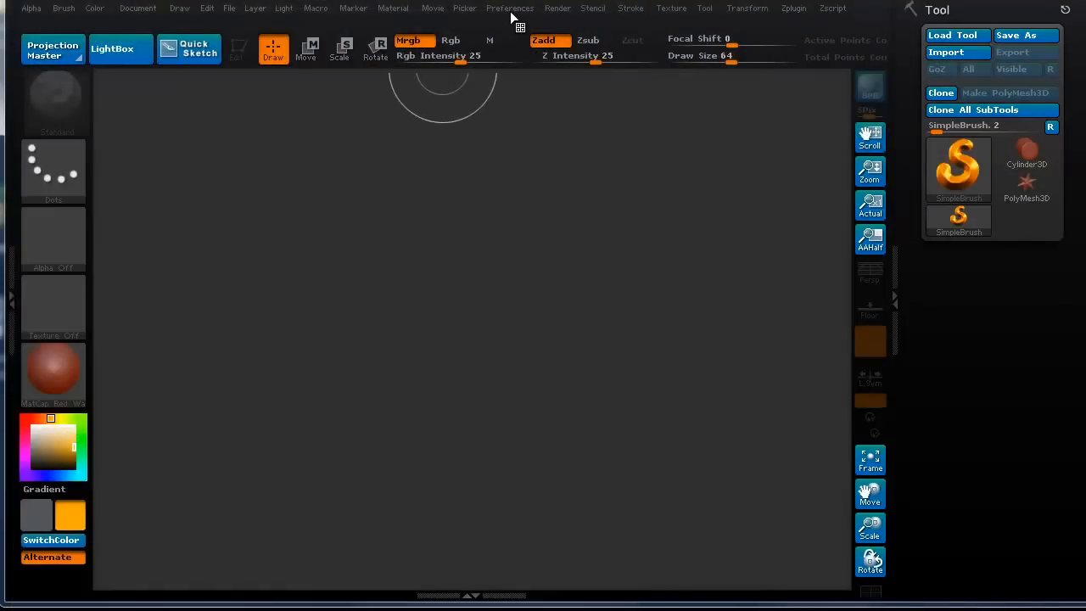
click(511, 8)
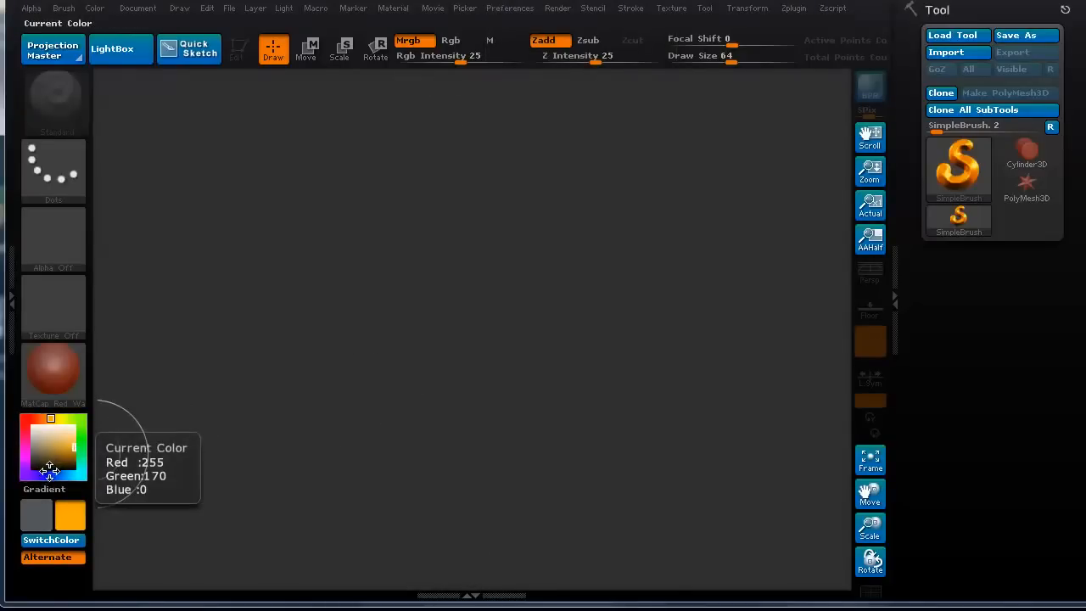
click(48, 465)
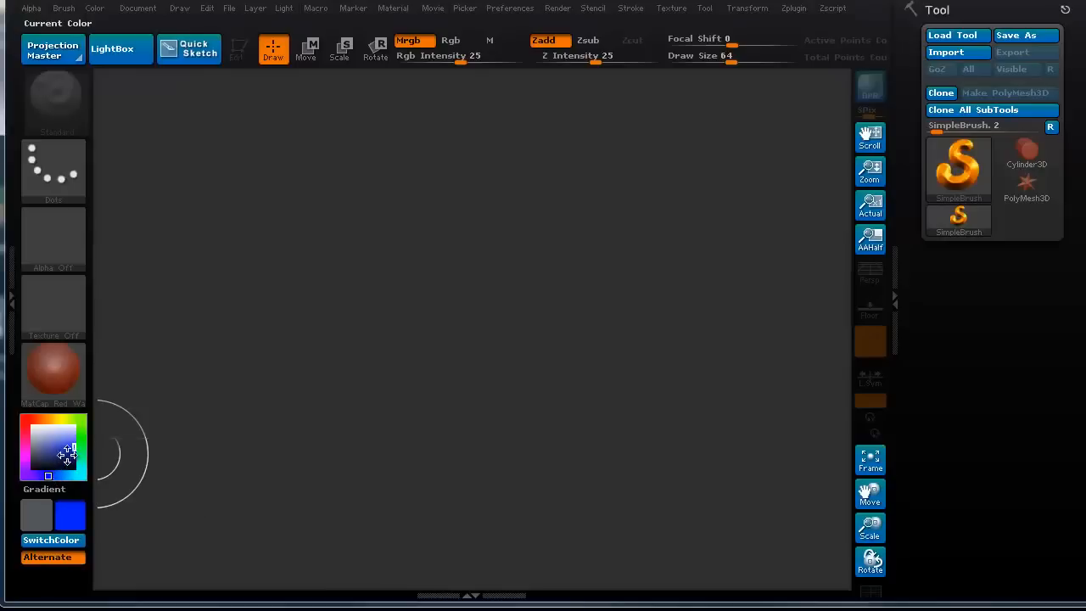
Step: Apply a darker navy blue to the Main2 background colour swatch in Icolors
click(51, 463)
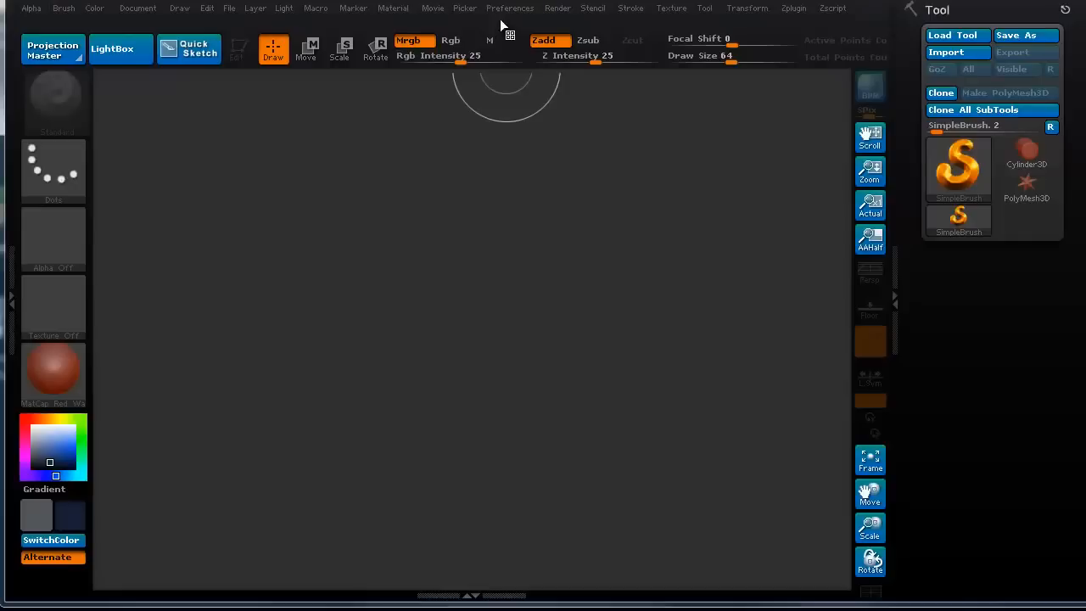
click(510, 8)
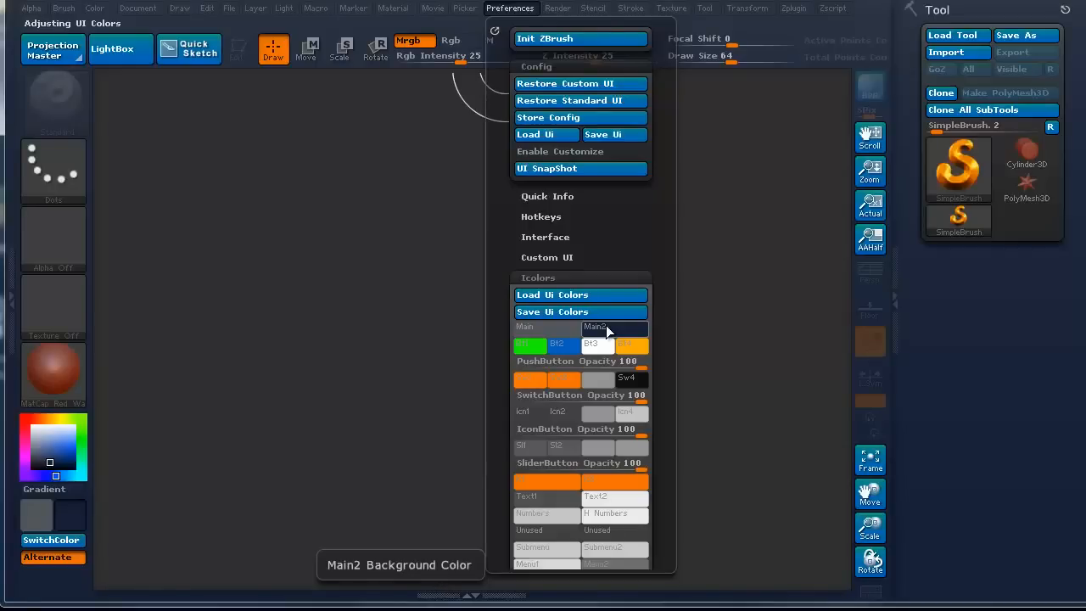
click(510, 9)
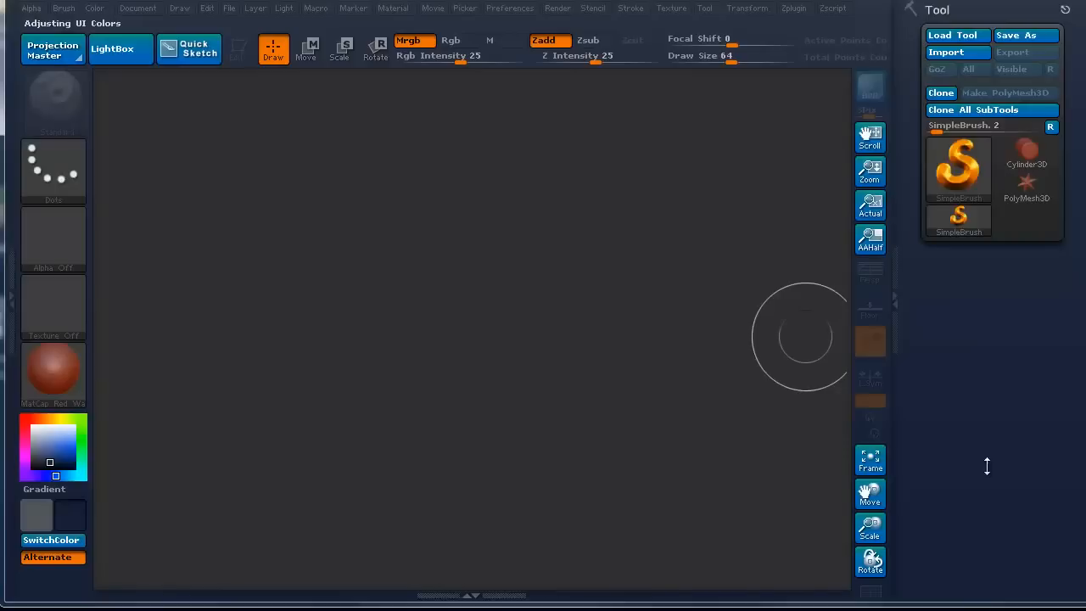
mouse_move(478, 98)
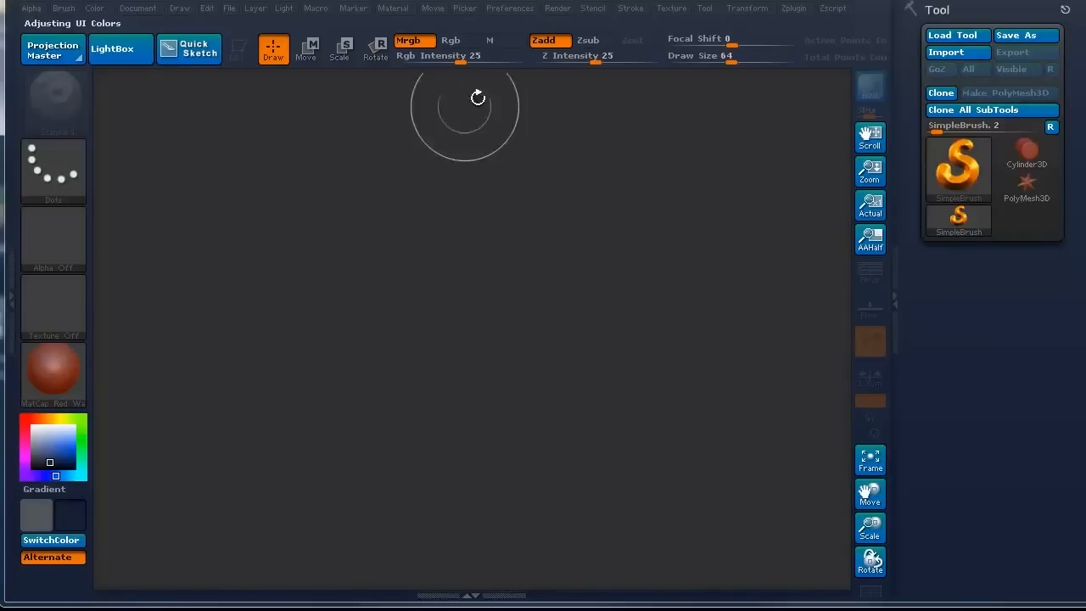
mouse_move(559, 32)
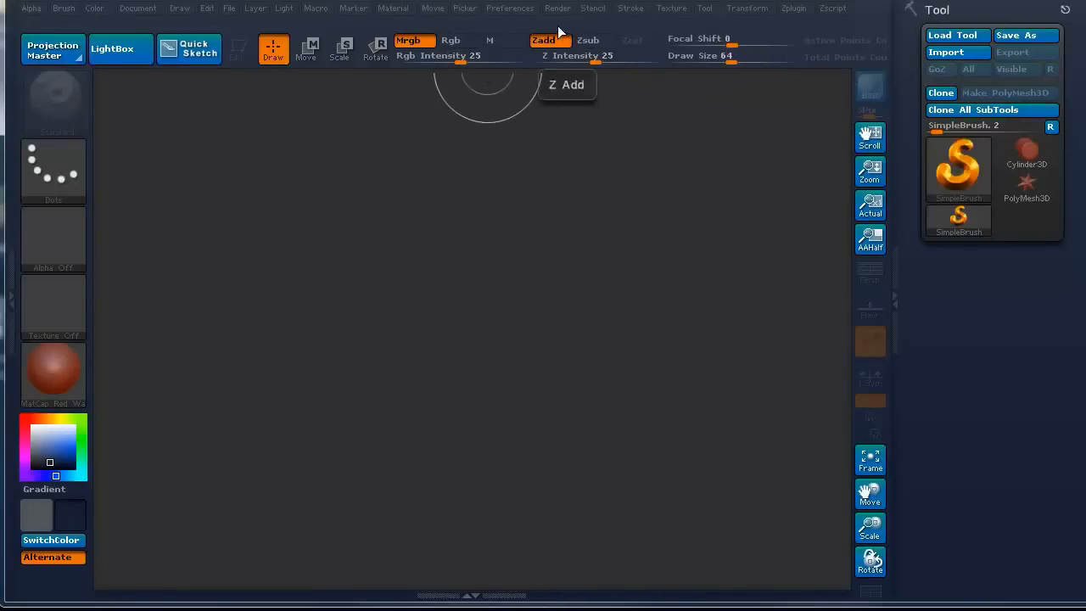
click(510, 8)
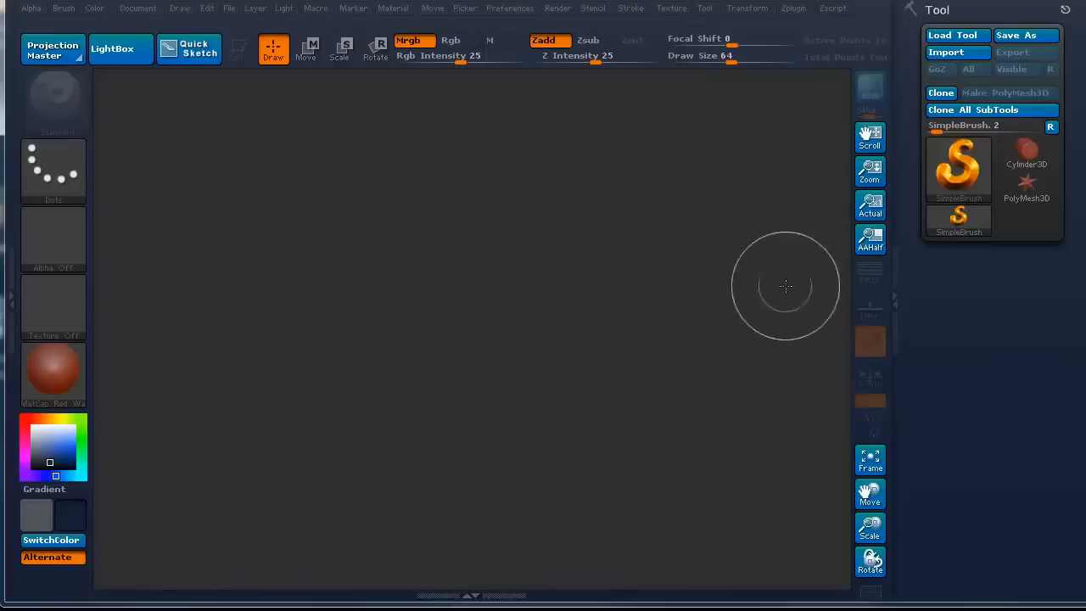
mouse_move(624, 328)
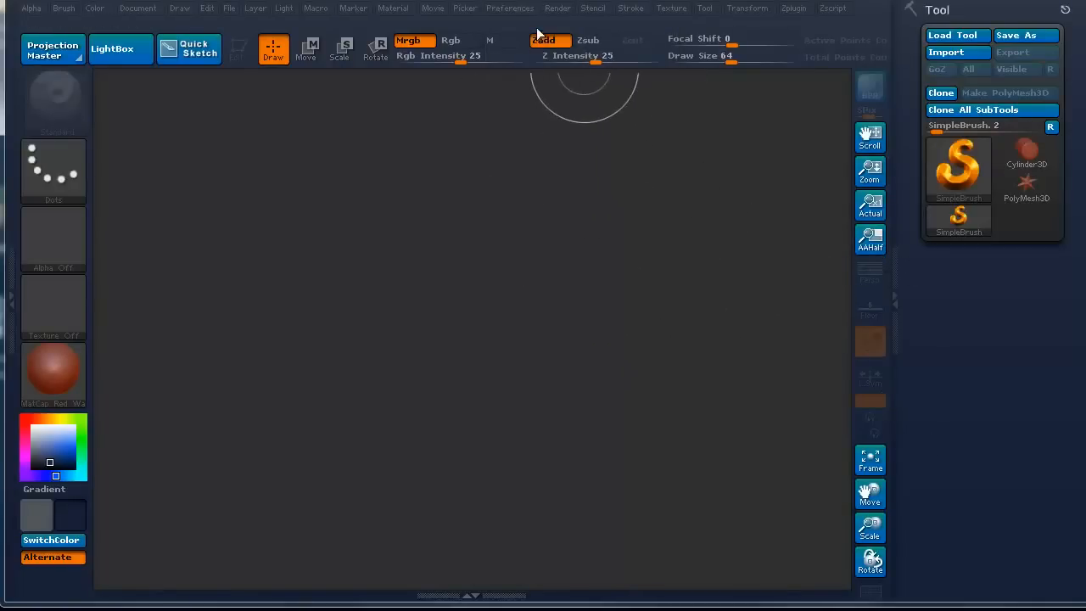
click(509, 8)
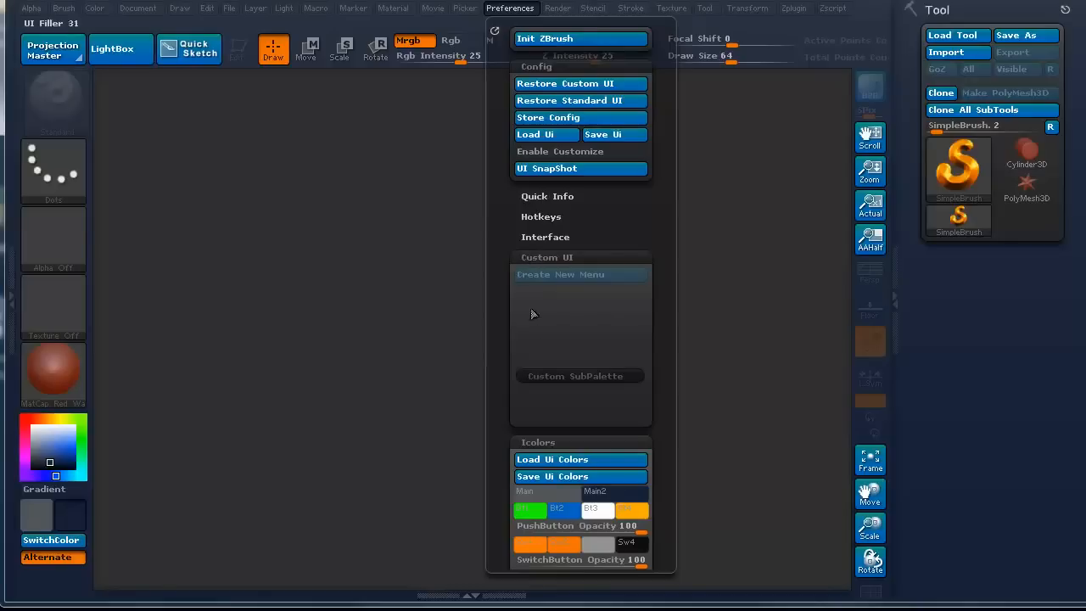
mouse_move(540, 266)
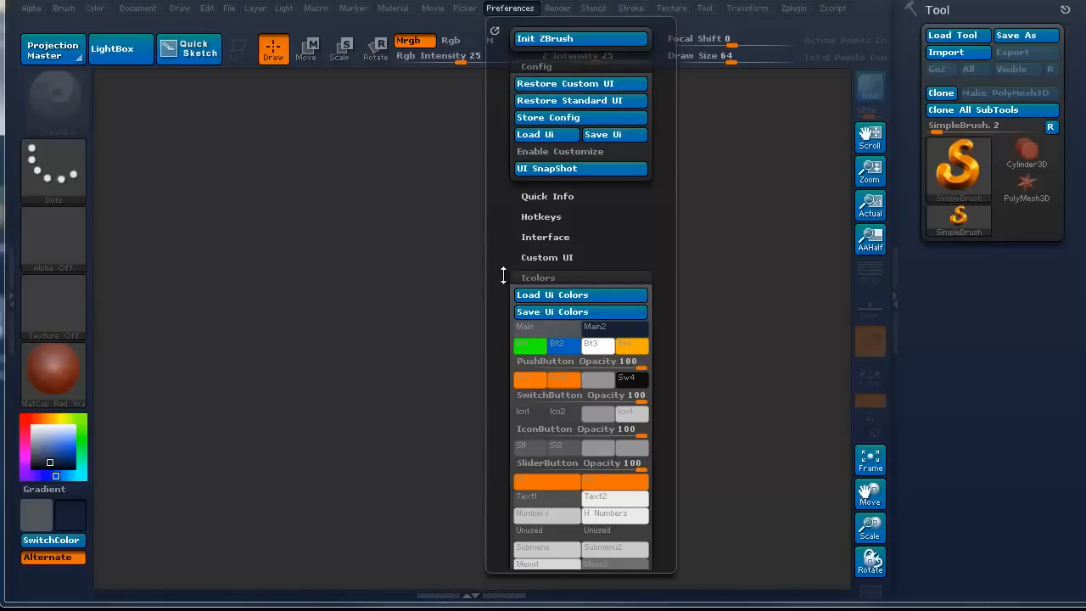
mouse_move(495, 299)
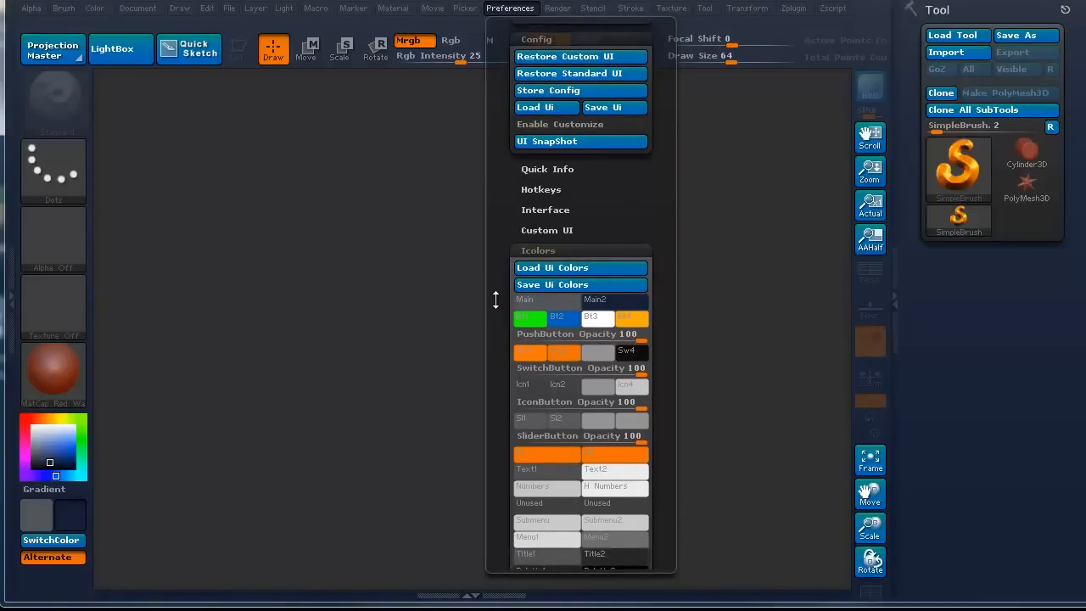
click(511, 9)
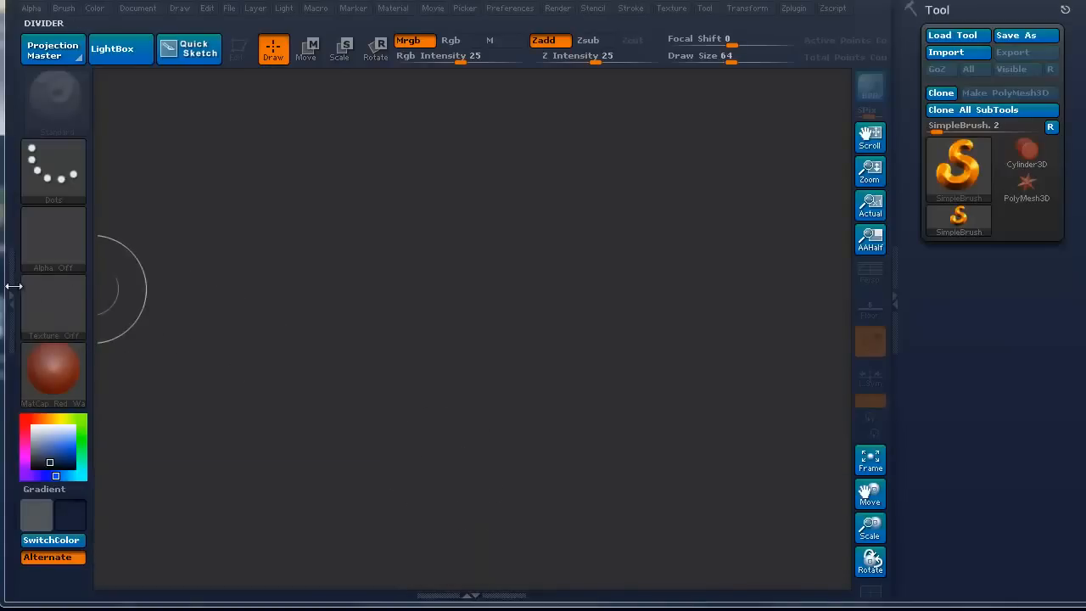
mouse_move(190, 282)
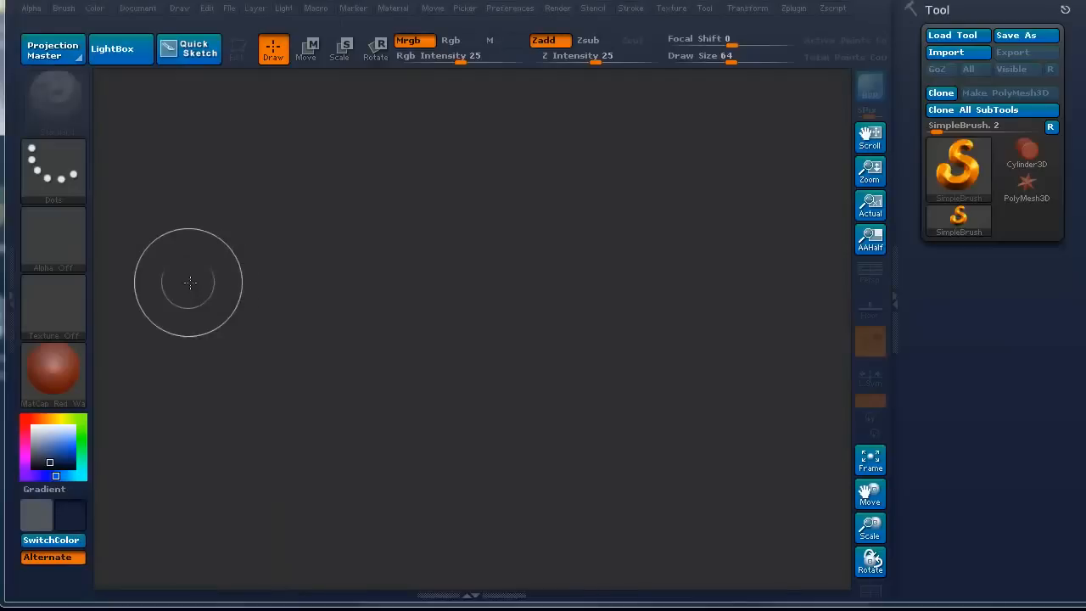
mouse_move(330, 143)
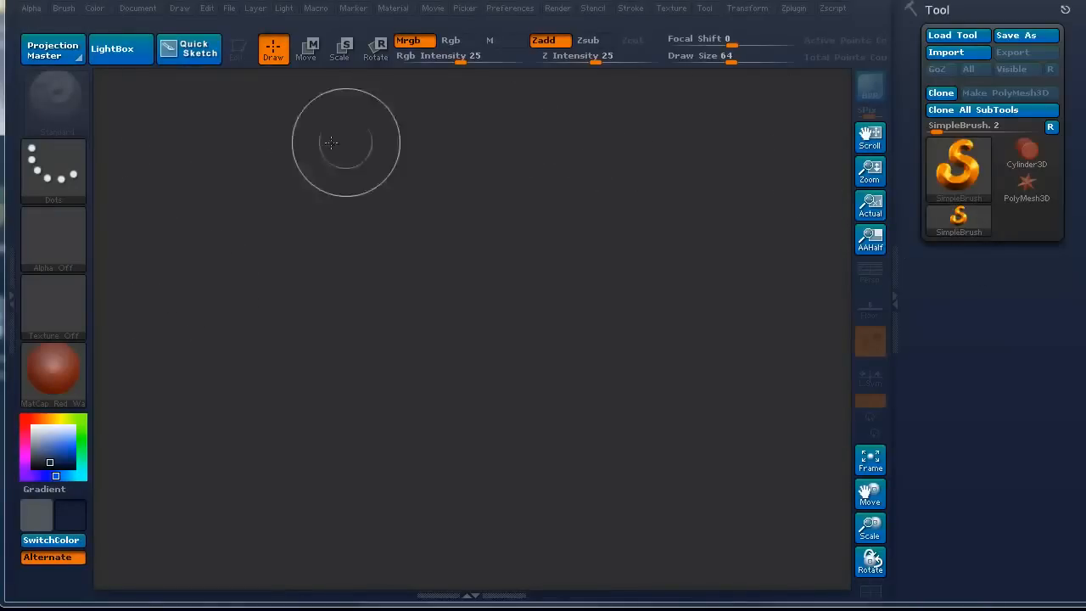
click(510, 8)
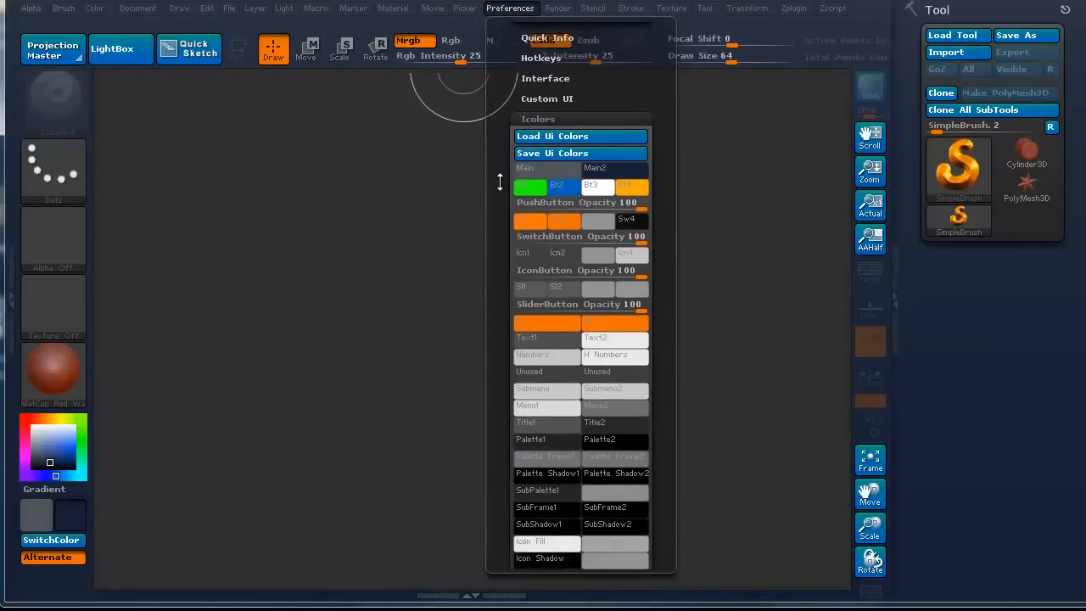
scroll(down, 3)
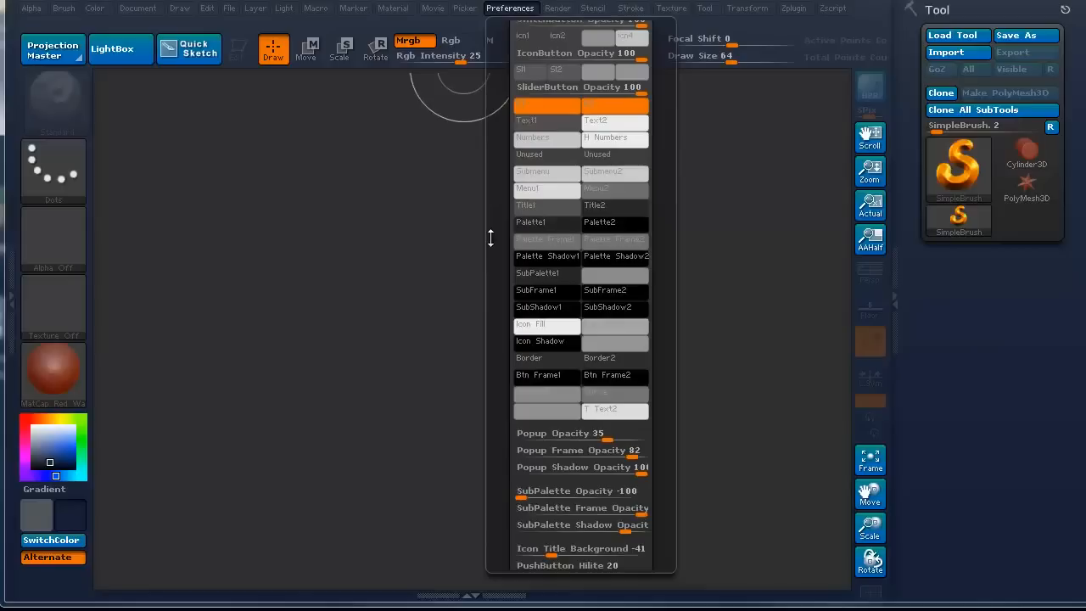
scroll(down, 3)
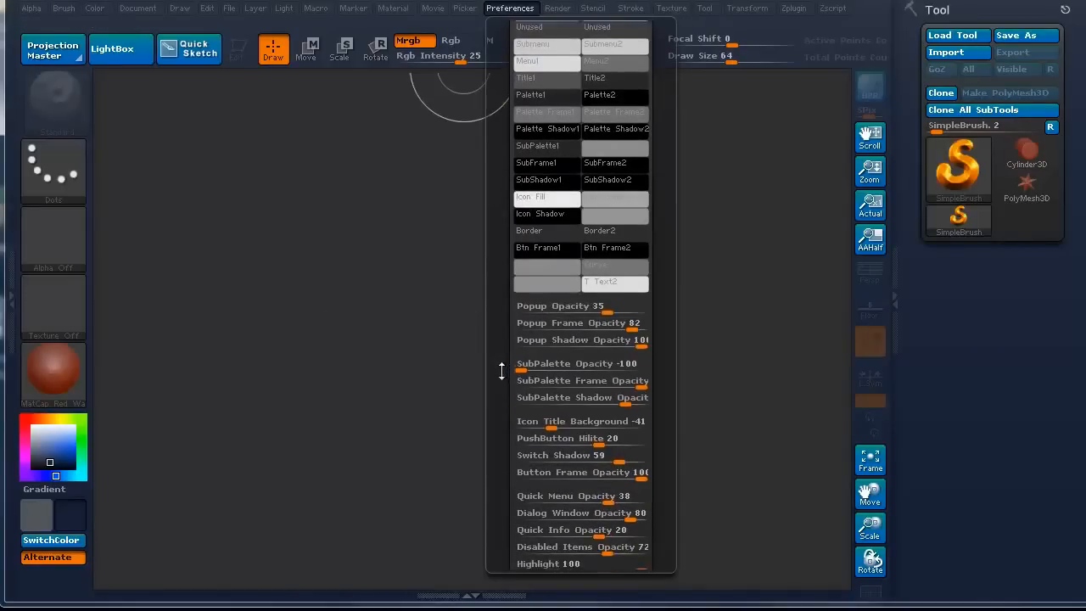
scroll(down, 3)
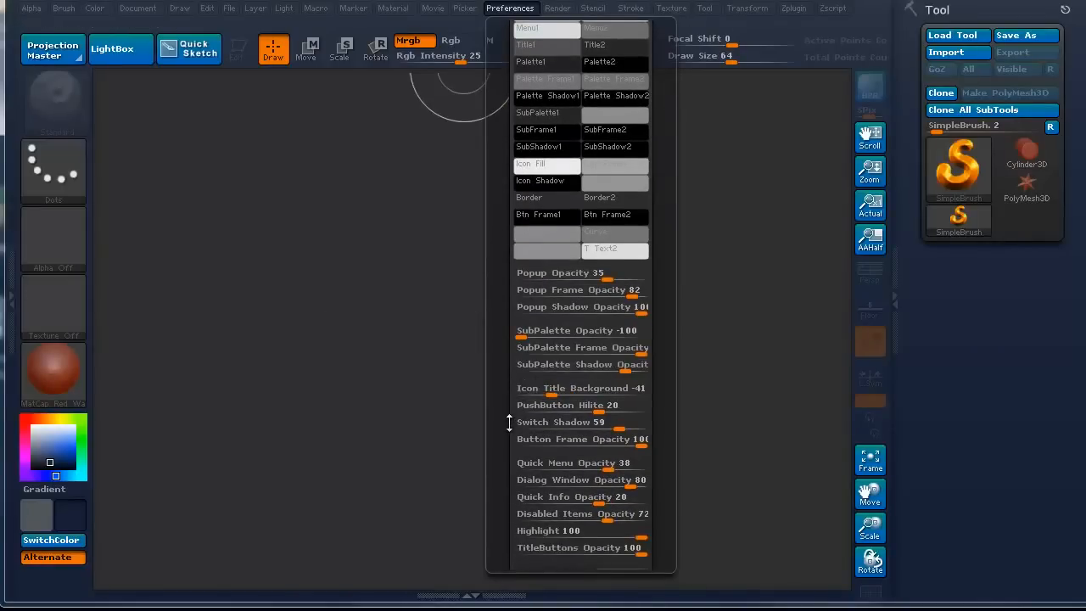
scroll(down, 3)
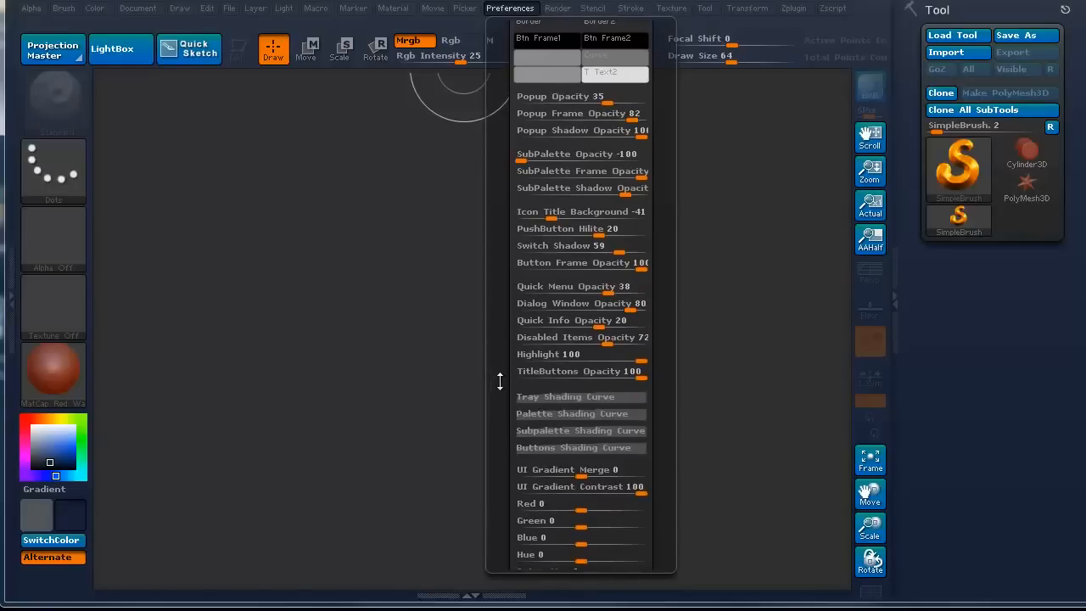
scroll(down, 3)
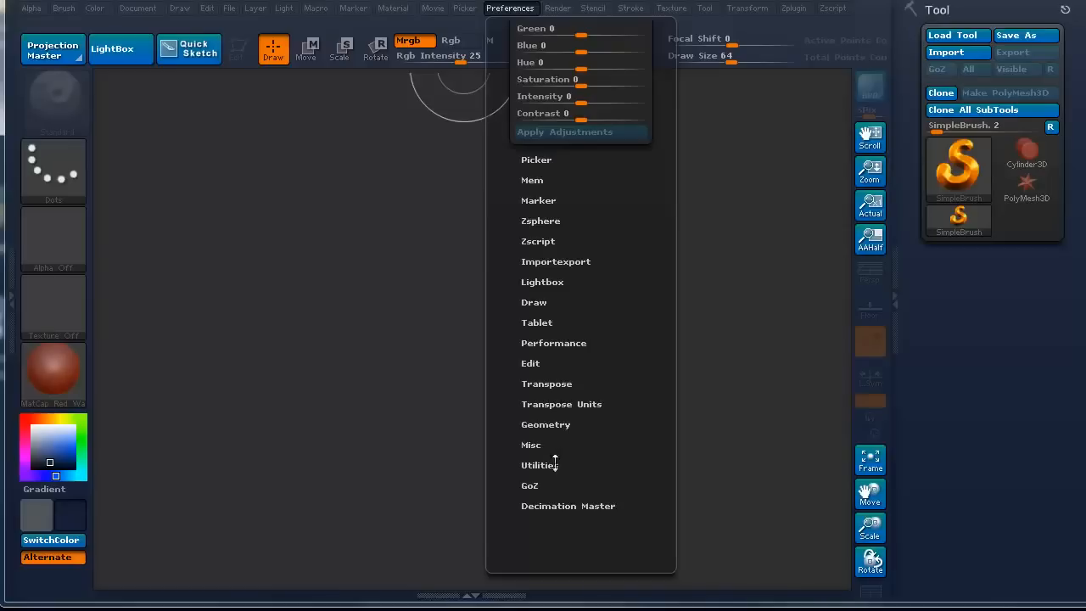
mouse_move(547, 322)
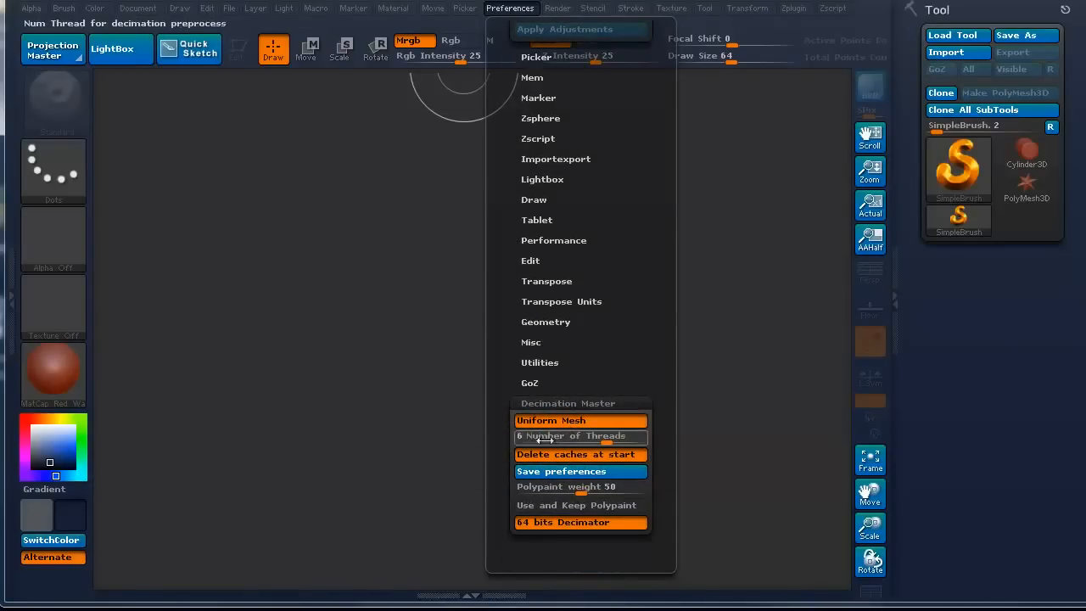
mouse_move(581, 486)
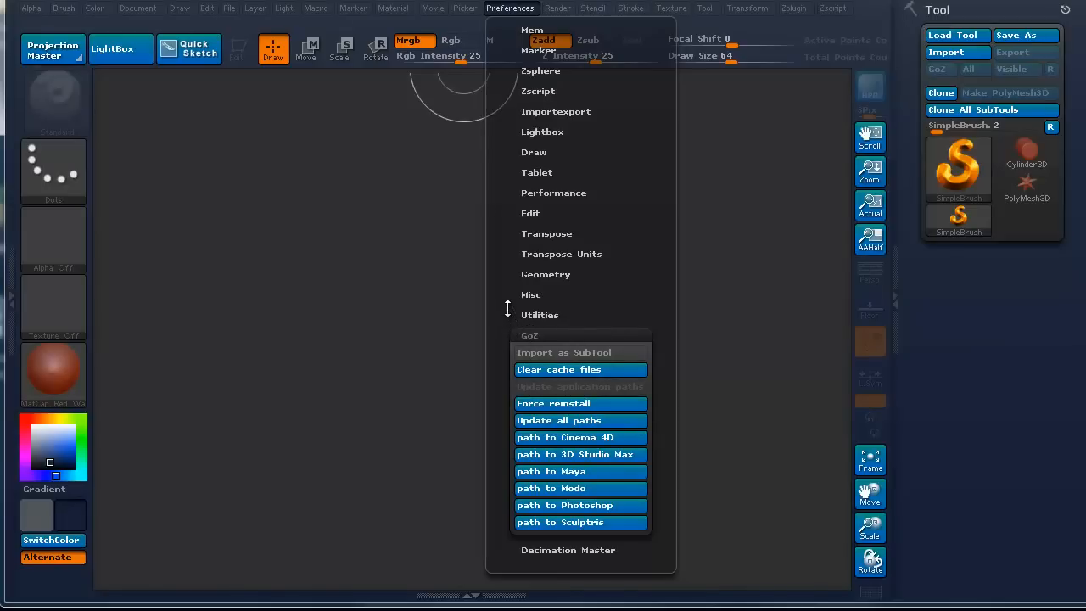
mouse_move(581, 420)
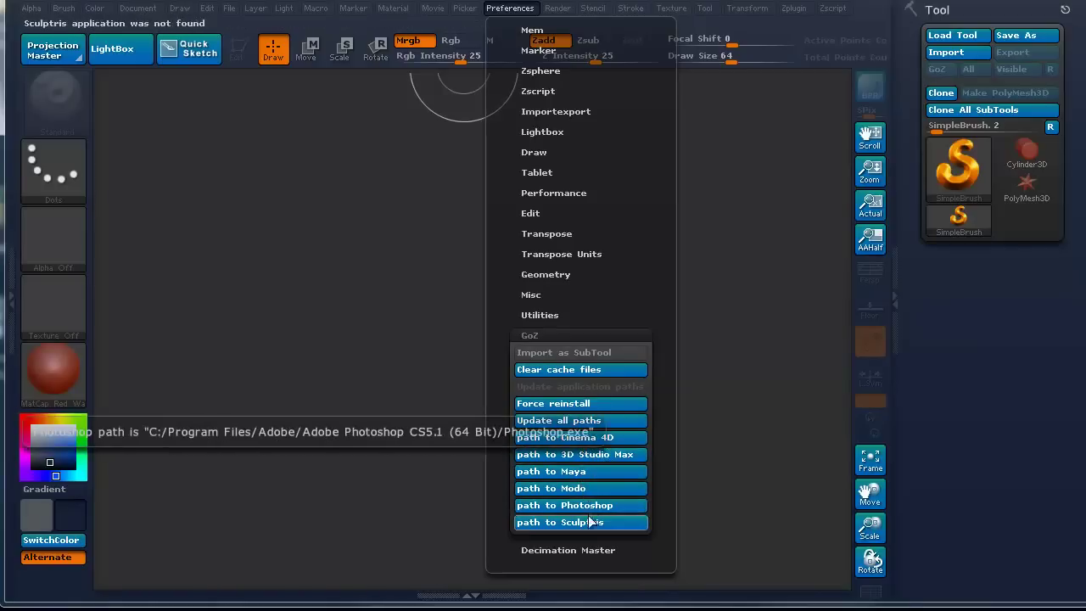
mouse_move(568, 403)
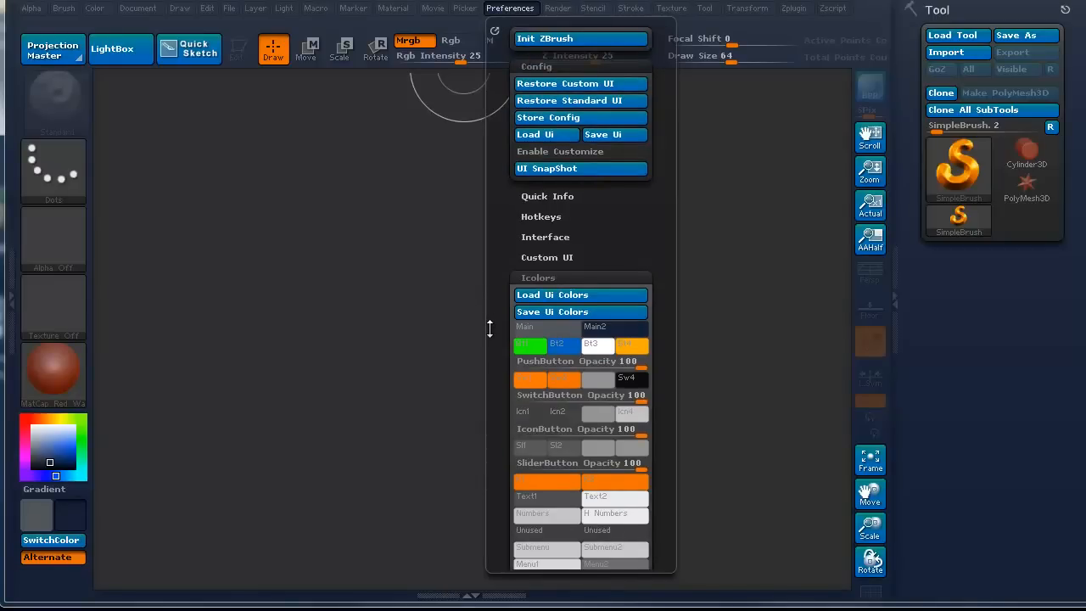
mouse_move(570, 100)
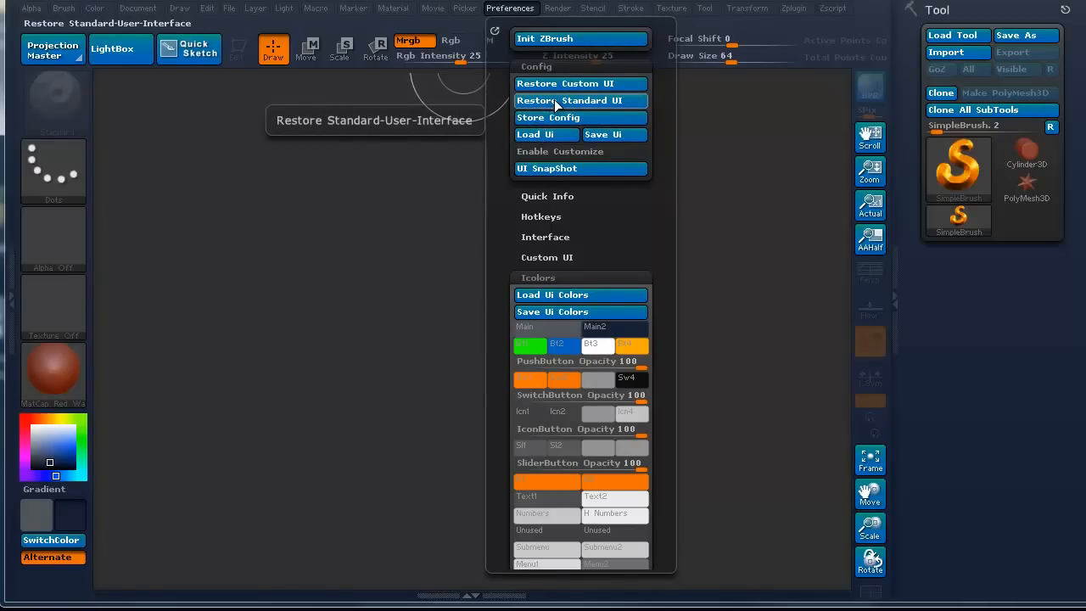
Step: Restore the standard UI colours via Config > Restore Standard UI, then reopen Preferences
click(572, 100)
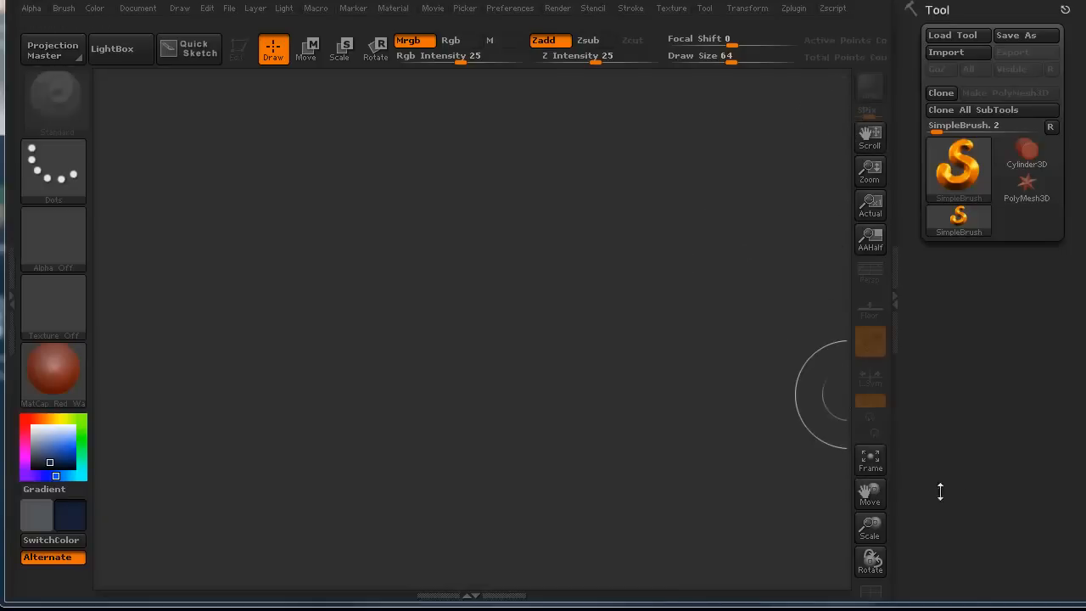
mouse_move(750, 327)
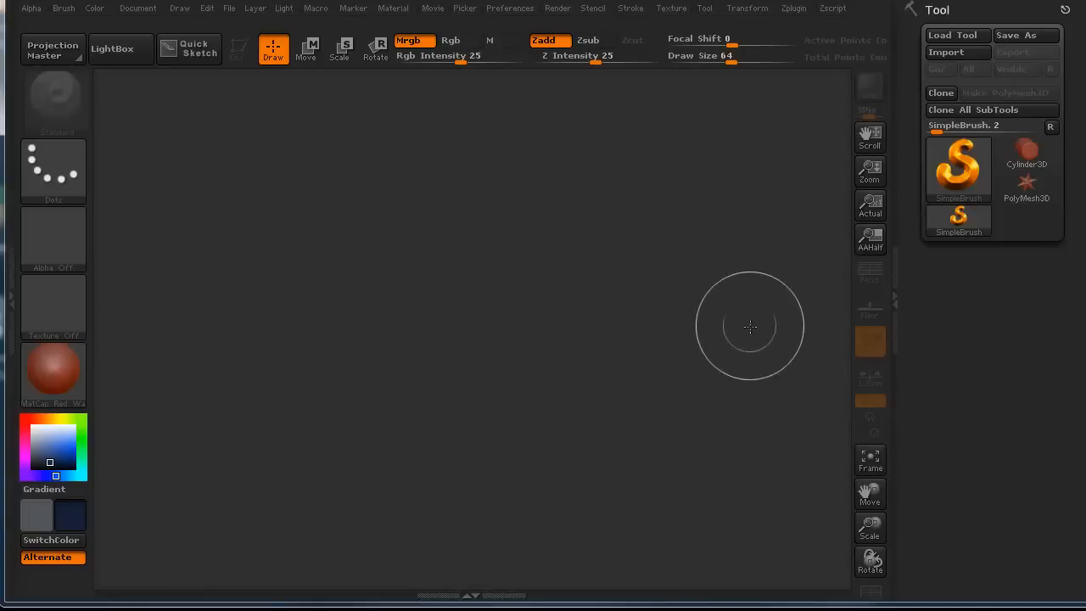
mouse_move(709, 177)
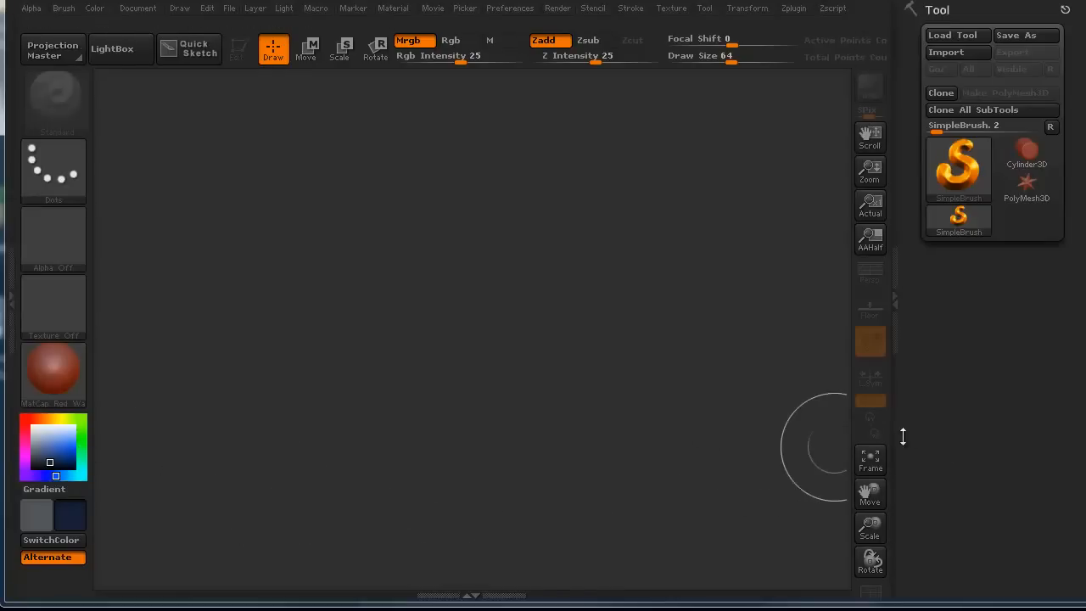
mouse_move(711, 412)
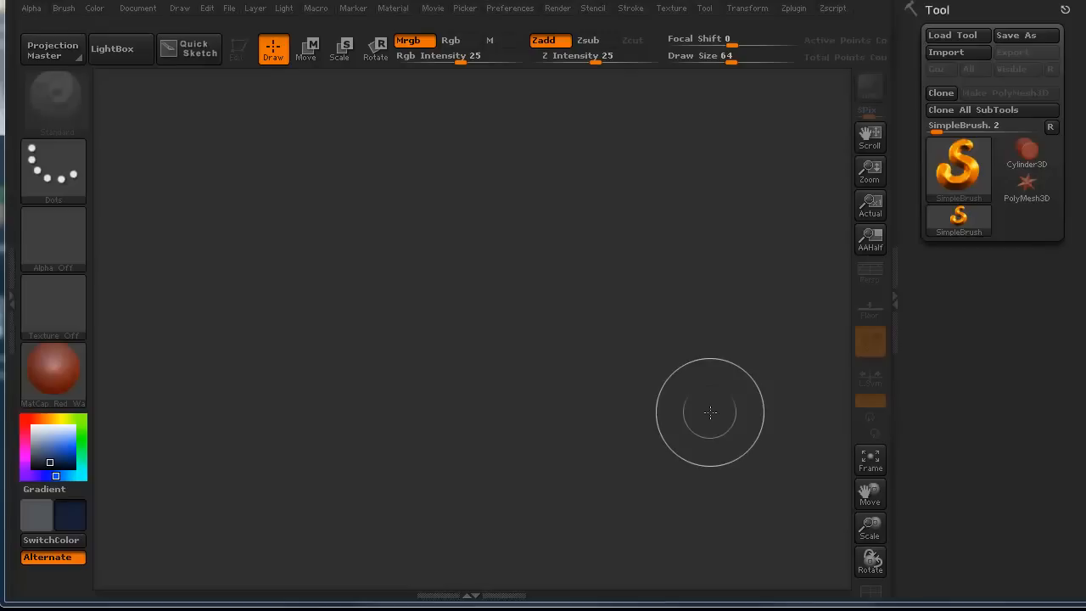
mouse_move(610, 354)
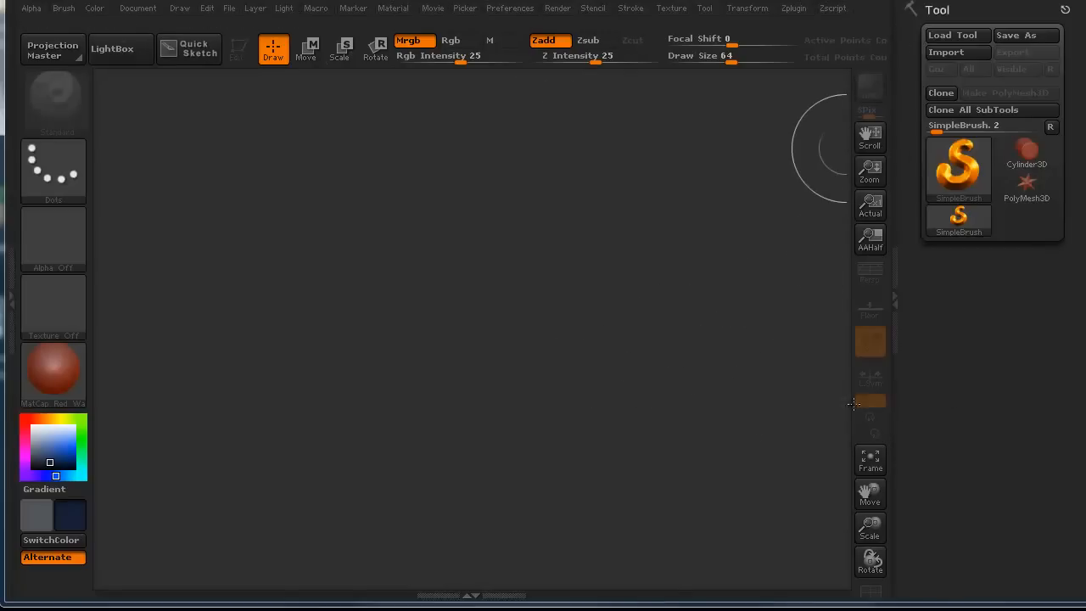
click(509, 8)
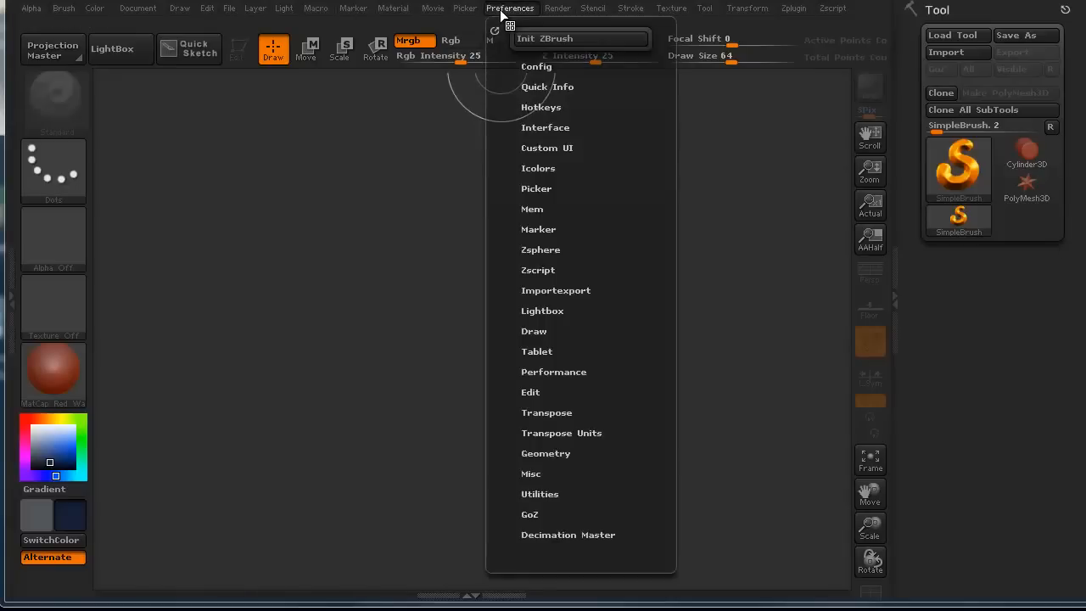
Step: Close the preferences list and reopen Preferences to view the restored default colours
click(545, 127)
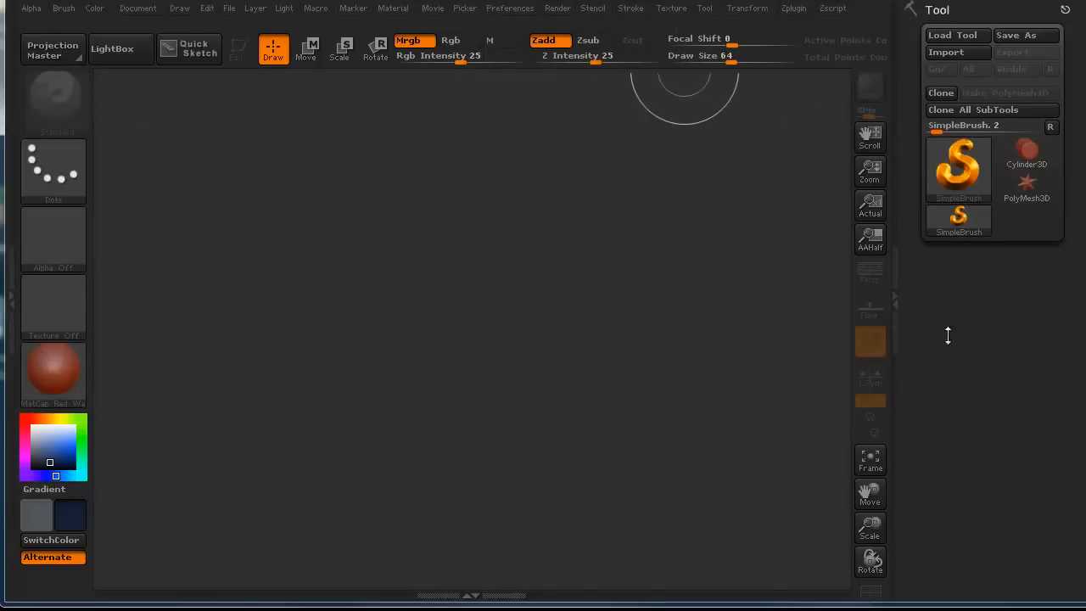
click(509, 7)
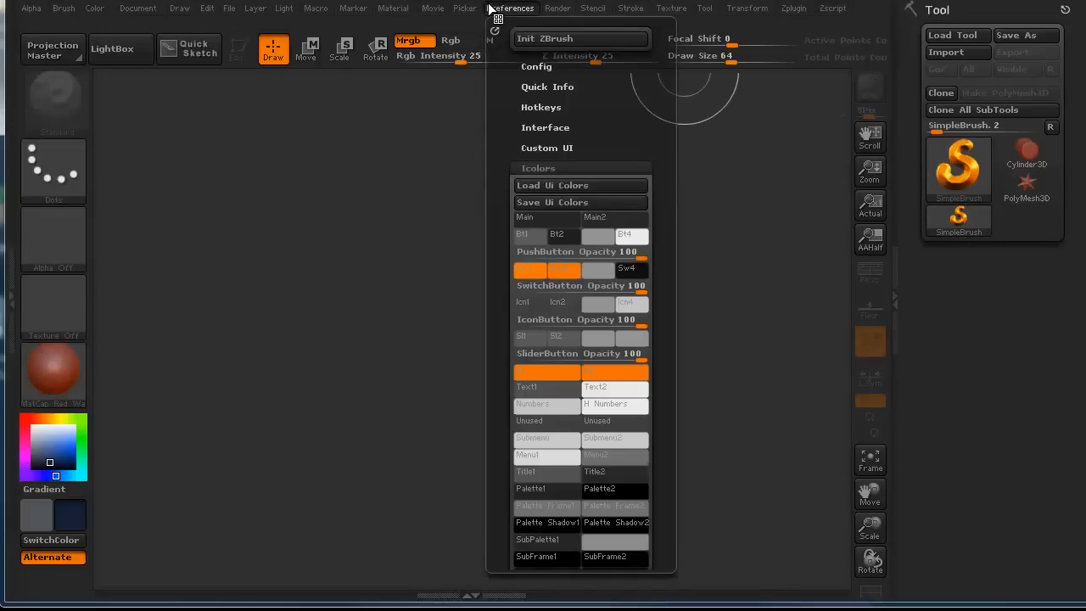
mouse_move(528, 167)
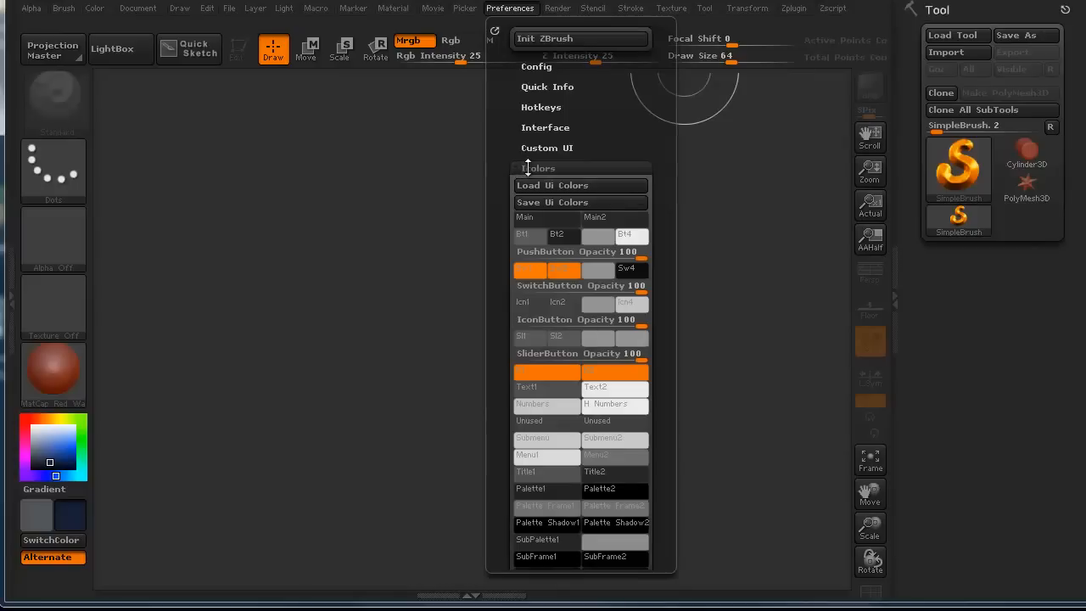
mouse_move(553, 202)
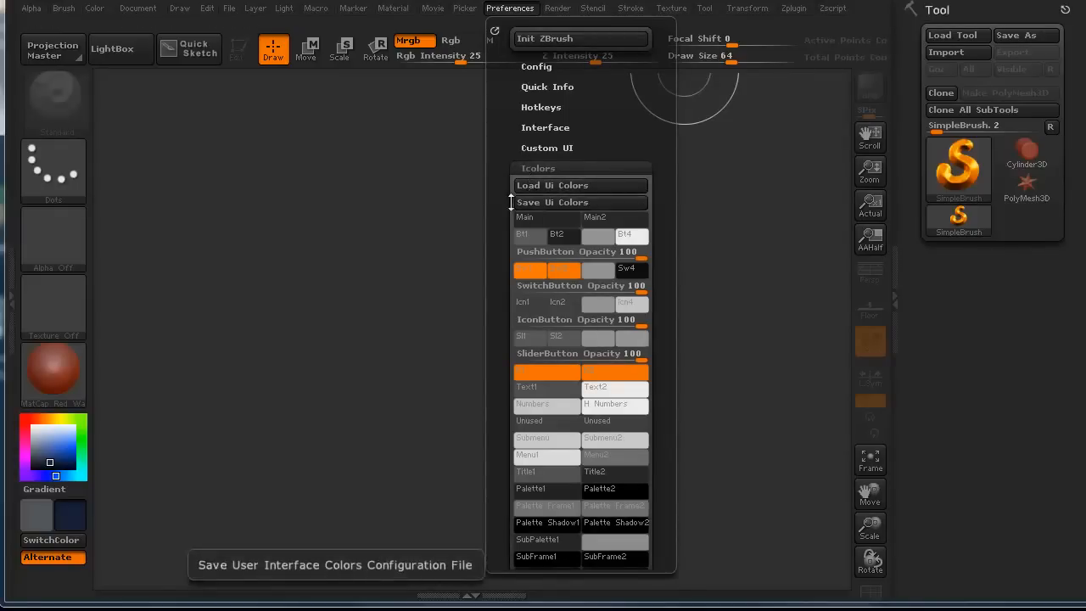
mouse_move(506, 223)
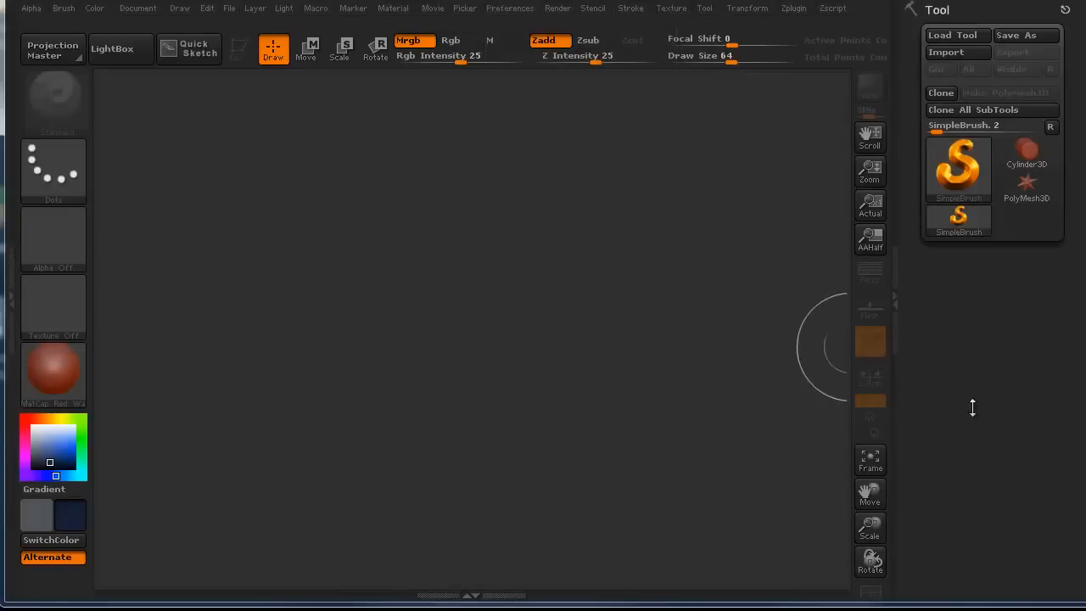
mouse_move(693, 323)
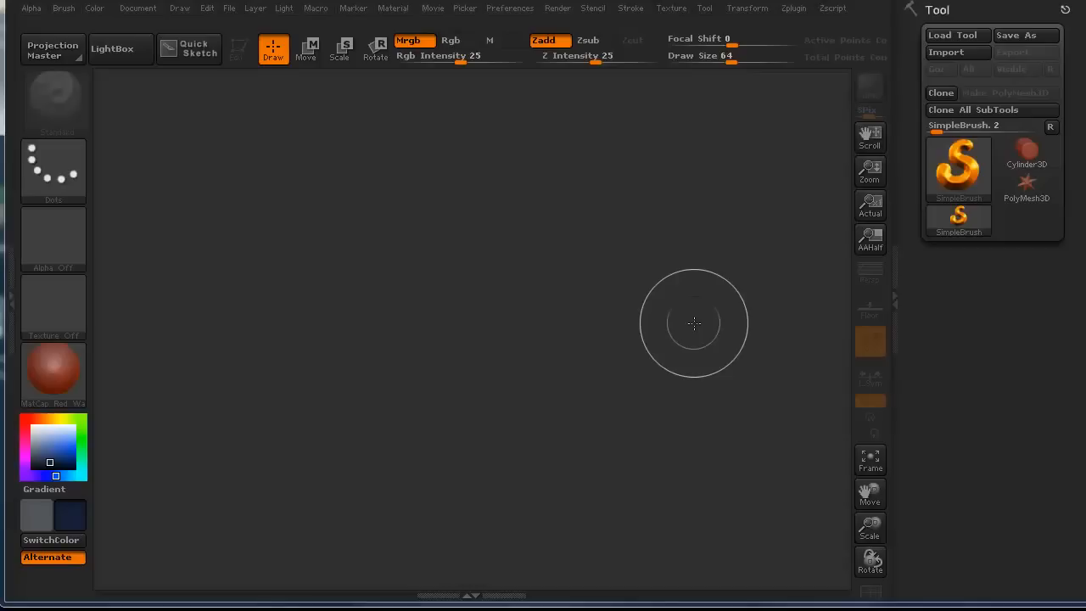
mouse_move(512, 238)
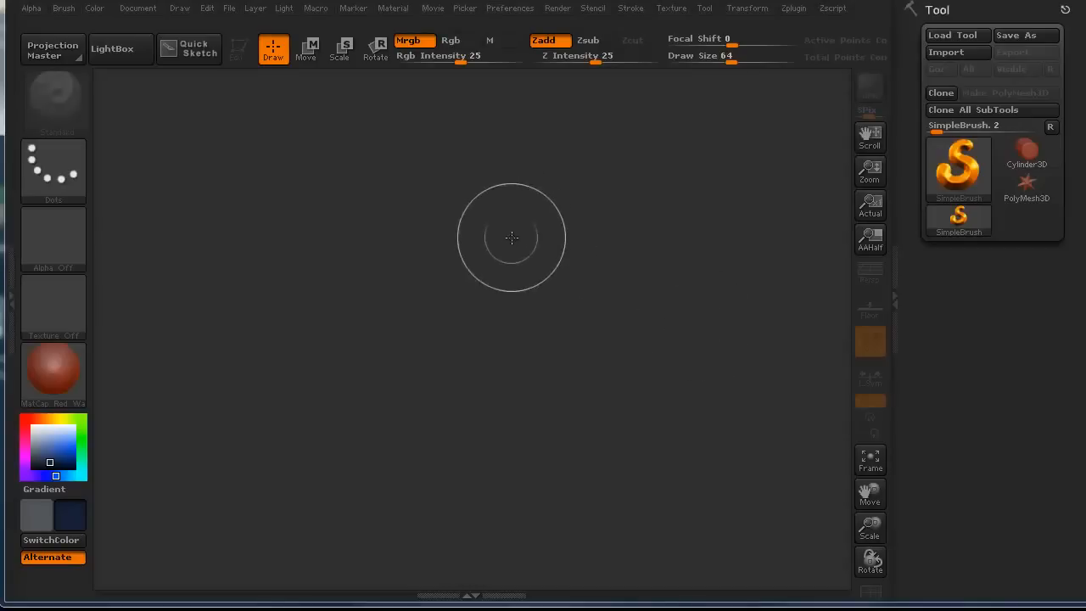